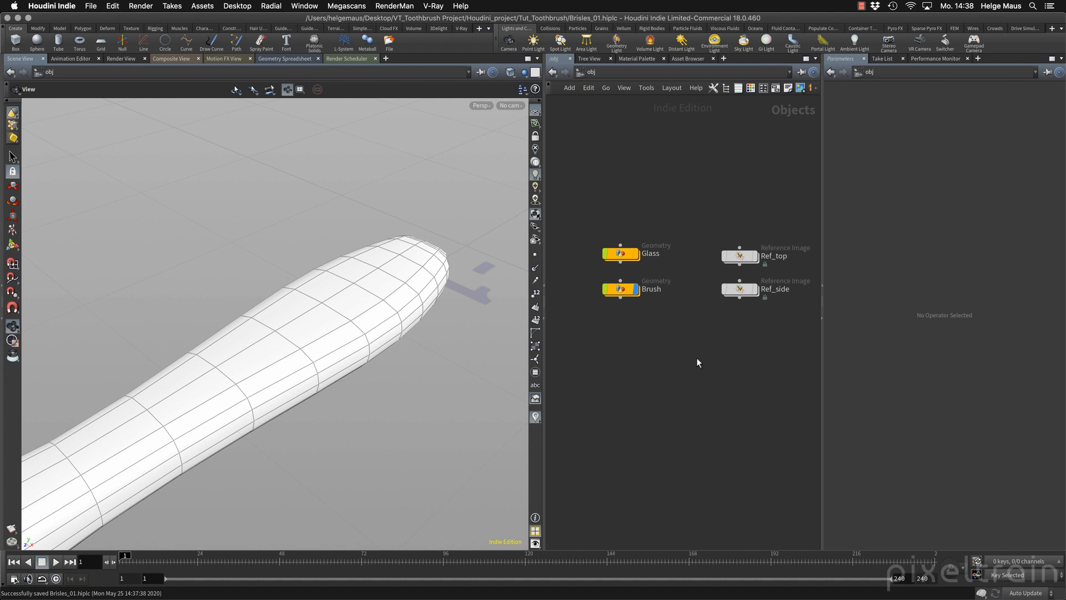
mouse_move(686, 345)
type("Bristles")
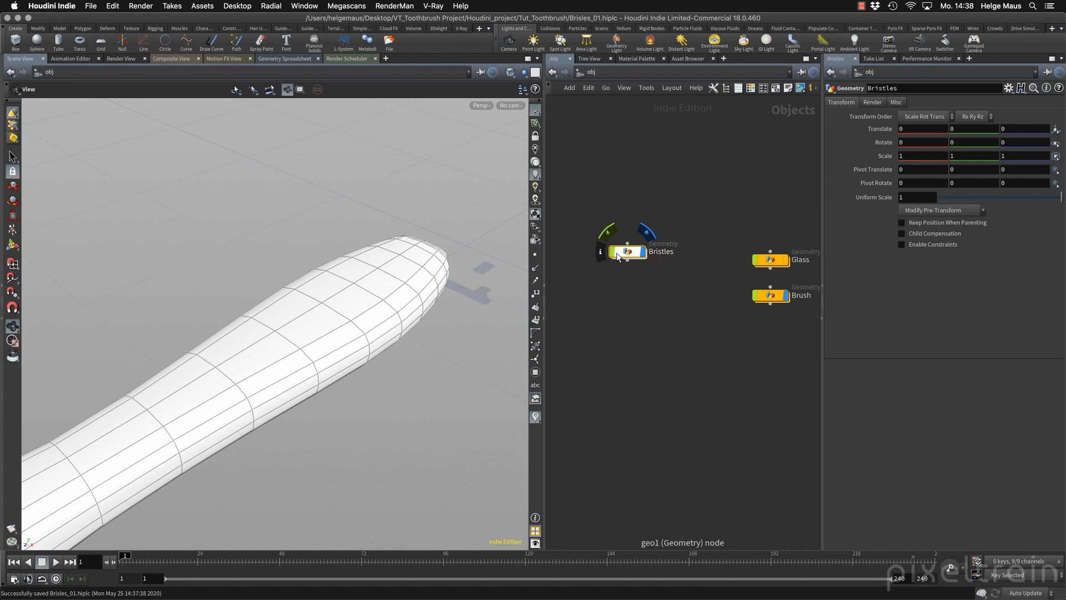
Dive inside the new Bristles geometry object's empty network.
double_click(628, 252)
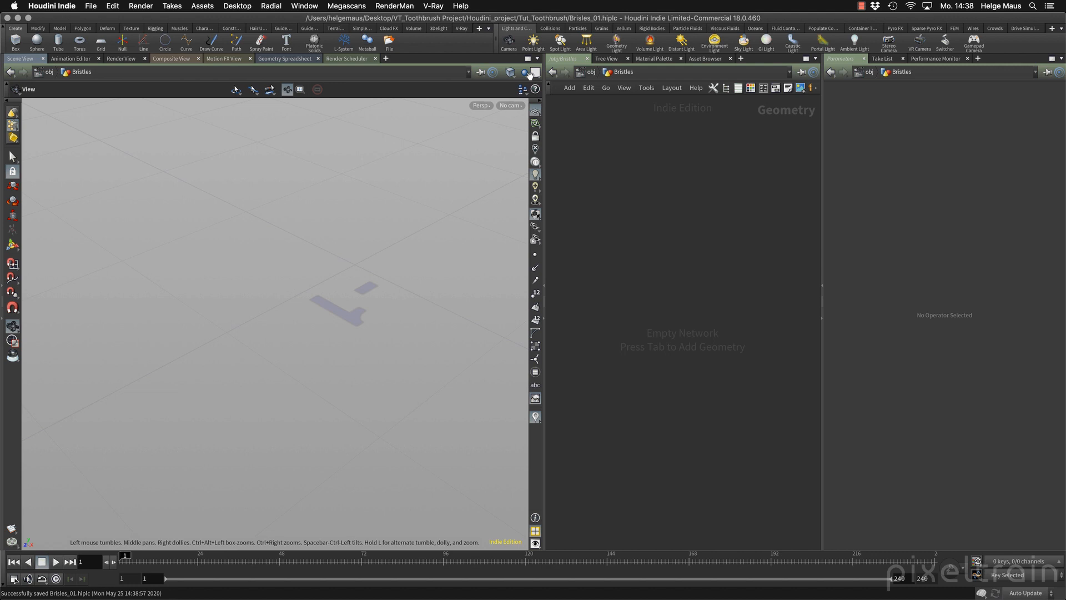
Add an Object Merge node, object_merge1, to the Bristles network.
left_click(524, 72)
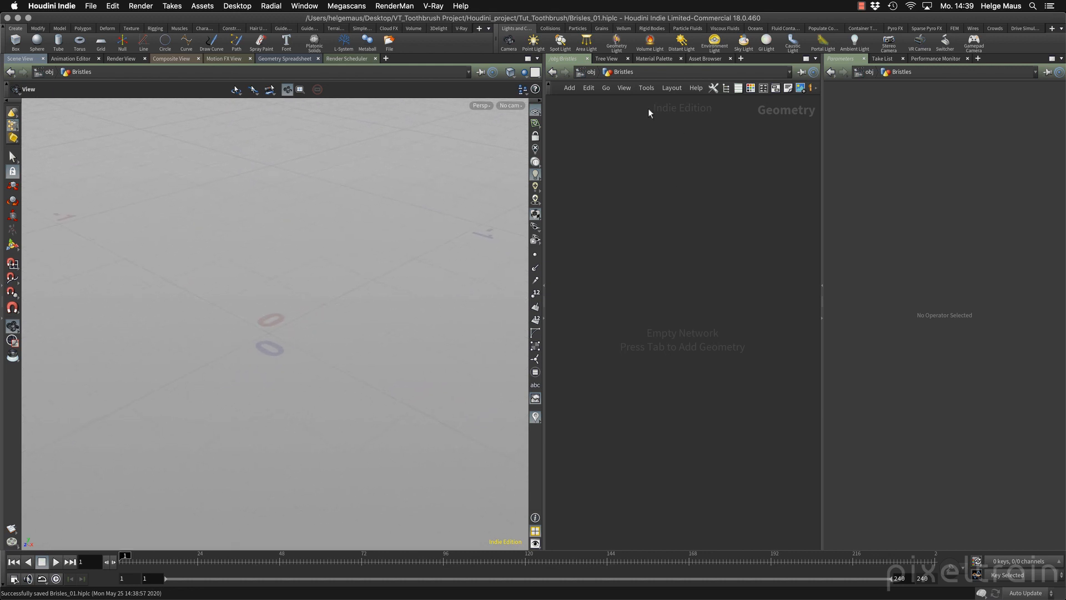
mouse_move(685, 226)
type("obj")
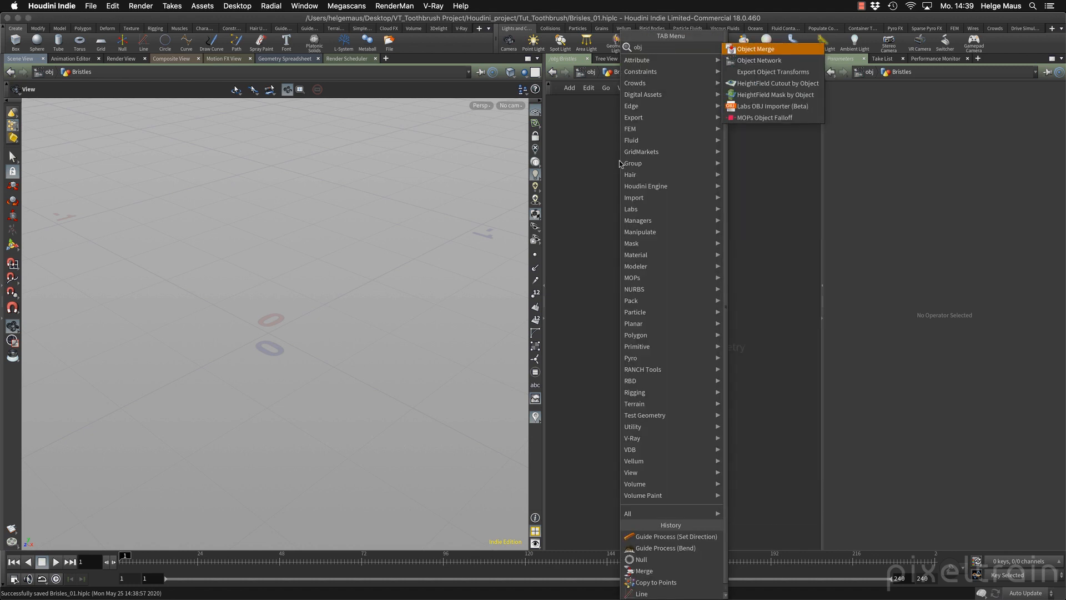
left_click(755, 48)
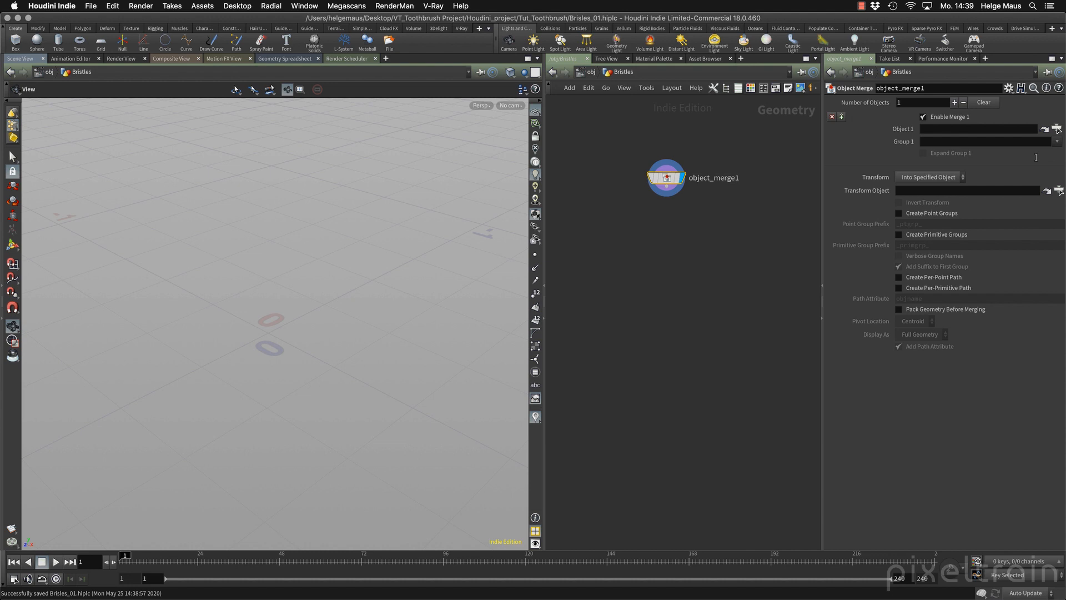
Point the object merge at /obj/Brush/LowPoly_Brush as its source.
left_click(1055, 128)
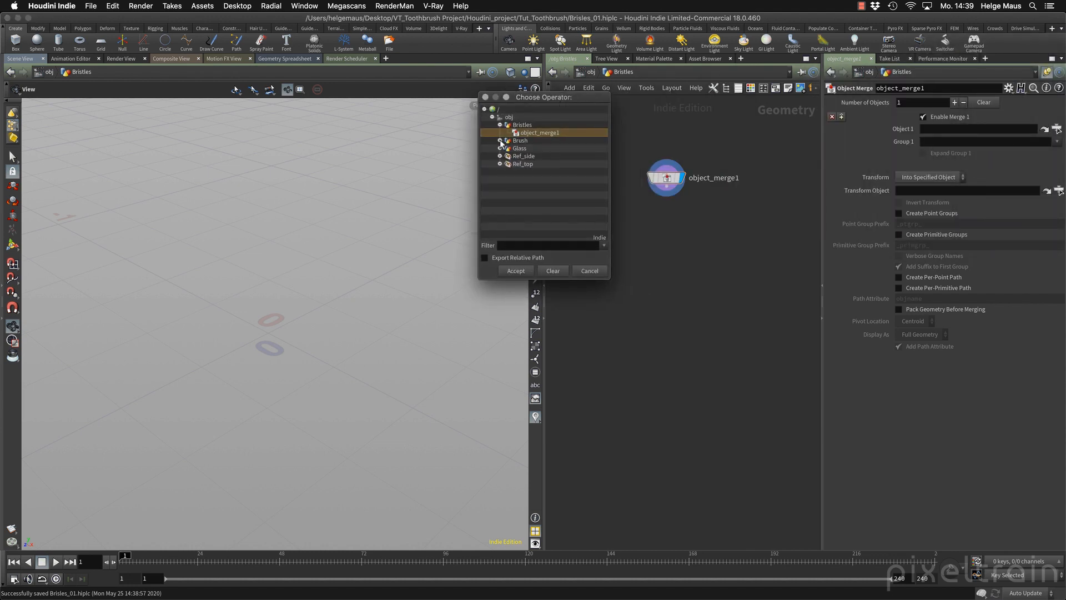
left_click(500, 141)
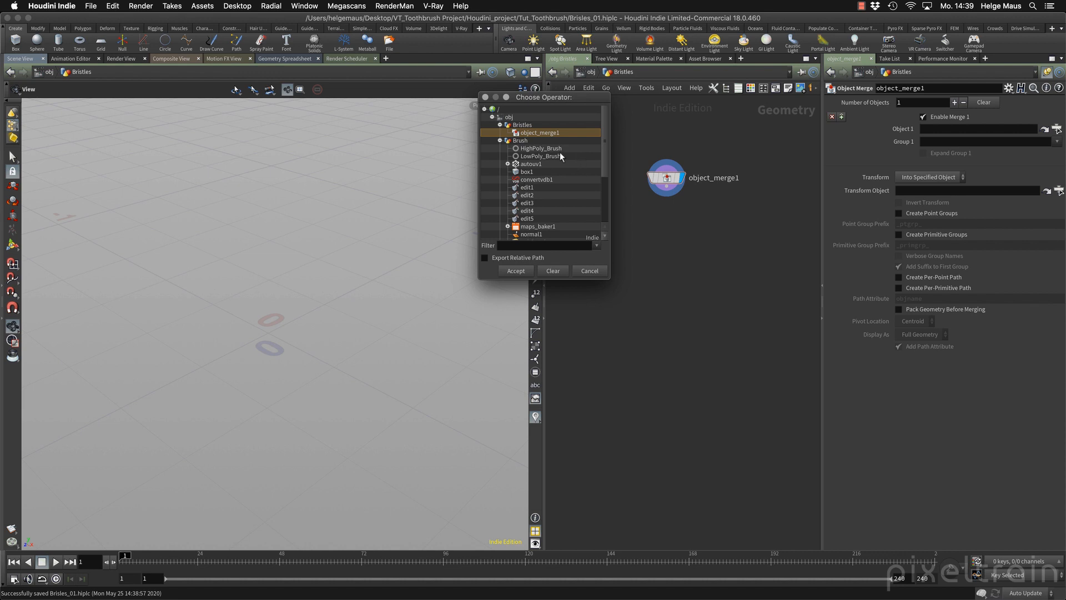
mouse_move(563, 158)
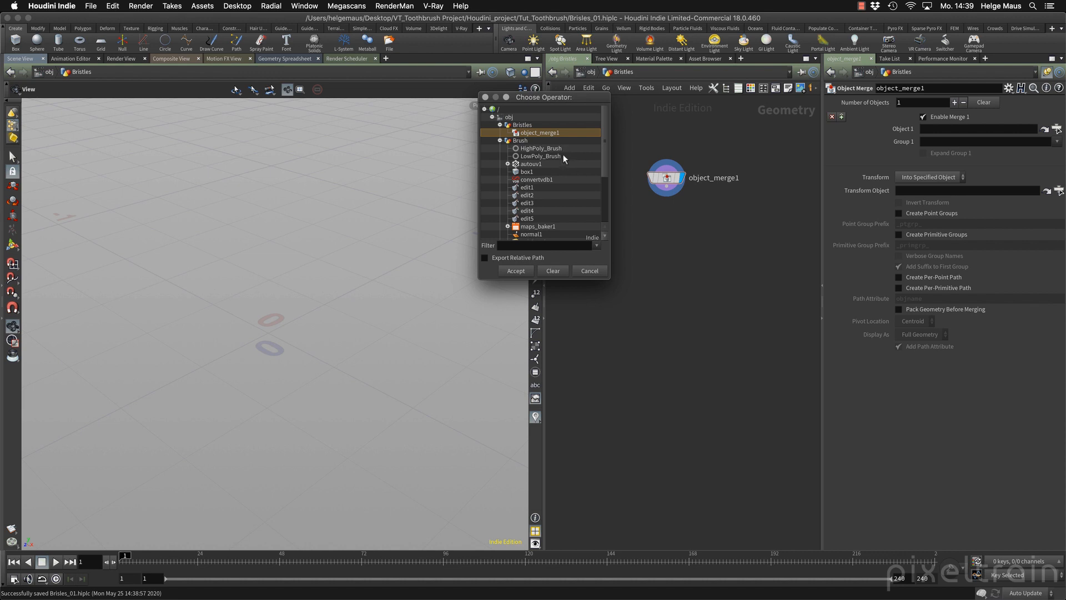
left_click(541, 156)
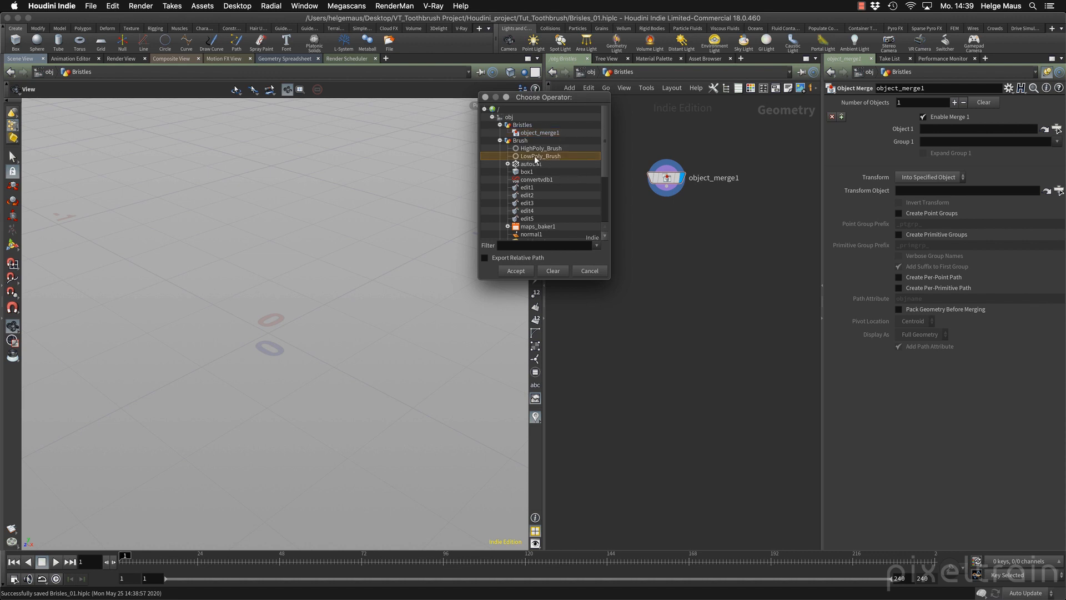
left_click(515, 271)
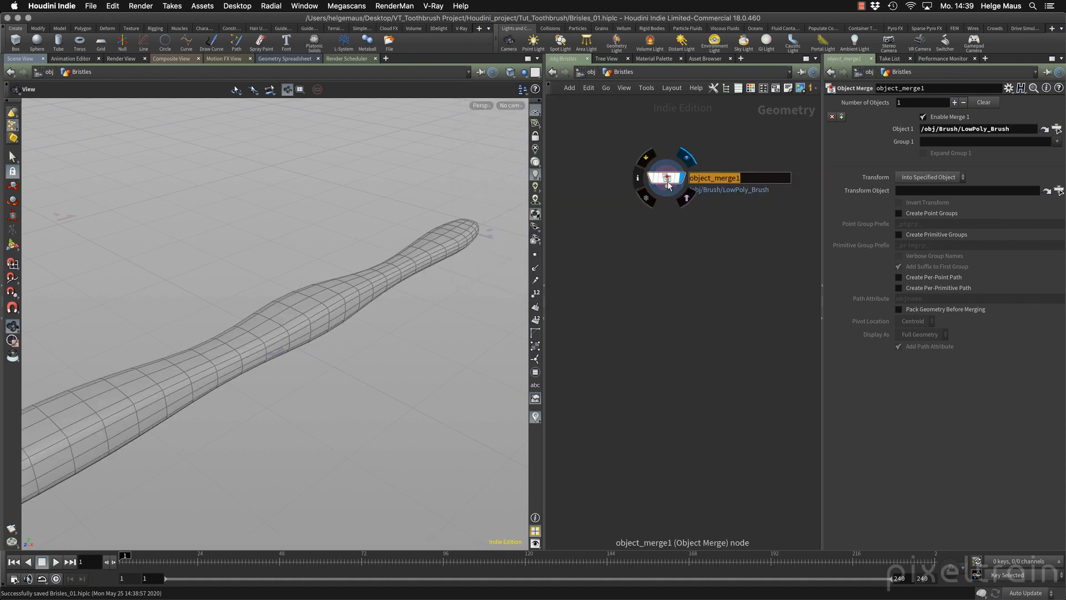
Rename the object merge node to Import_Brush.
type("Import_Brush")
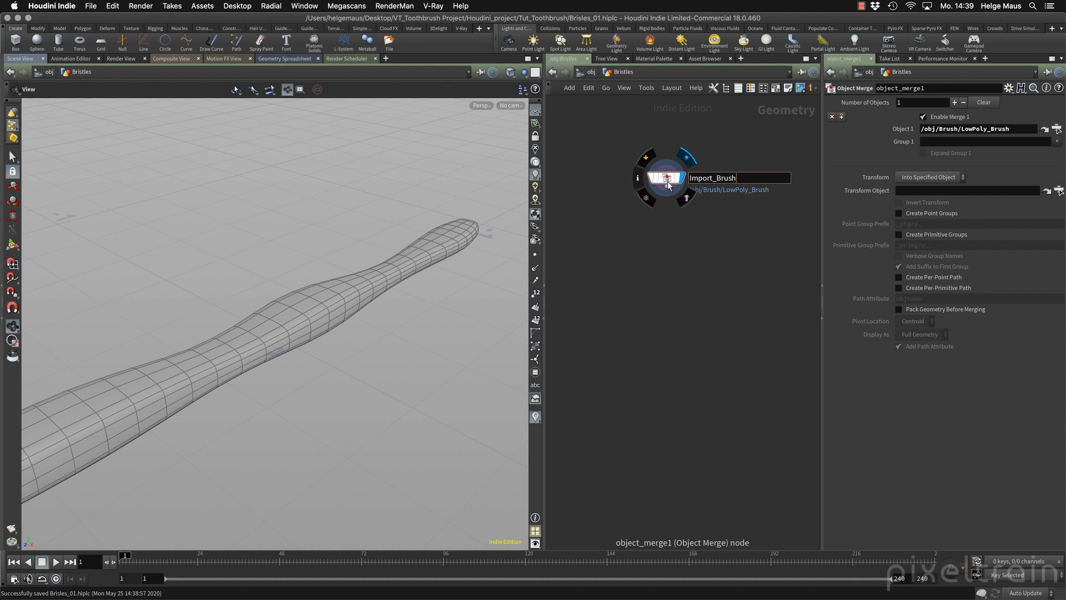
type("Import_Brush")
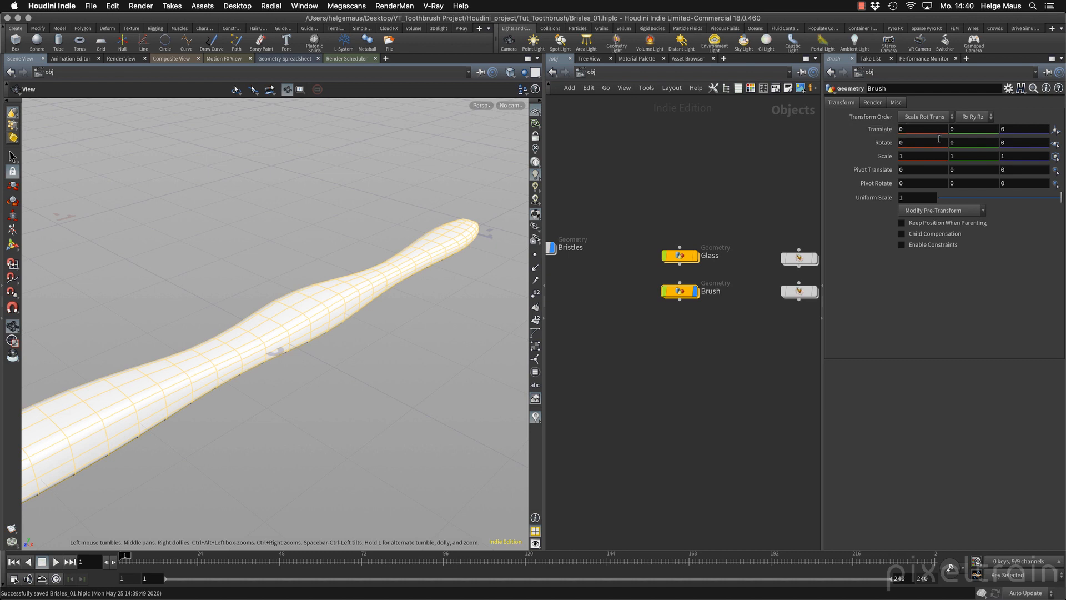
Move the Brush object to Translate Y 2 and display it beside Bristles.
left_click(950, 129)
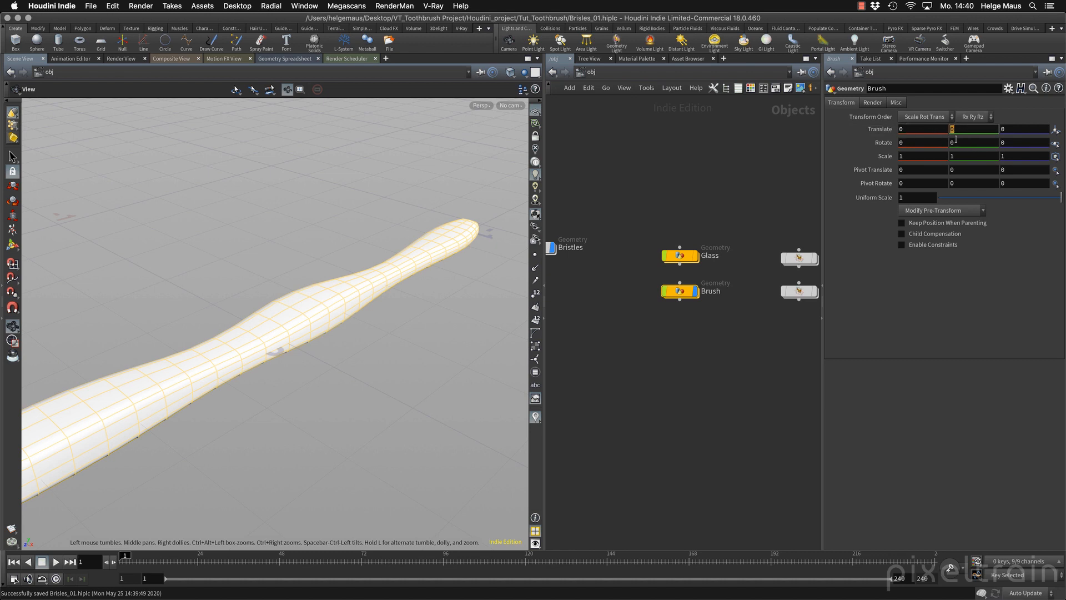
type("2")
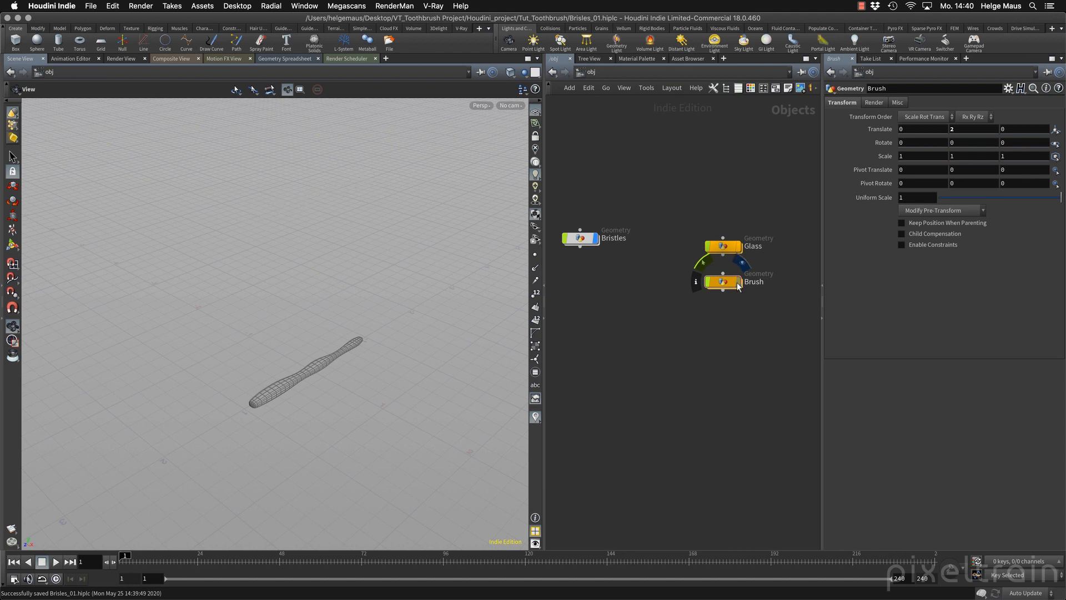
left_click(581, 238)
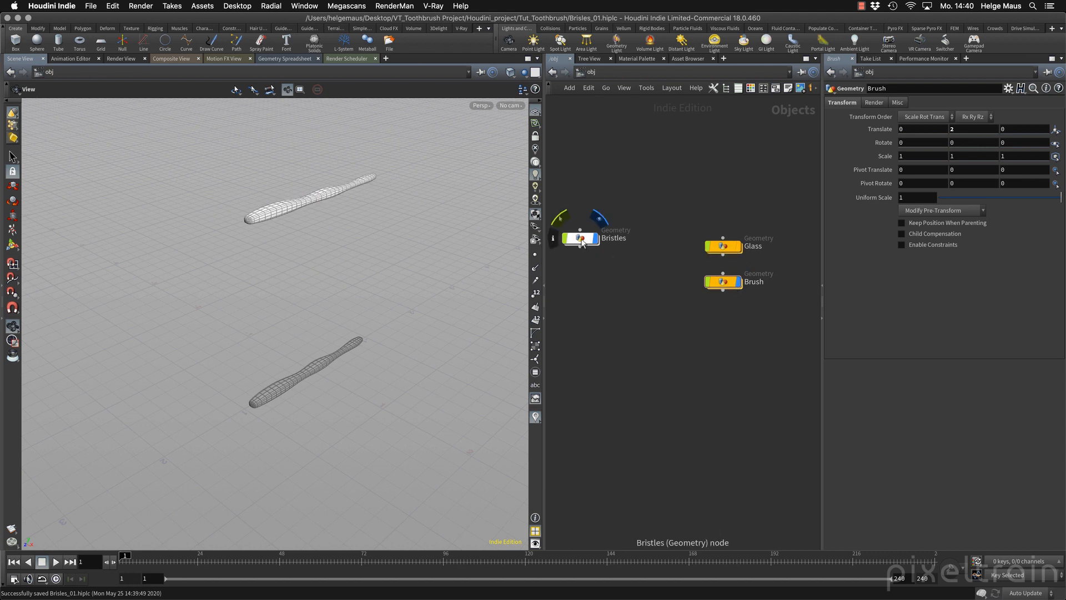
left_click(581, 238)
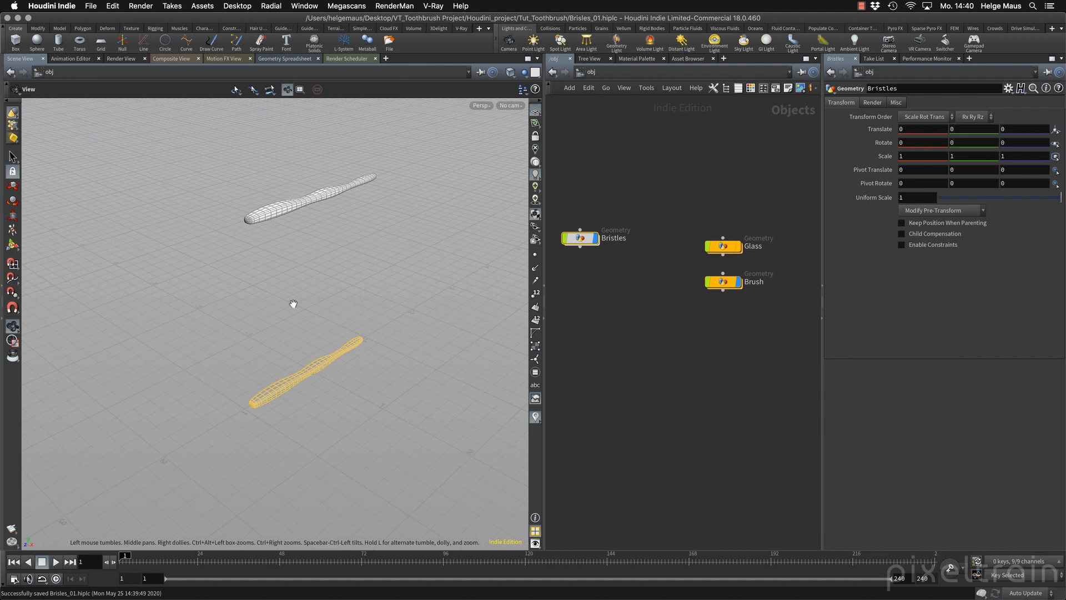
mouse_move(272, 348)
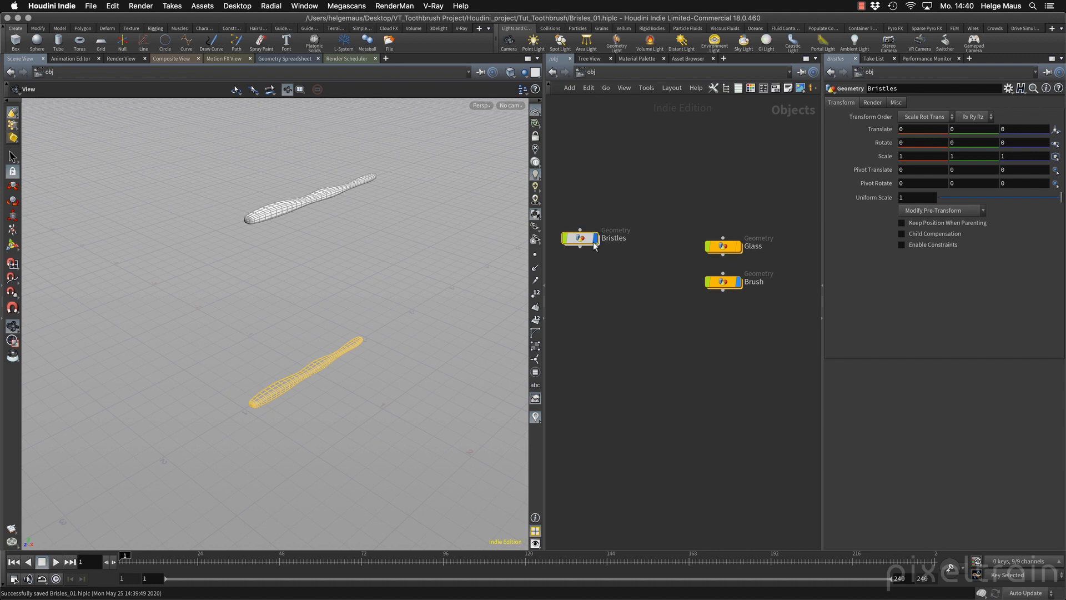
Select the Brush object and dive into its low/high-poly network.
left_click(723, 281)
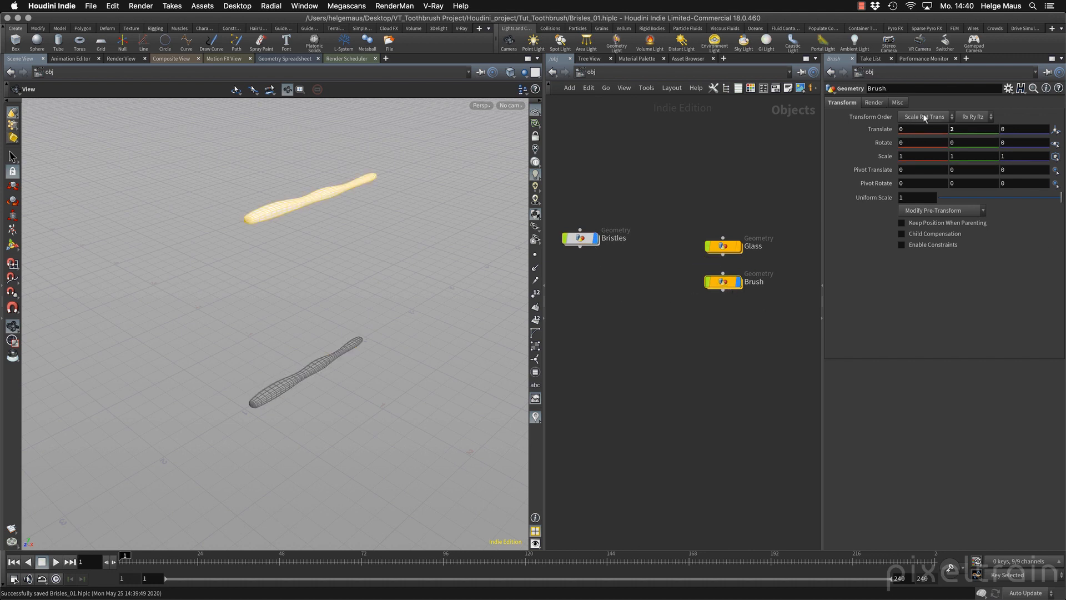
mouse_move(976, 138)
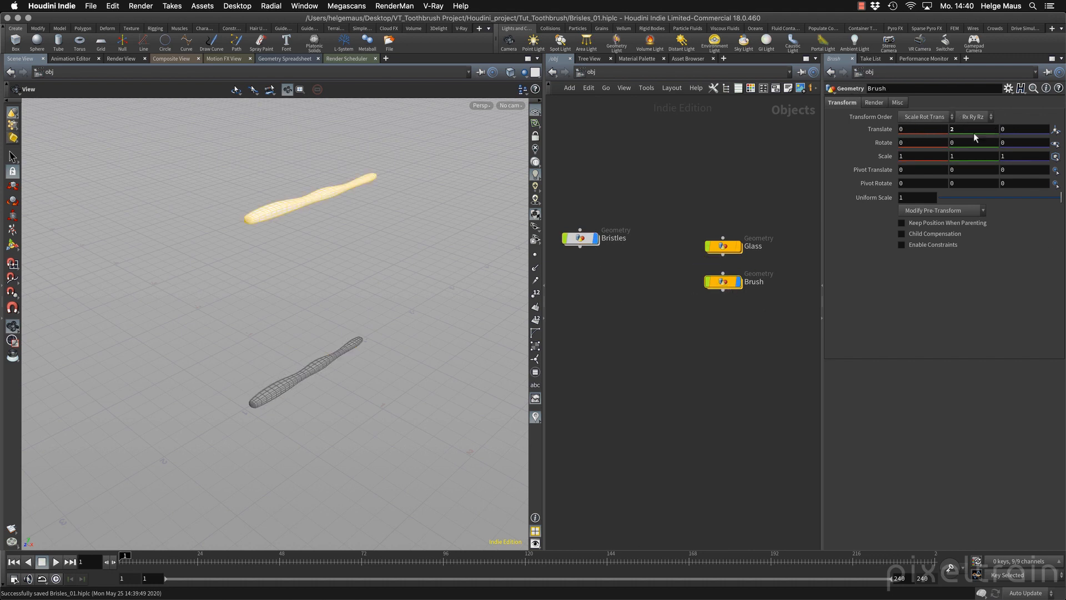
left_click(722, 281)
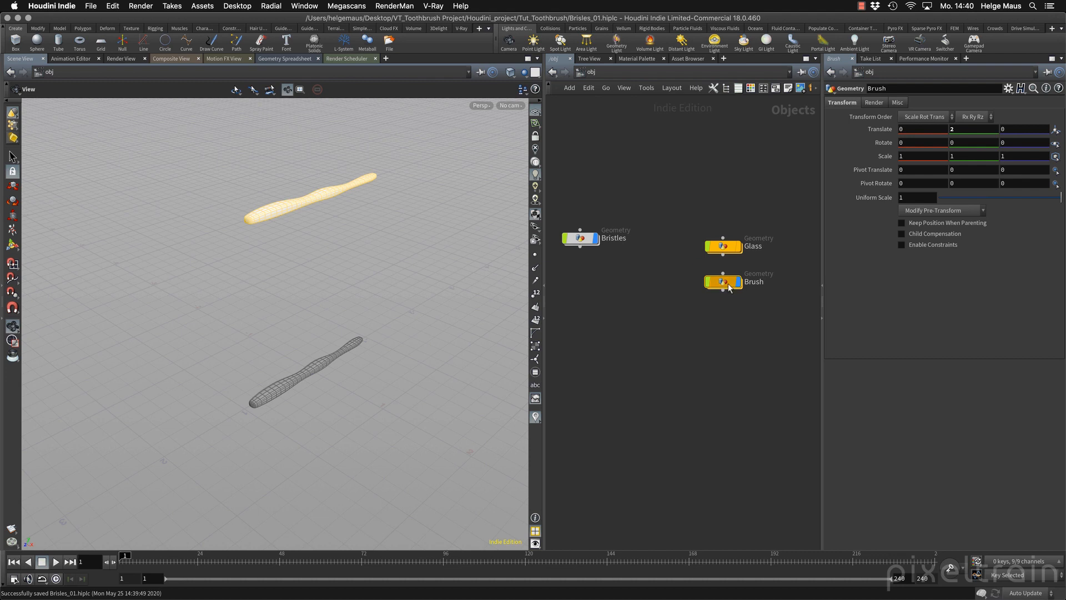
double_click(723, 281)
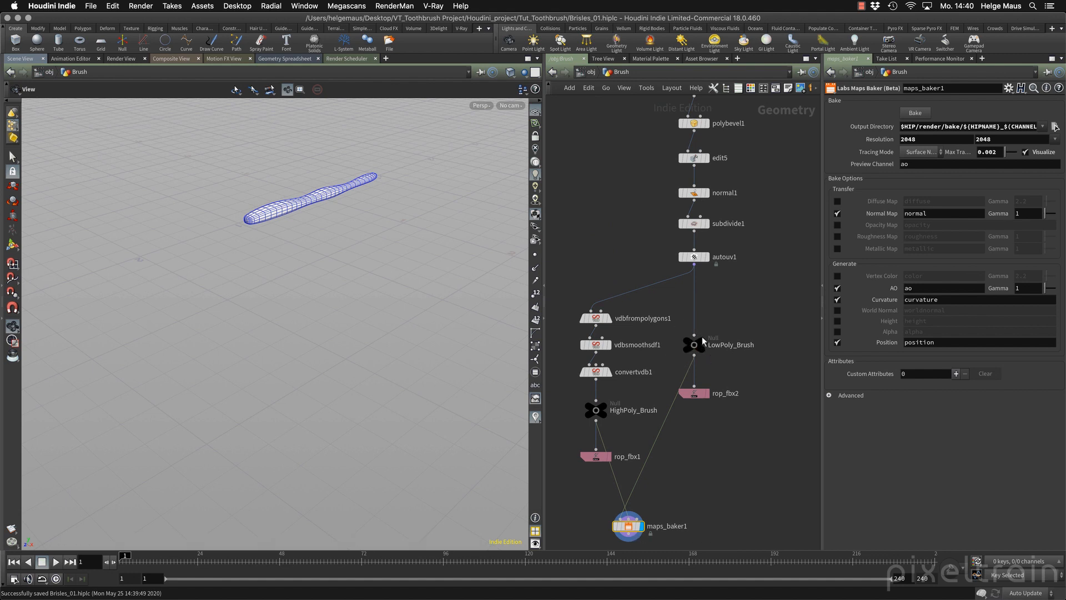
mouse_move(693, 344)
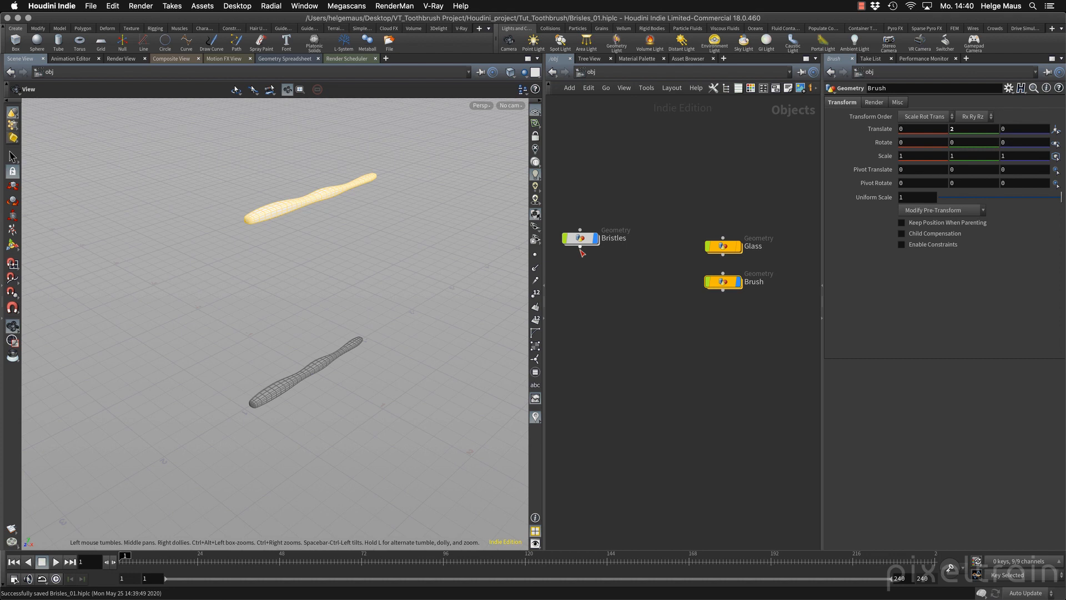
Inside Bristles, set Import_Brush's Transform to None so no transform is applied.
double_click(580, 238)
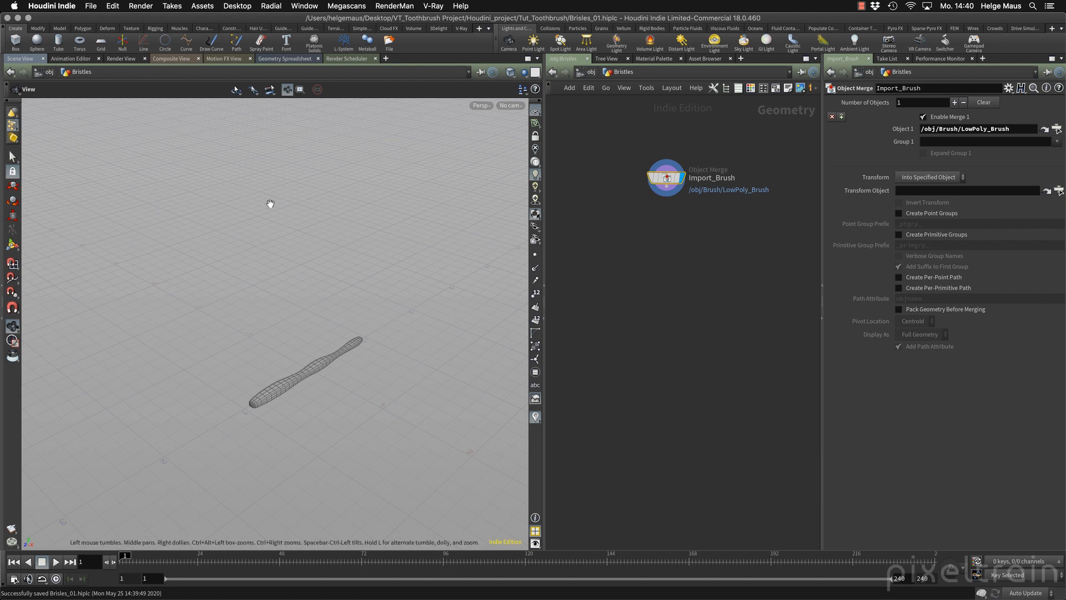
mouse_move(278, 200)
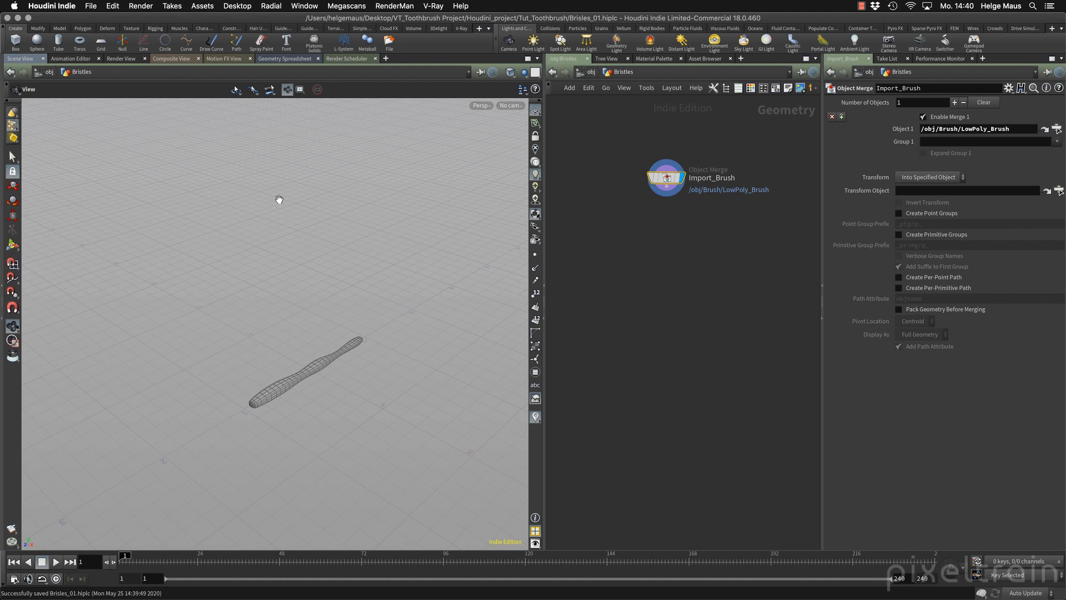
mouse_move(474, 261)
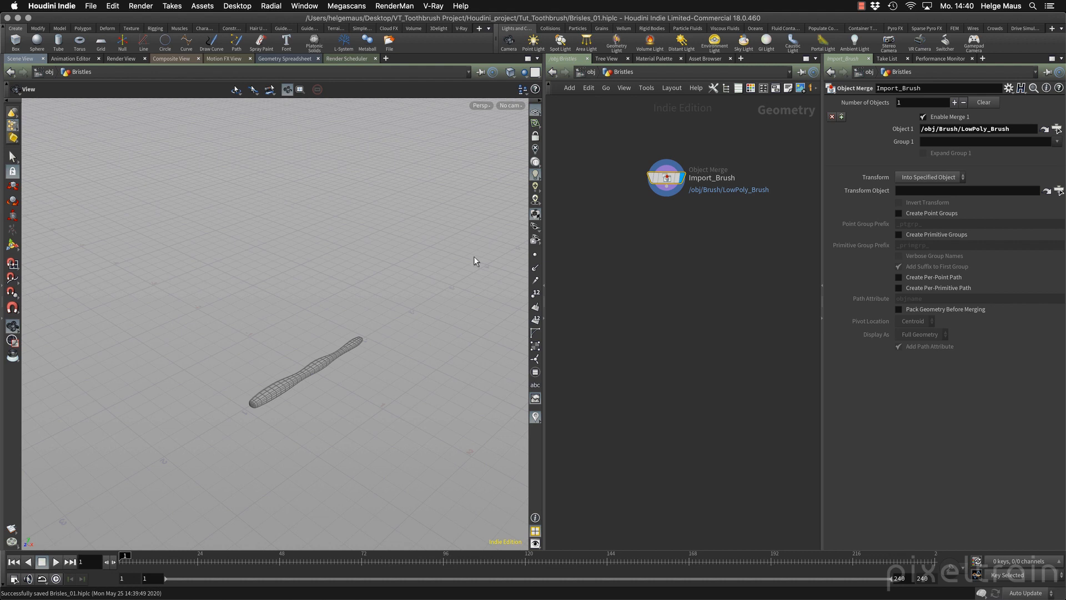
mouse_move(957, 182)
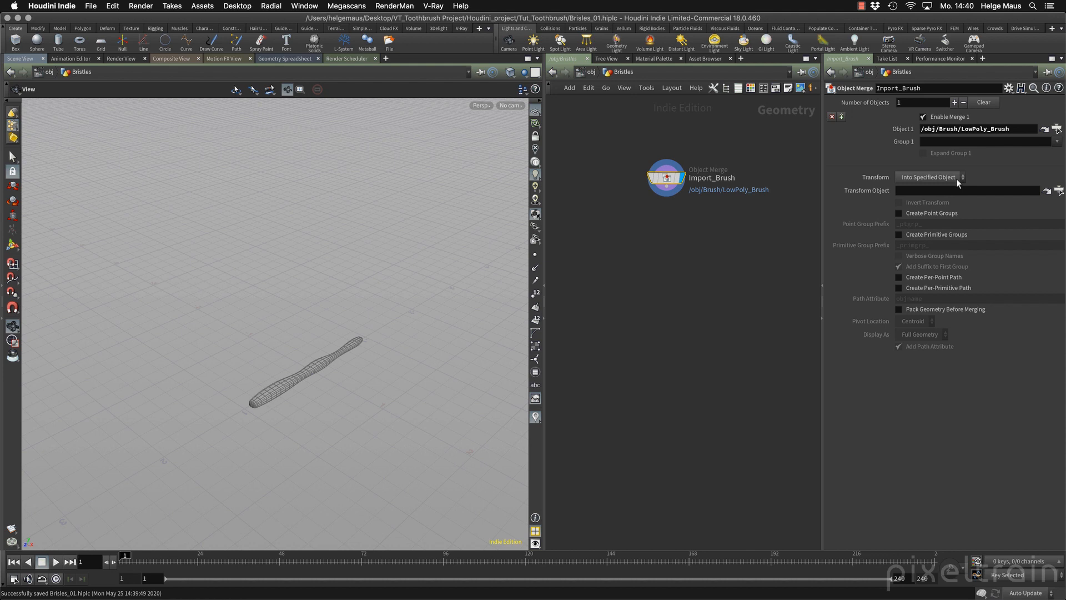
left_click(930, 176)
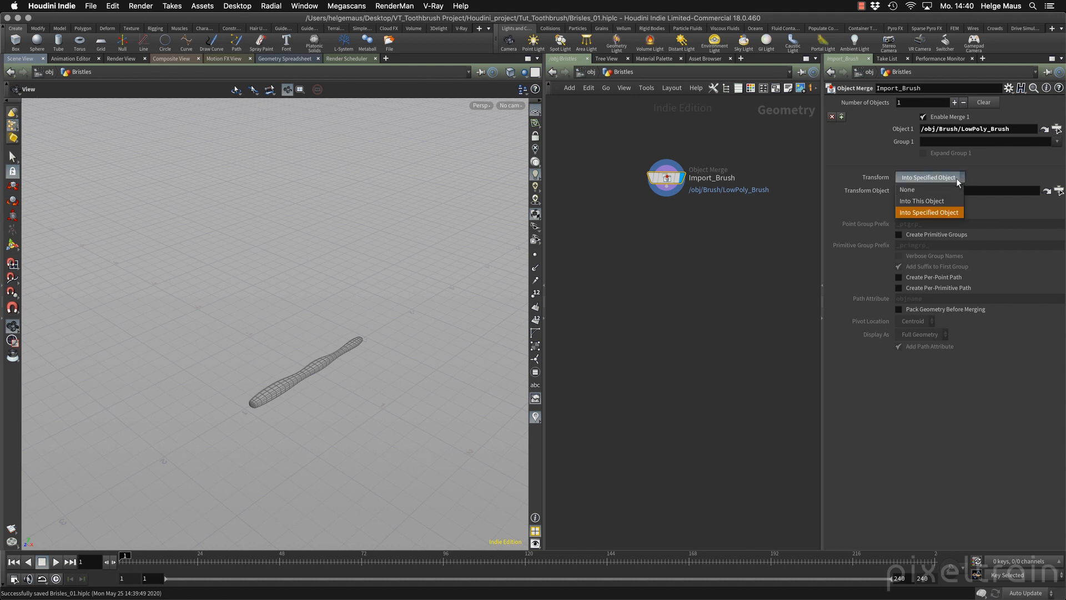
mouse_move(921, 201)
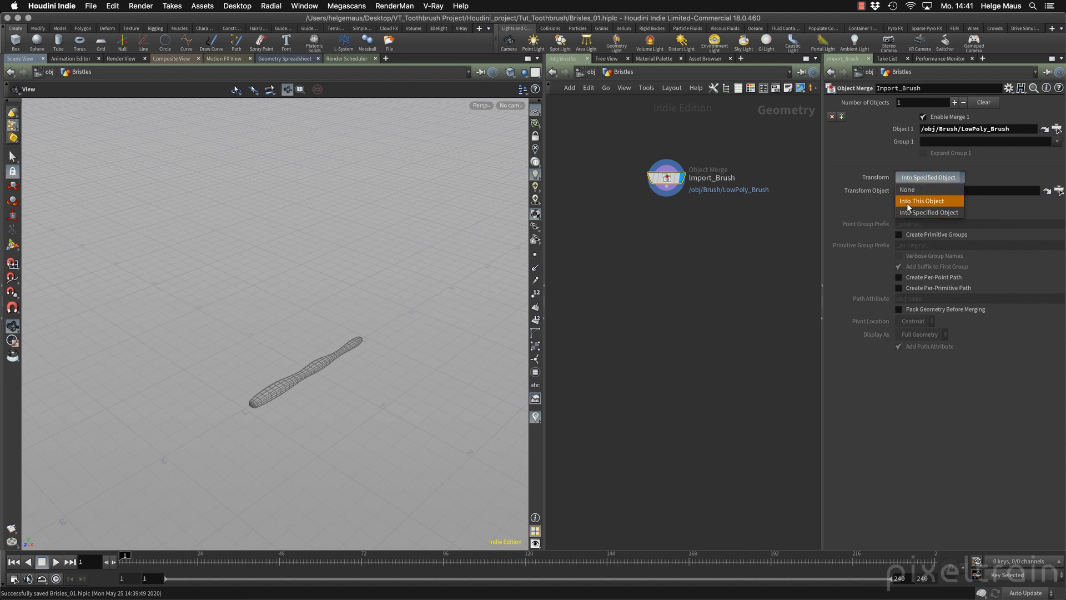
left_click(921, 201)
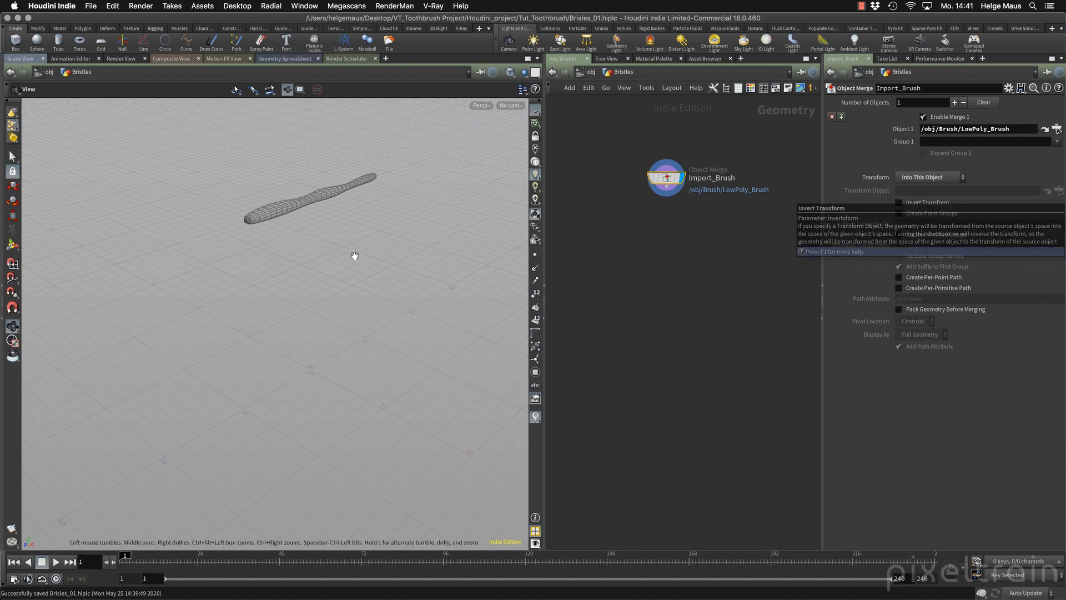
mouse_move(401, 162)
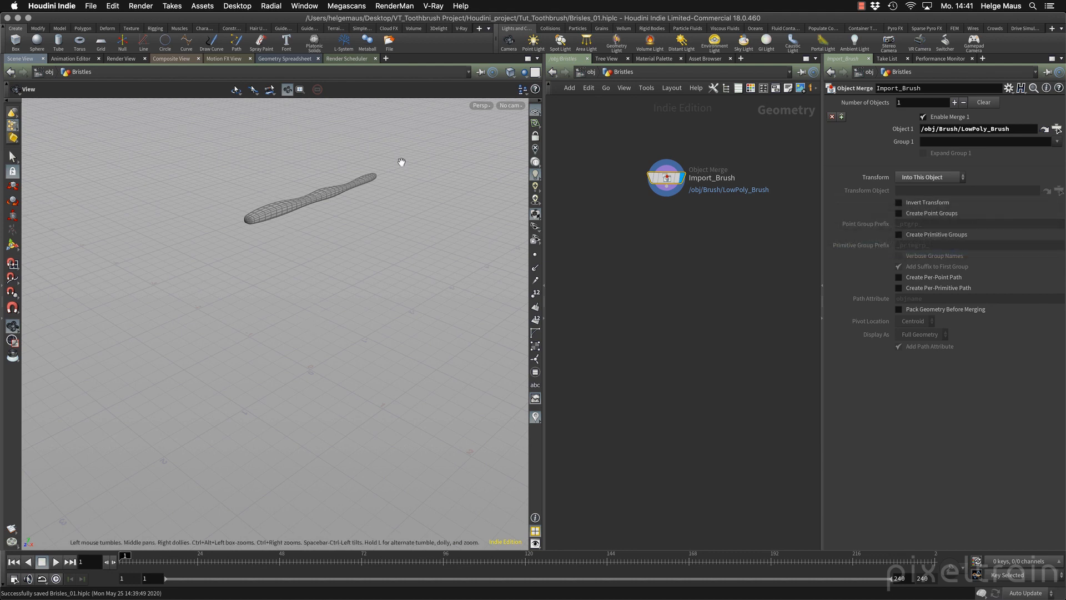
mouse_move(331, 186)
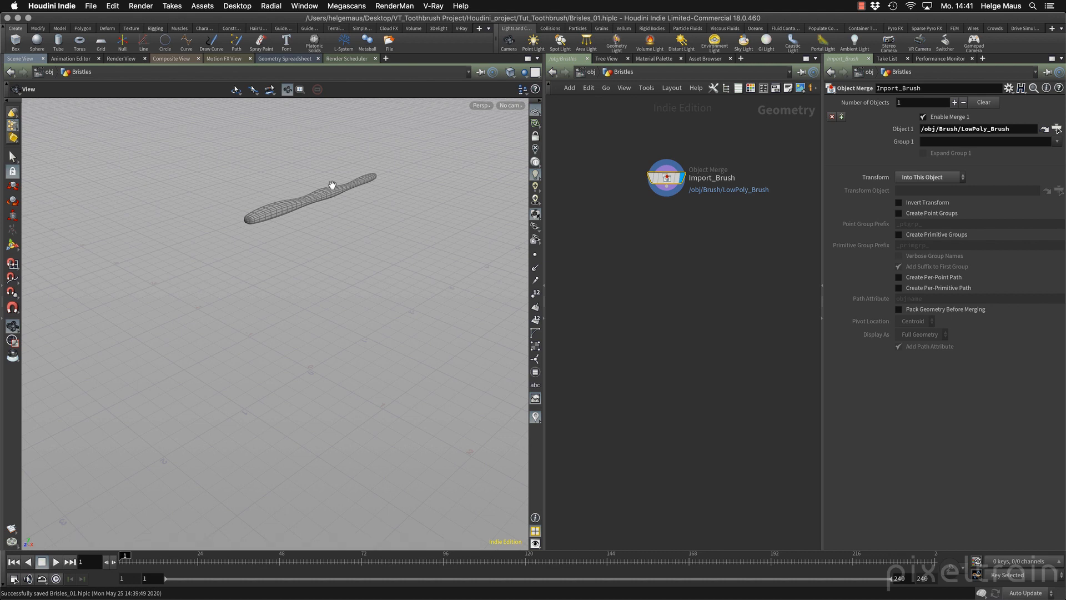
left_click(929, 177)
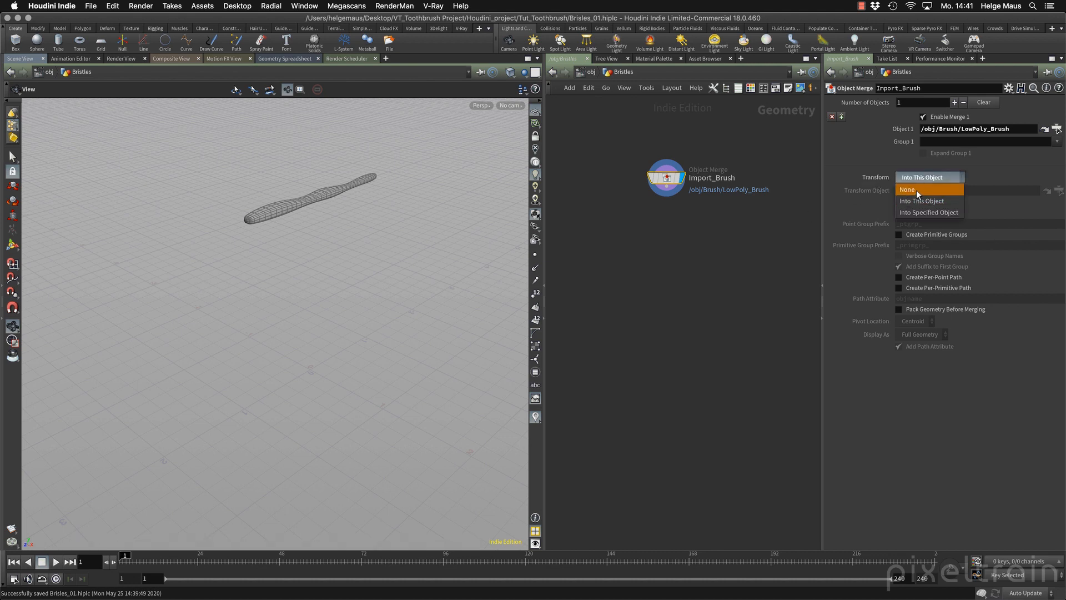
left_click(908, 188)
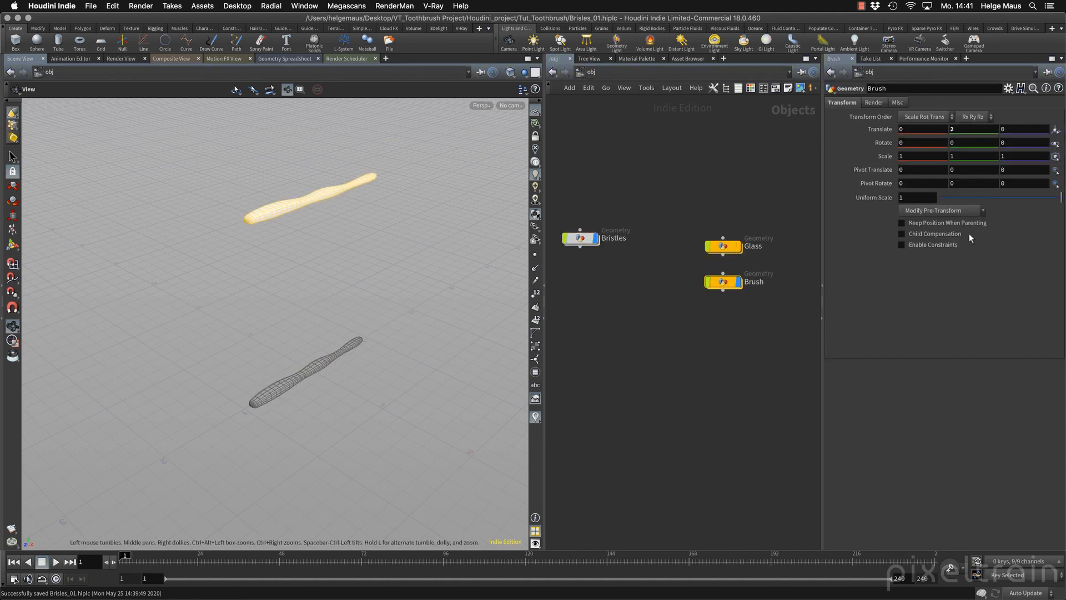
Reset the Brush object's Translate Y to 0 and return inside the Bristles network.
triple_click(974, 129)
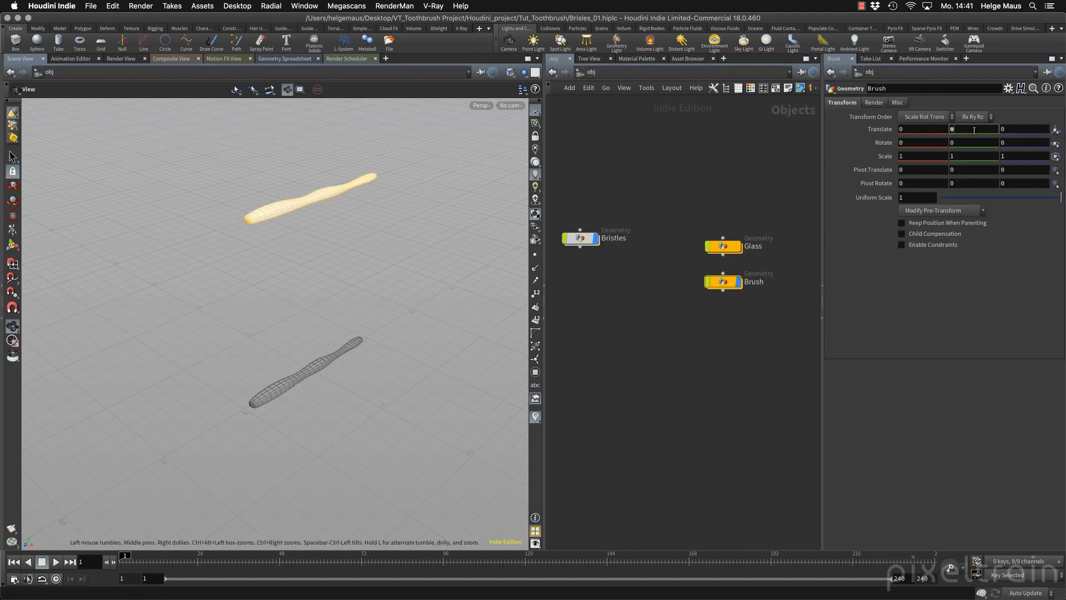
left_click(579, 238)
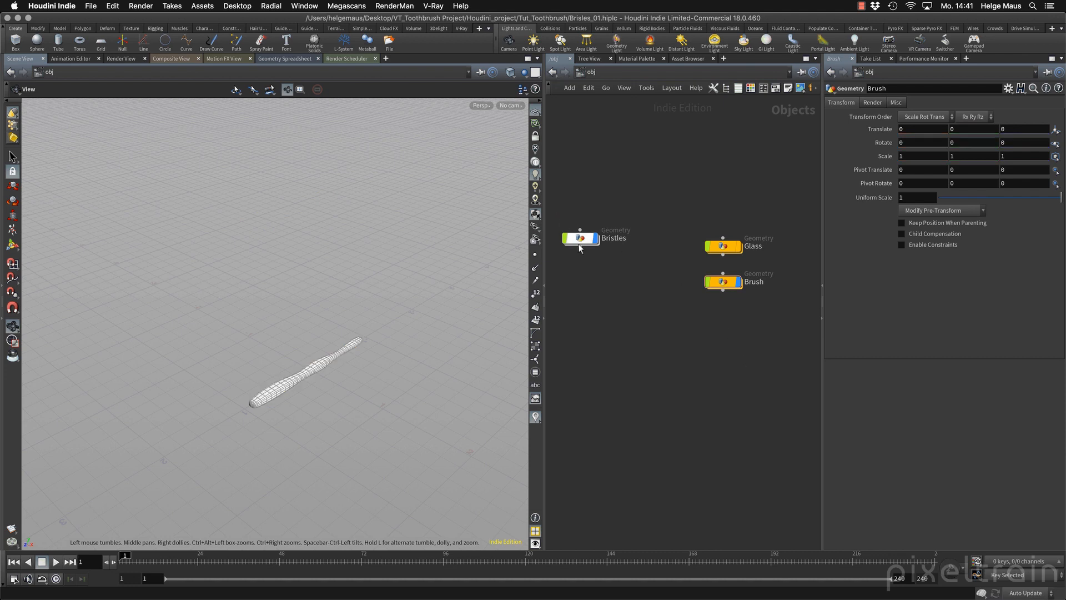
double_click(580, 238)
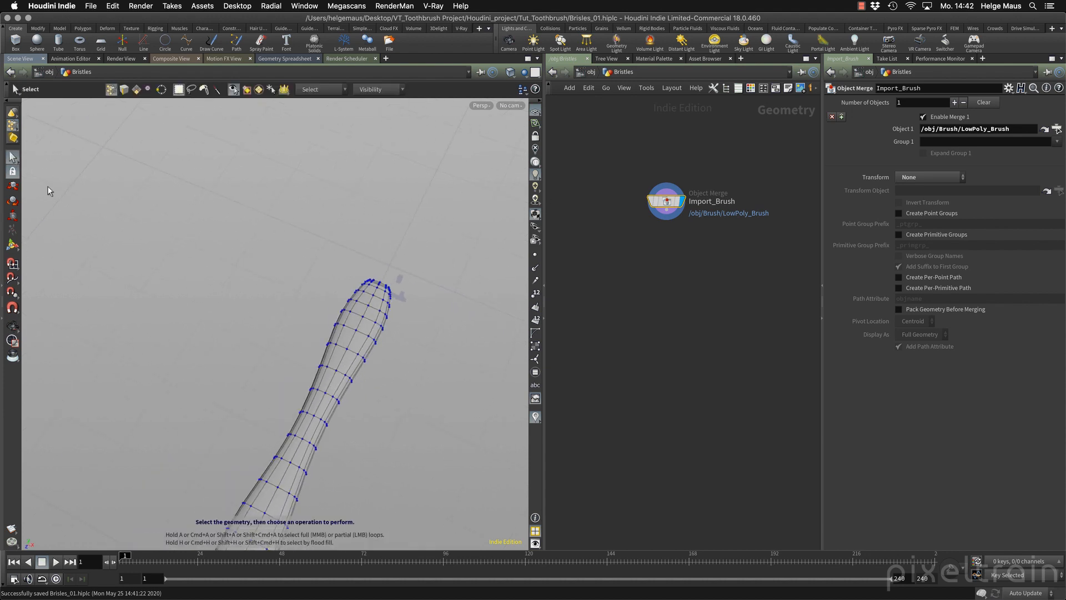
Enable Select Visible Geometry Only and pick a face on the brush head in the top view.
left_click(373, 320)
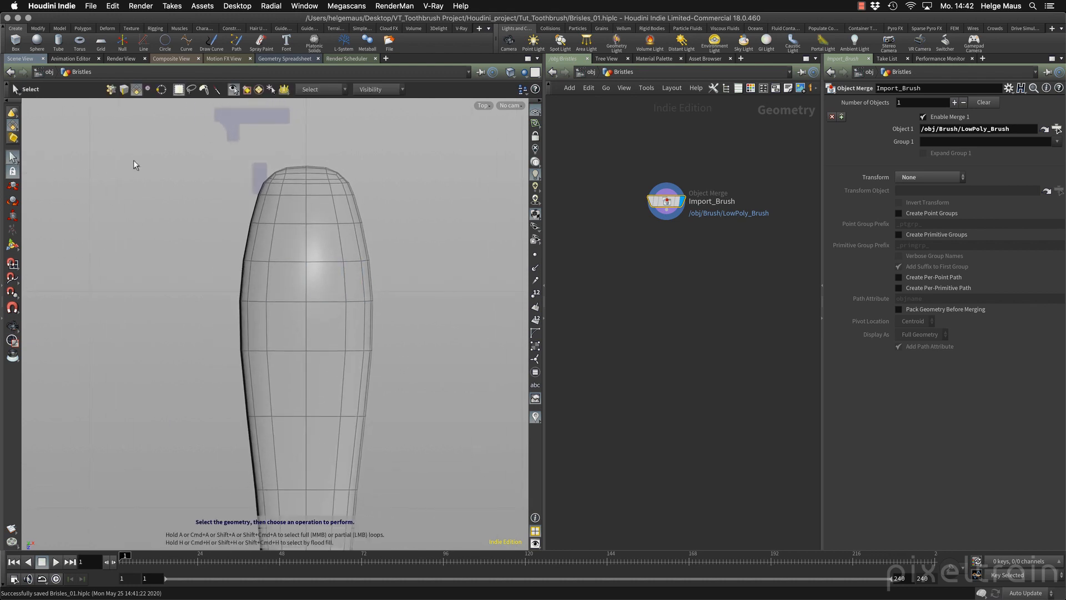
mouse_move(233, 89)
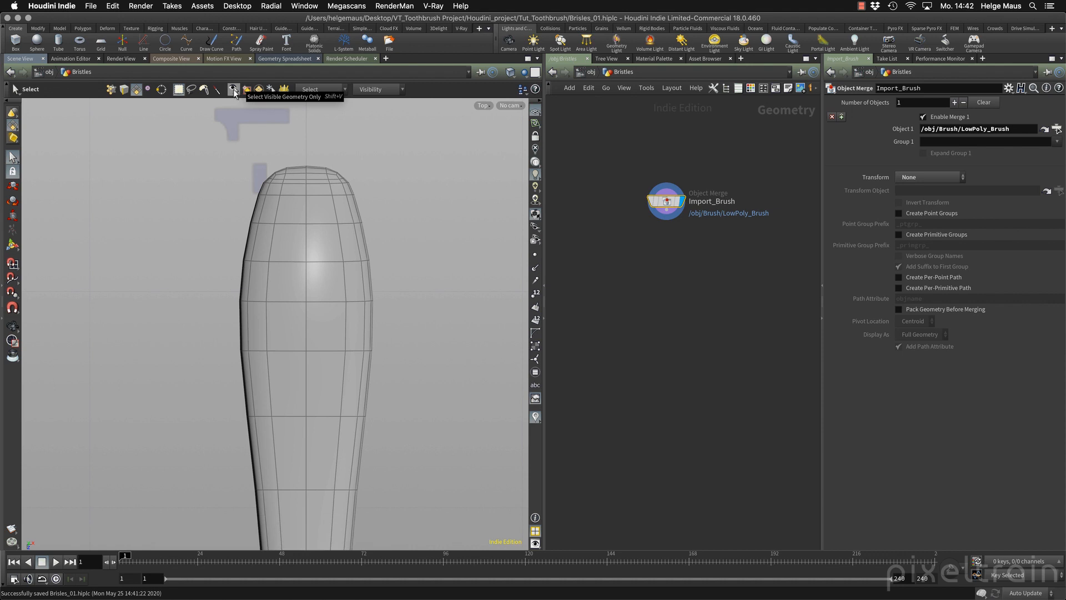
left_click(285, 205)
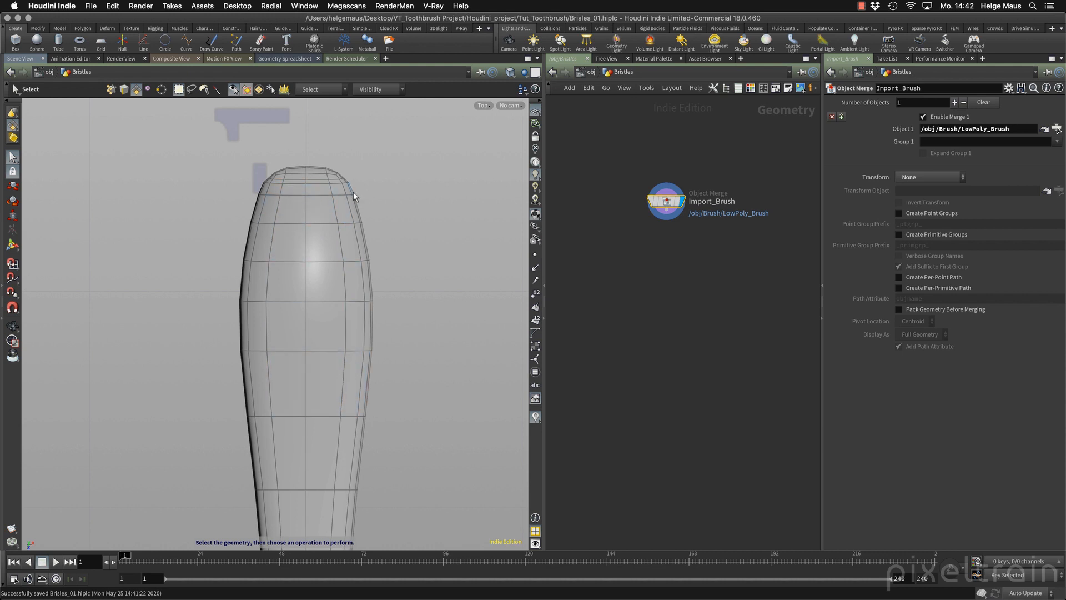
mouse_move(205, 93)
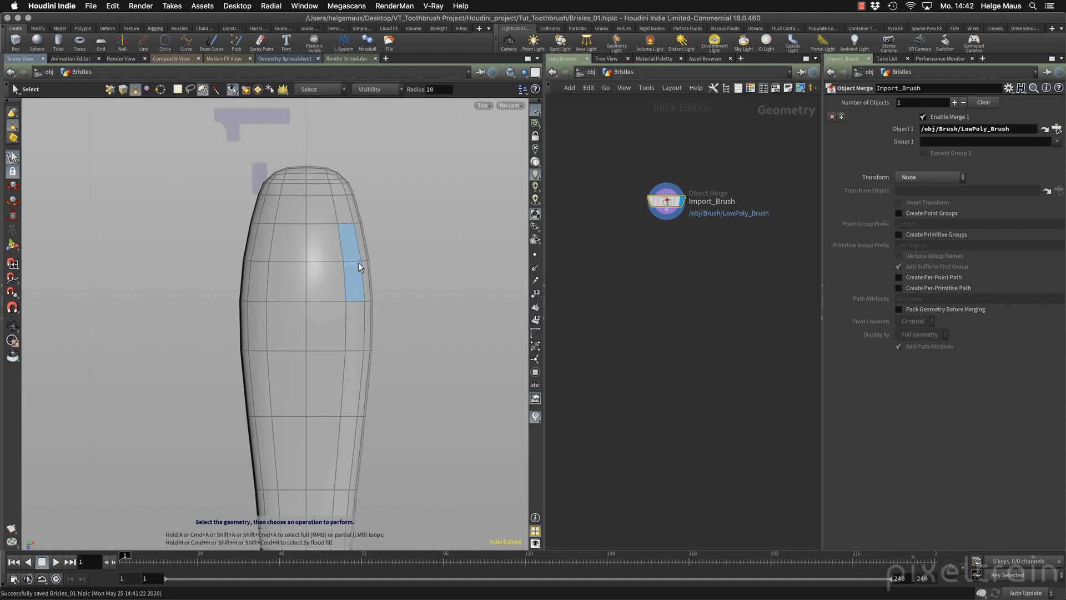
left_click(296, 252)
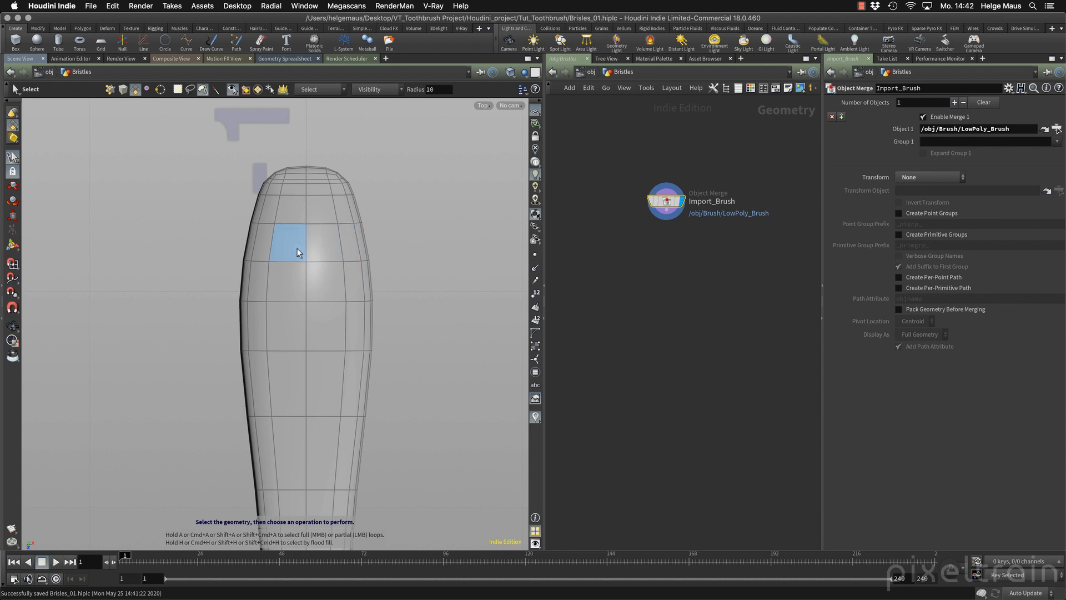
mouse_move(289, 248)
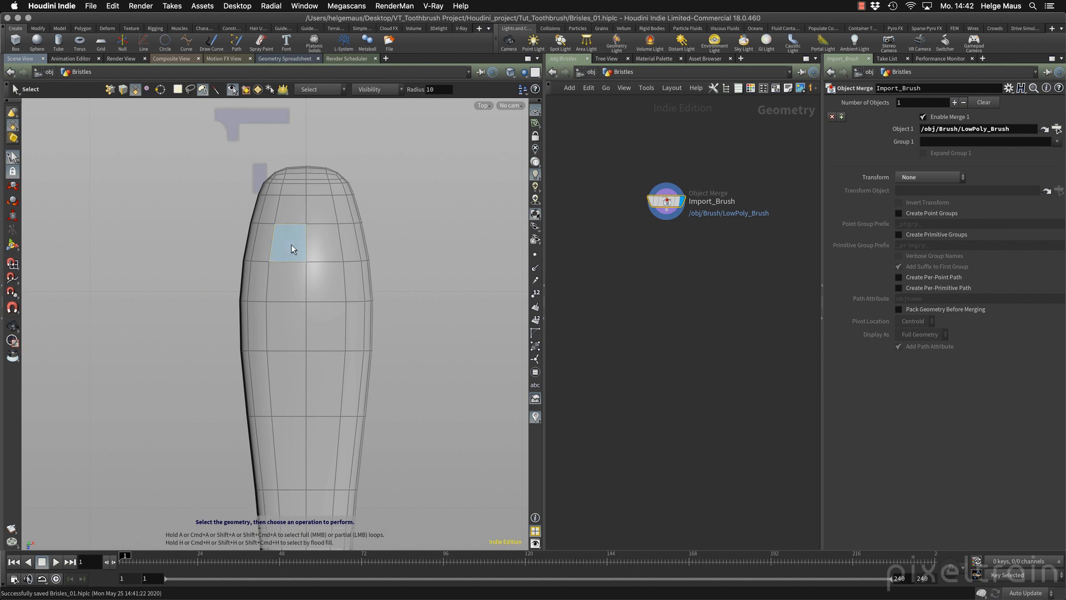
left_click(290, 244)
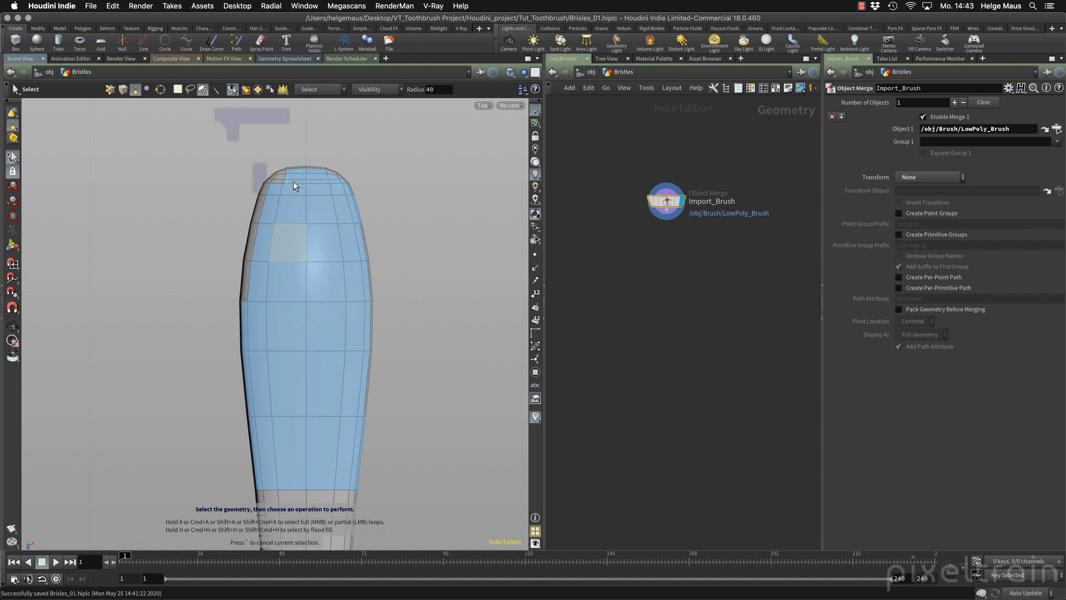
mouse_move(272, 199)
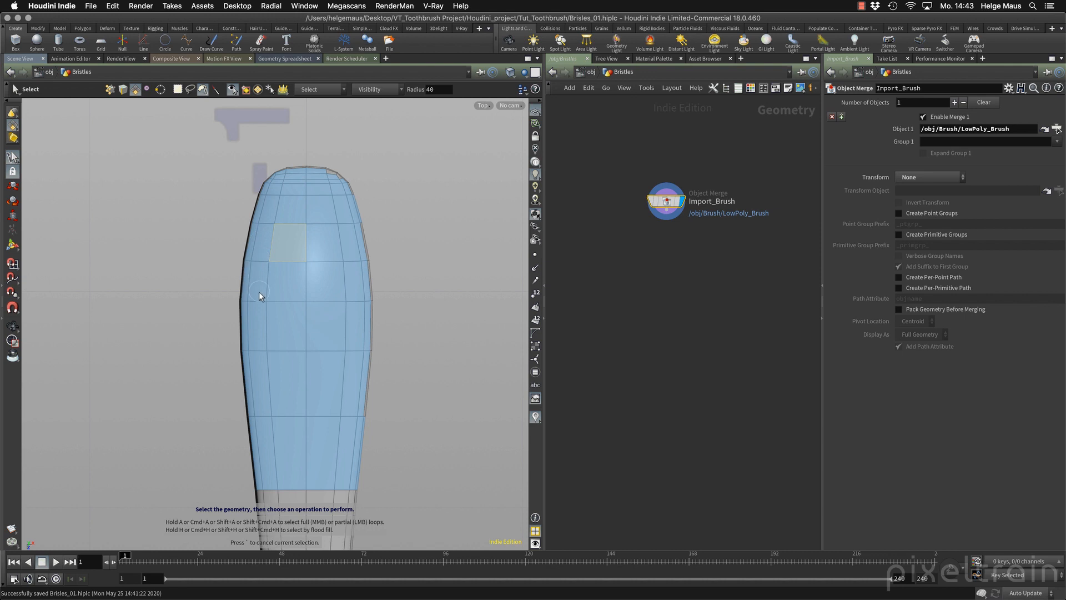
Paint-select the whole brush head, leaving the handle unselected.
left_click(346, 402)
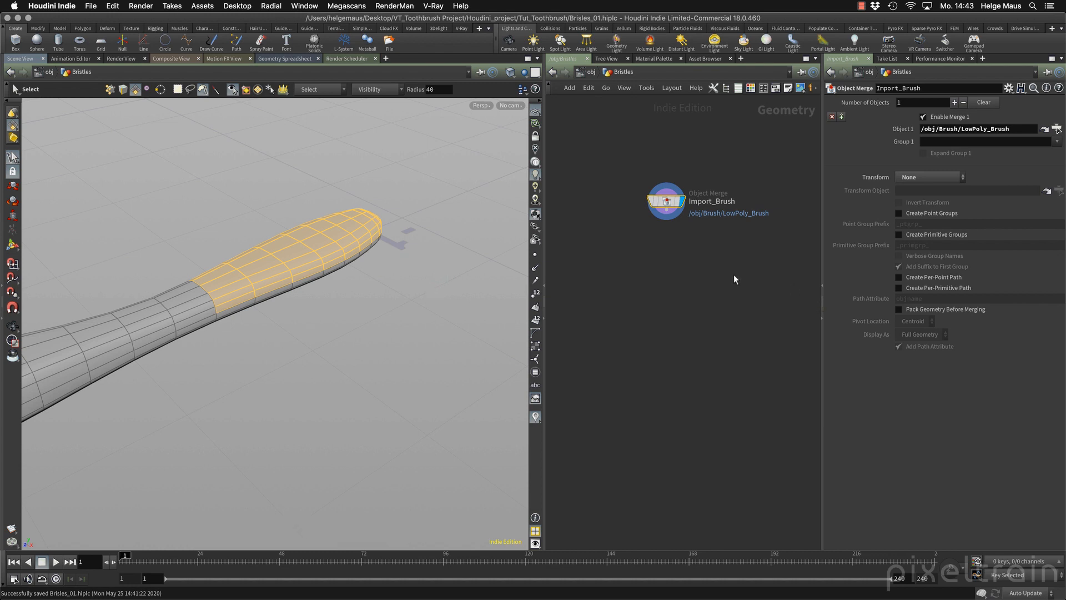
mouse_move(655, 225)
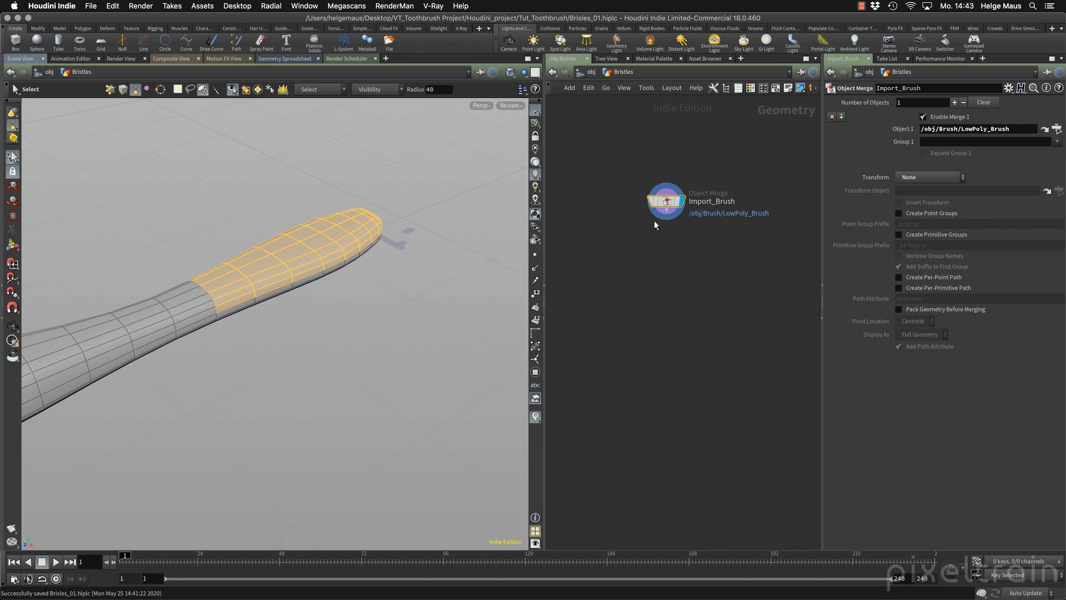
mouse_move(210, 198)
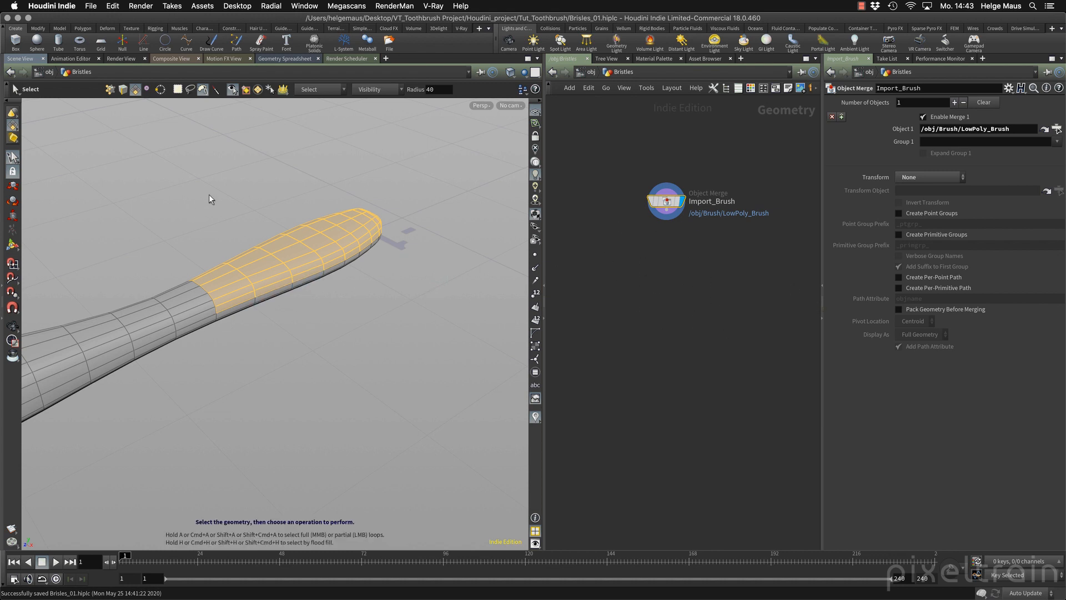
mouse_move(440, 221)
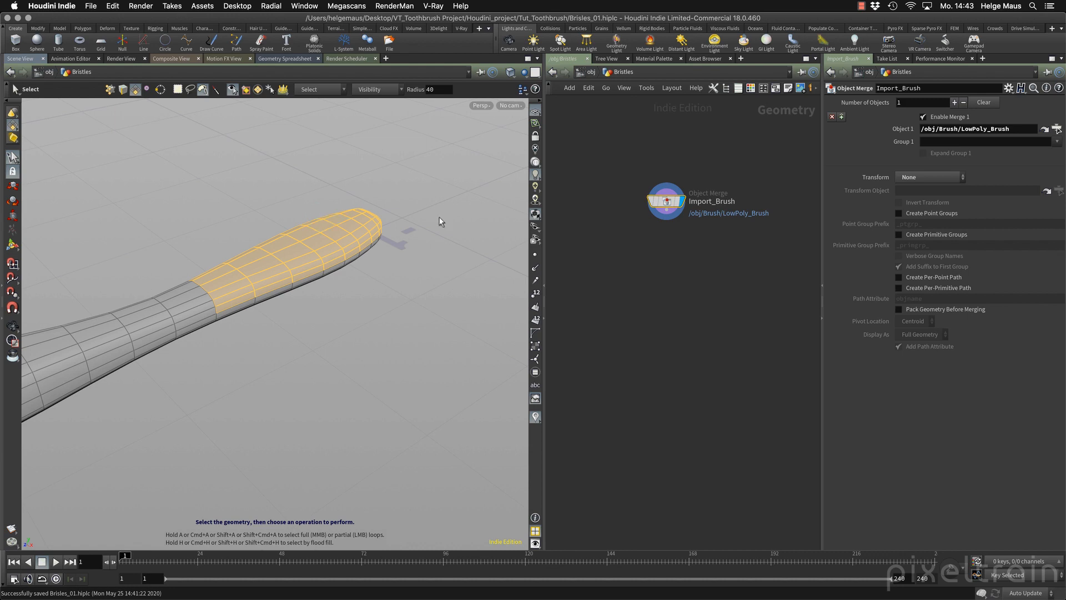
mouse_move(258, 207)
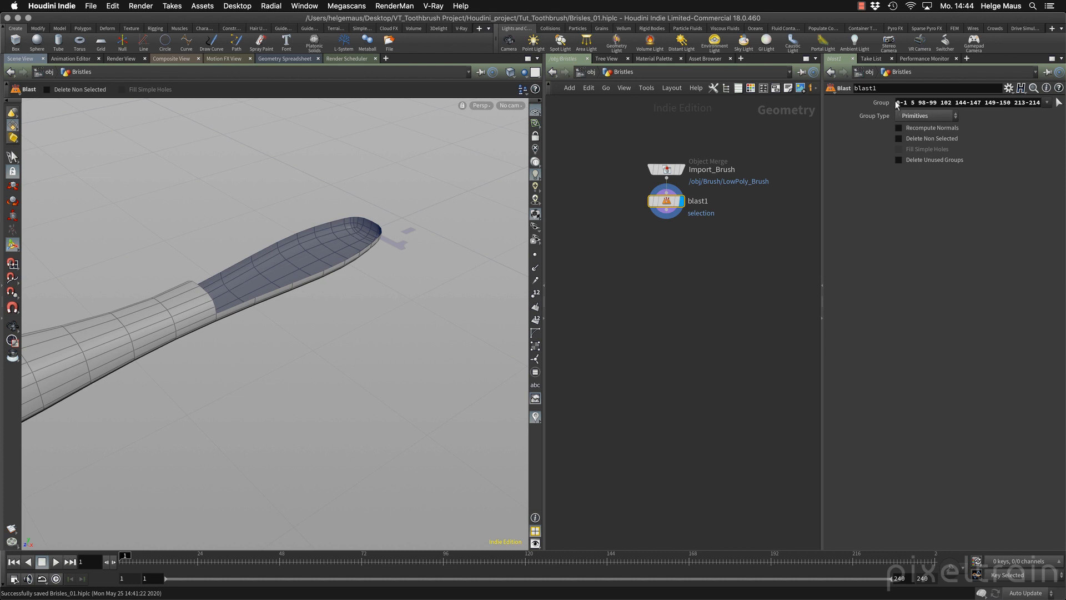
mouse_move(1053, 109)
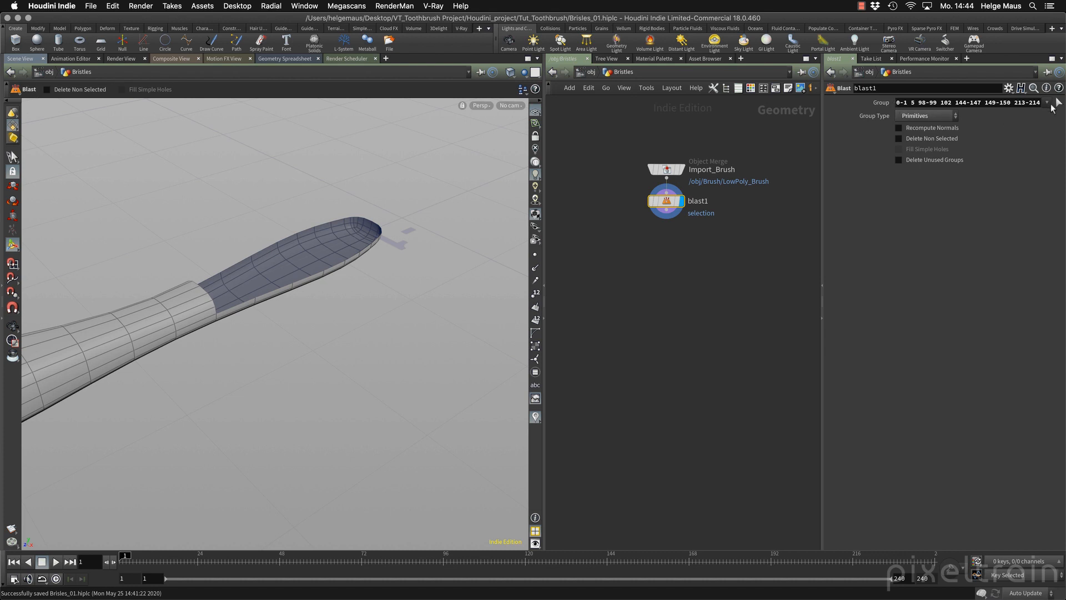
mouse_move(340, 236)
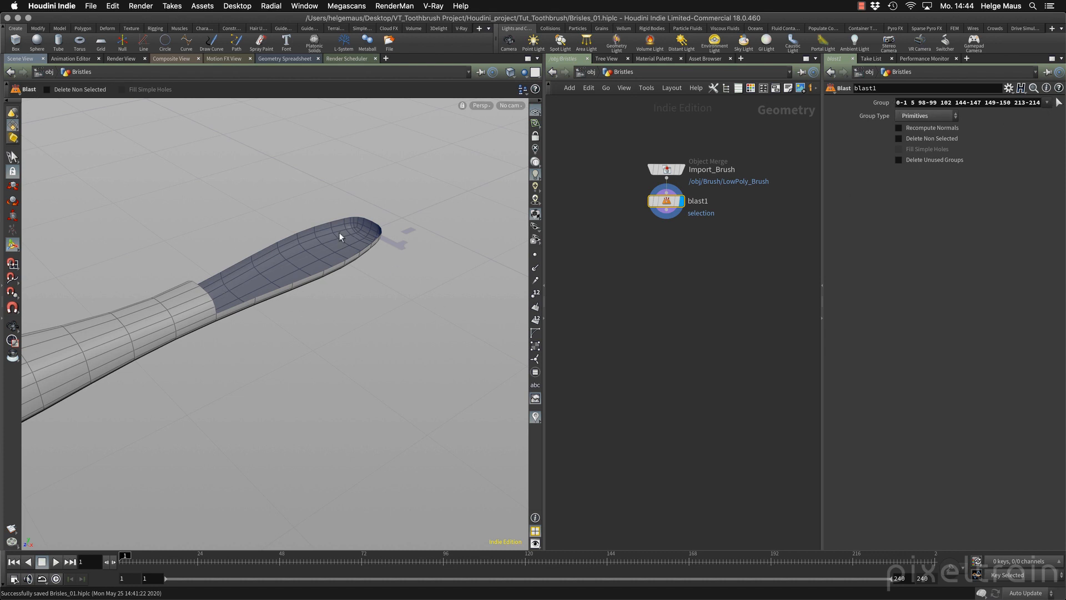
mouse_move(365, 263)
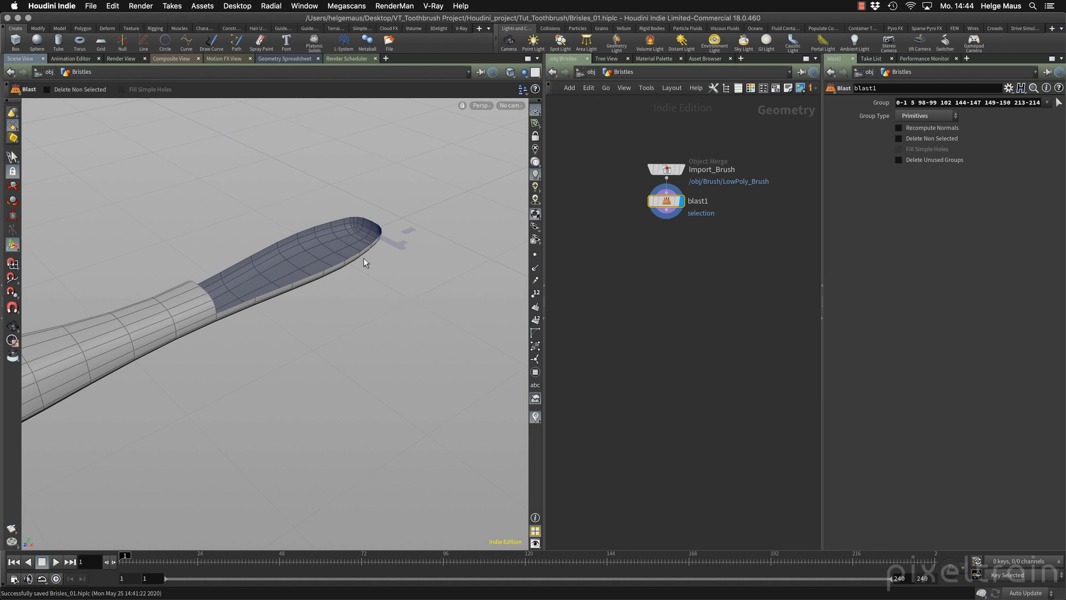
mouse_move(919, 153)
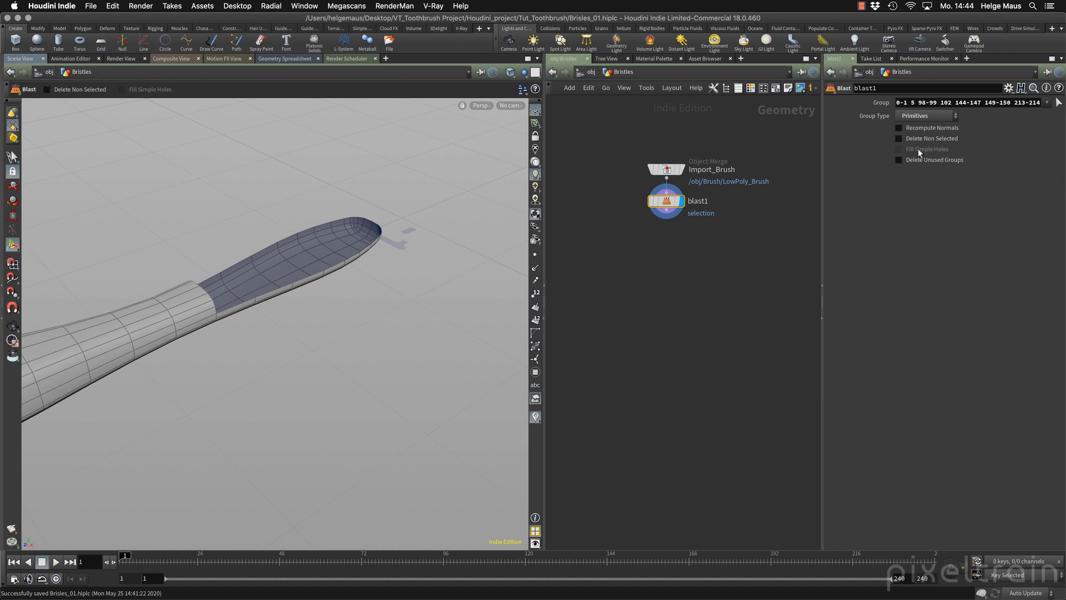
Blast with Delete Non Selected to keep only head faces, renaming the node skin.
left_click(898, 138)
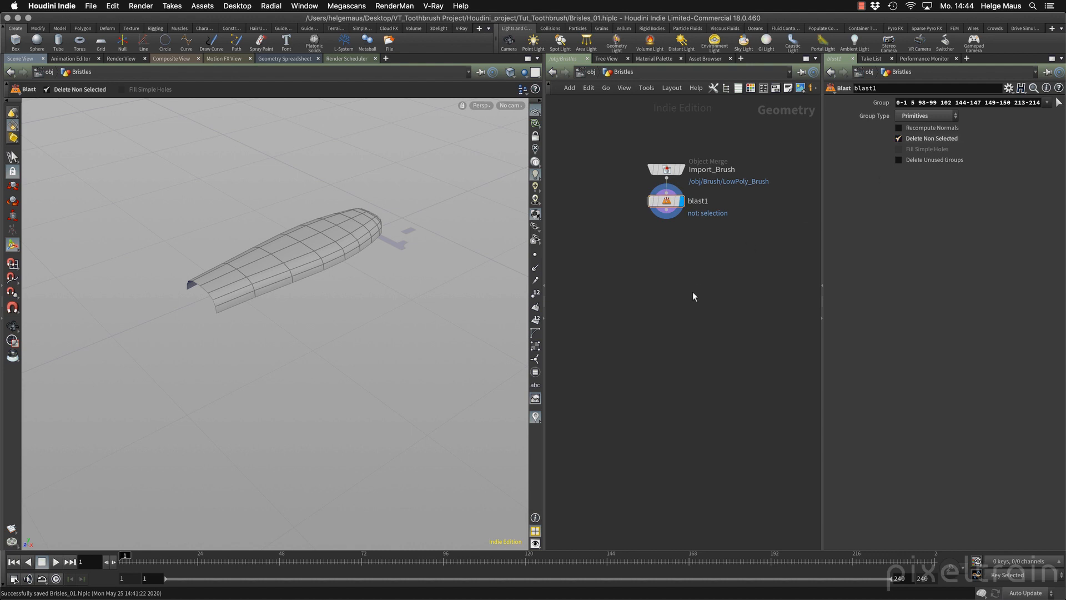
mouse_move(690, 202)
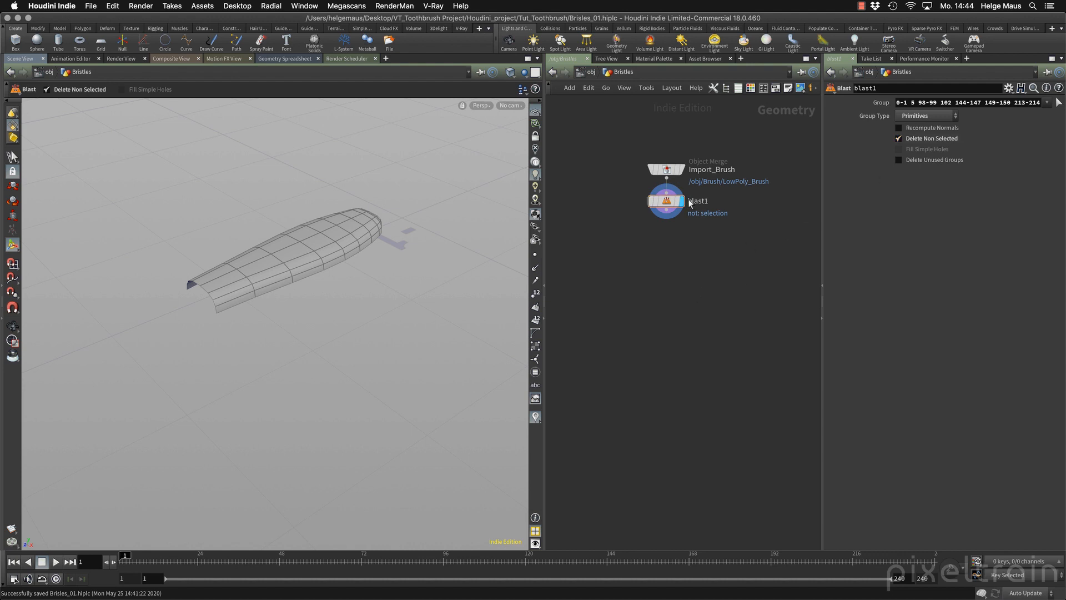
double_click(697, 201)
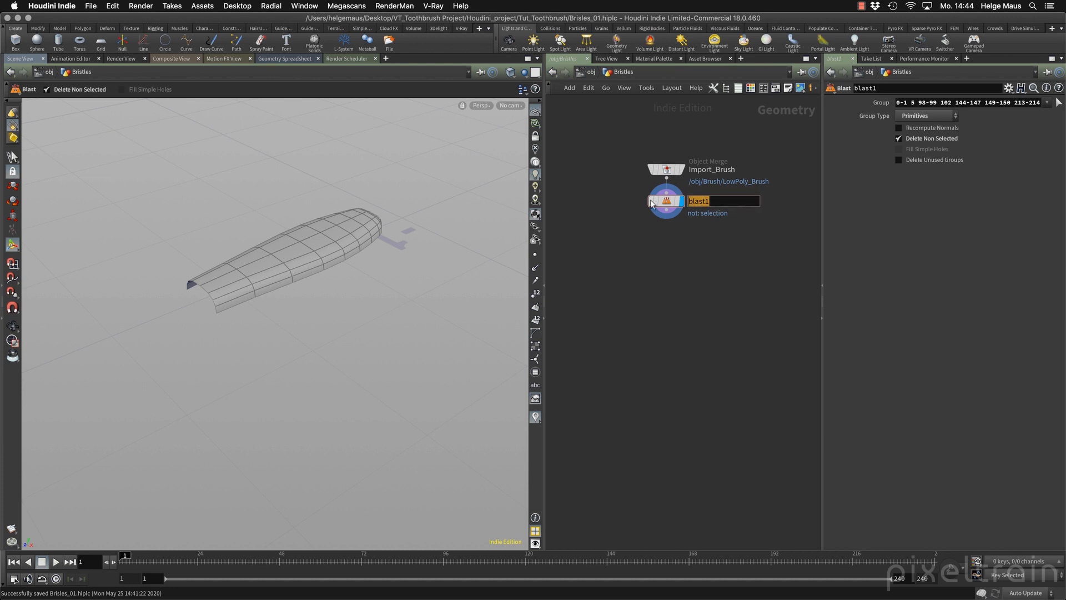
type("skin")
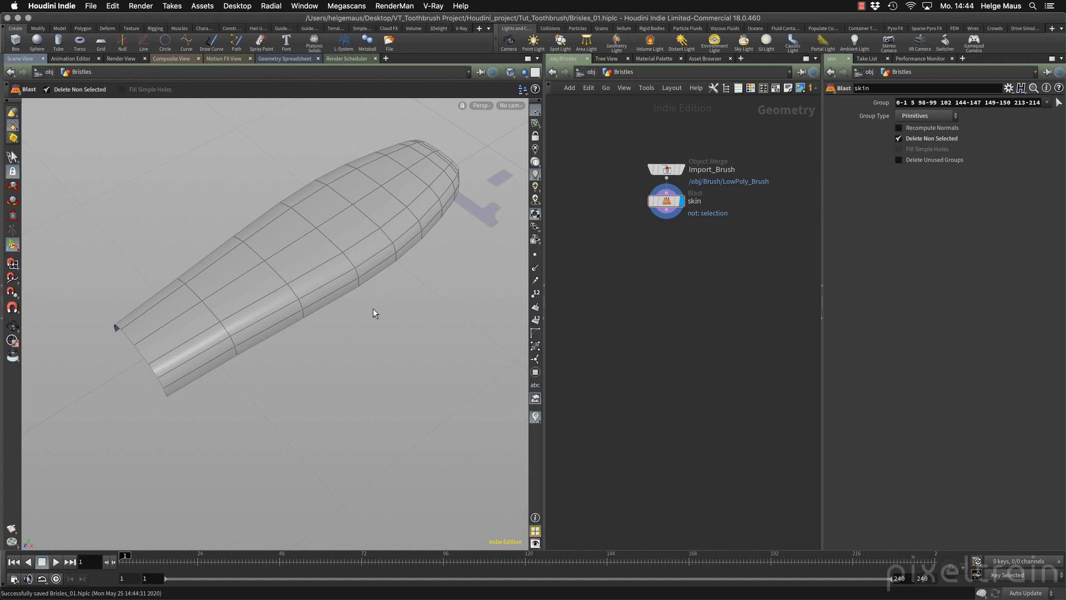
mouse_move(496, 268)
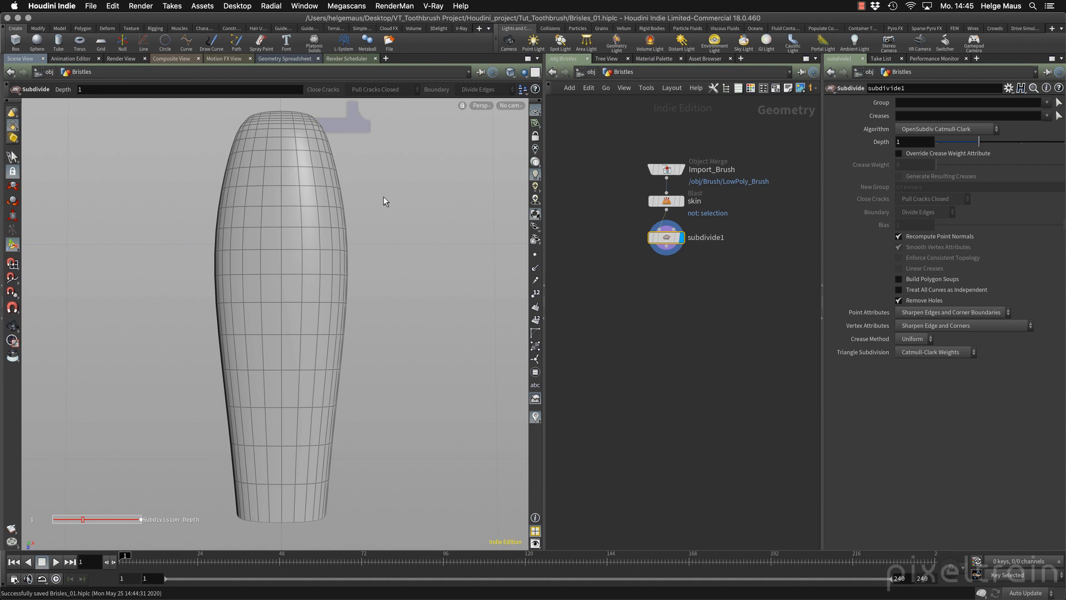
mouse_move(12, 159)
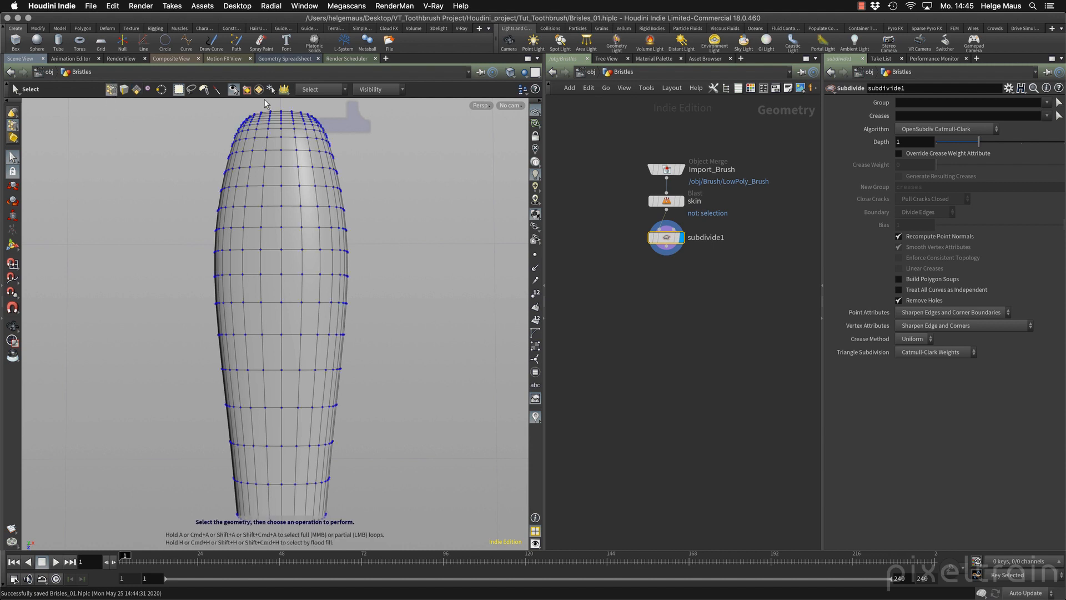
mouse_move(231, 94)
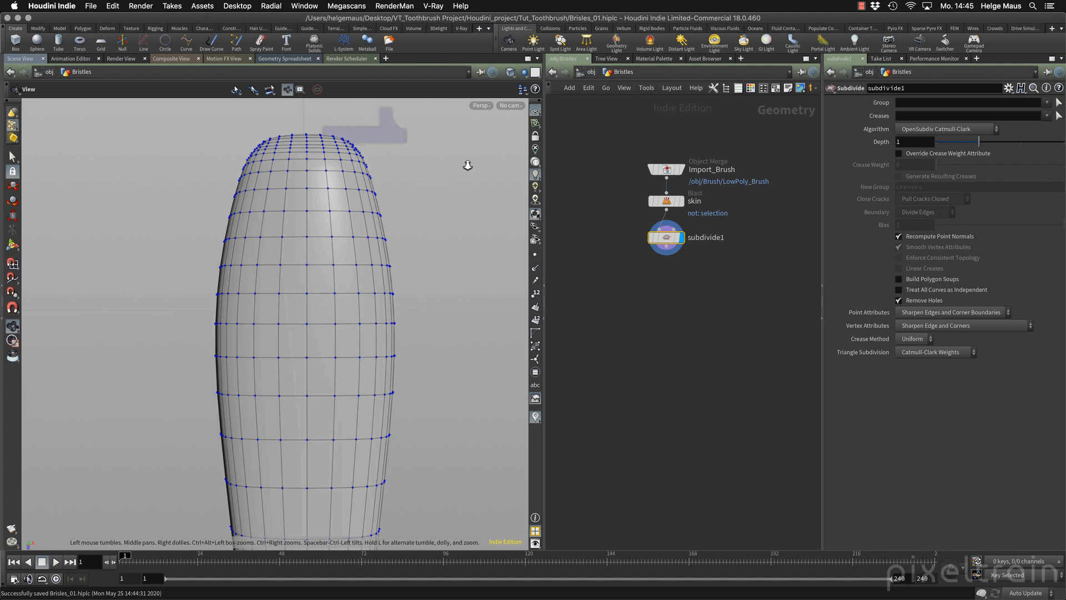
Switch to point selection to pick scattered skin points for the long bristles.
left_click(11, 156)
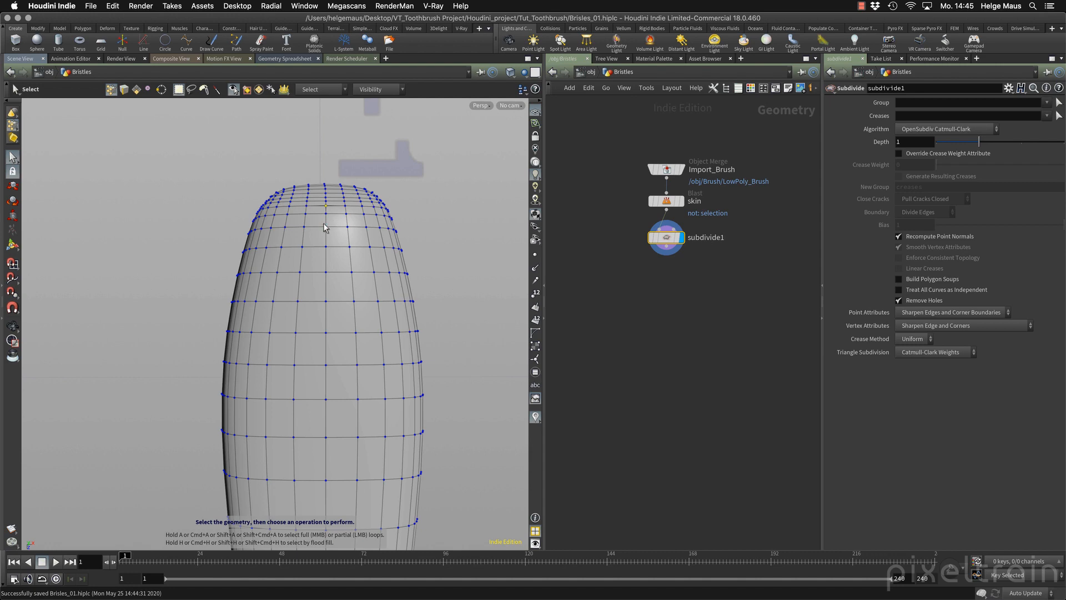
mouse_move(411, 260)
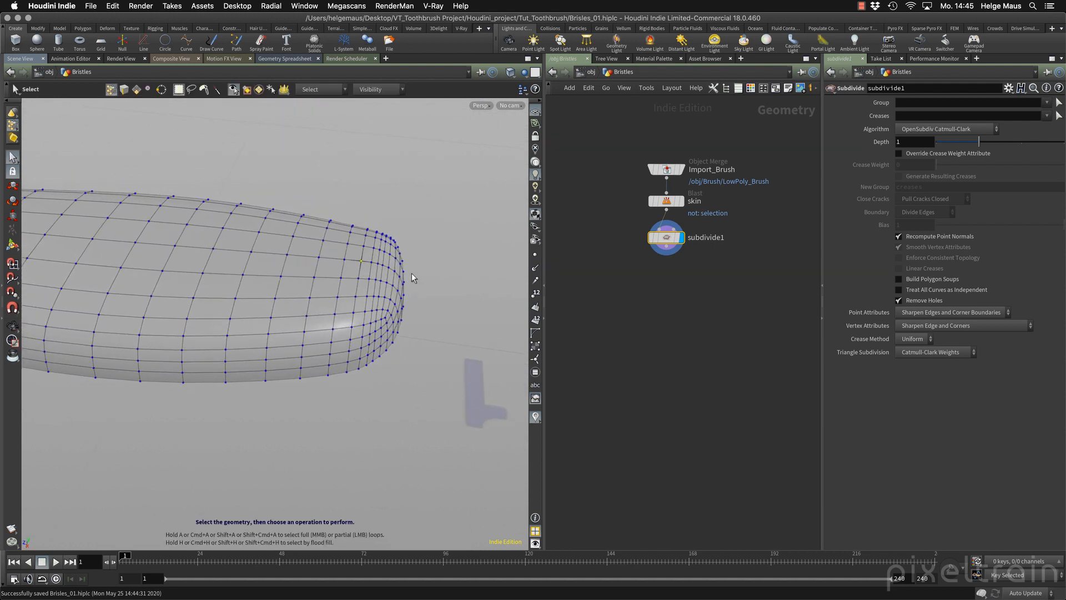
mouse_move(374, 279)
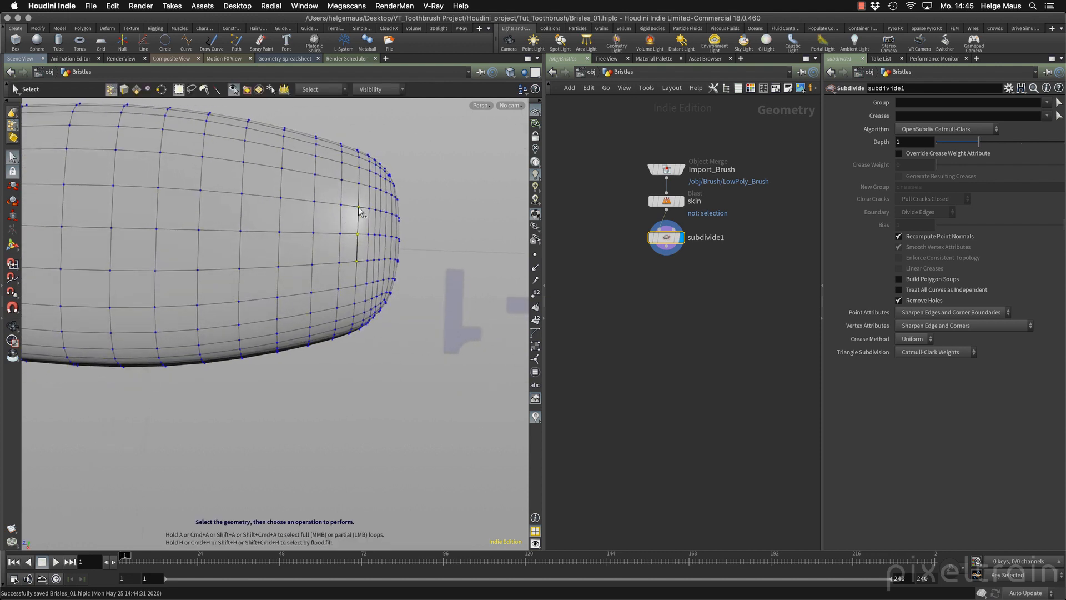
mouse_move(352, 283)
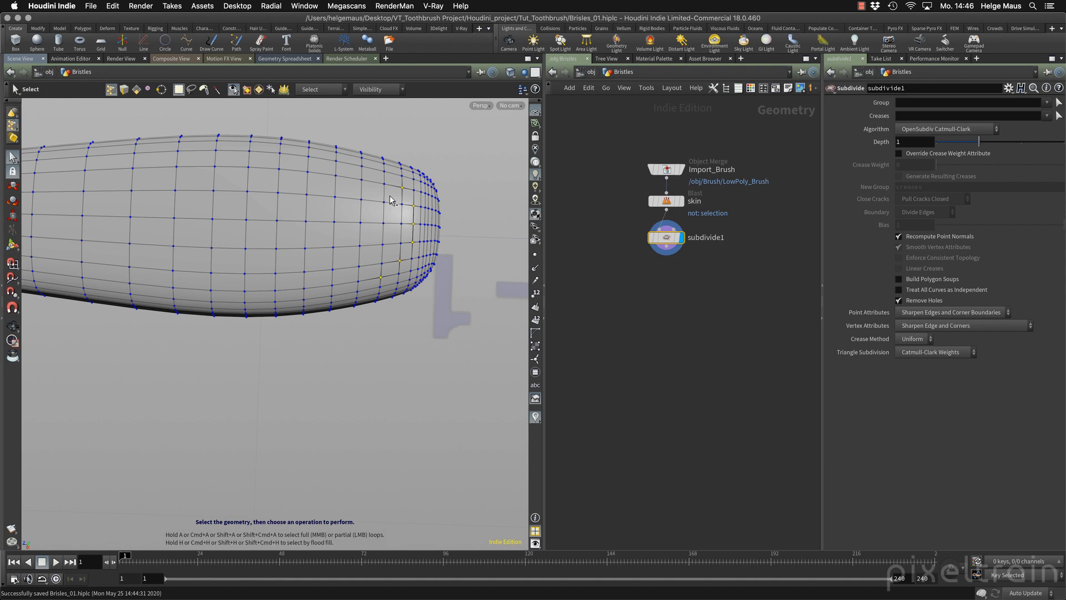
mouse_move(433, 201)
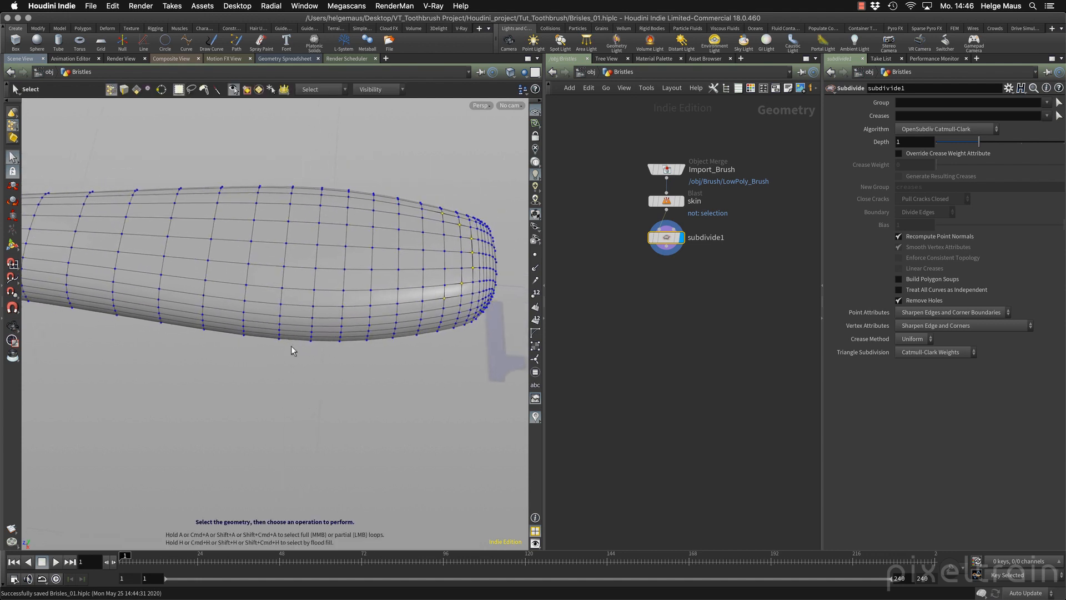
mouse_move(445, 302)
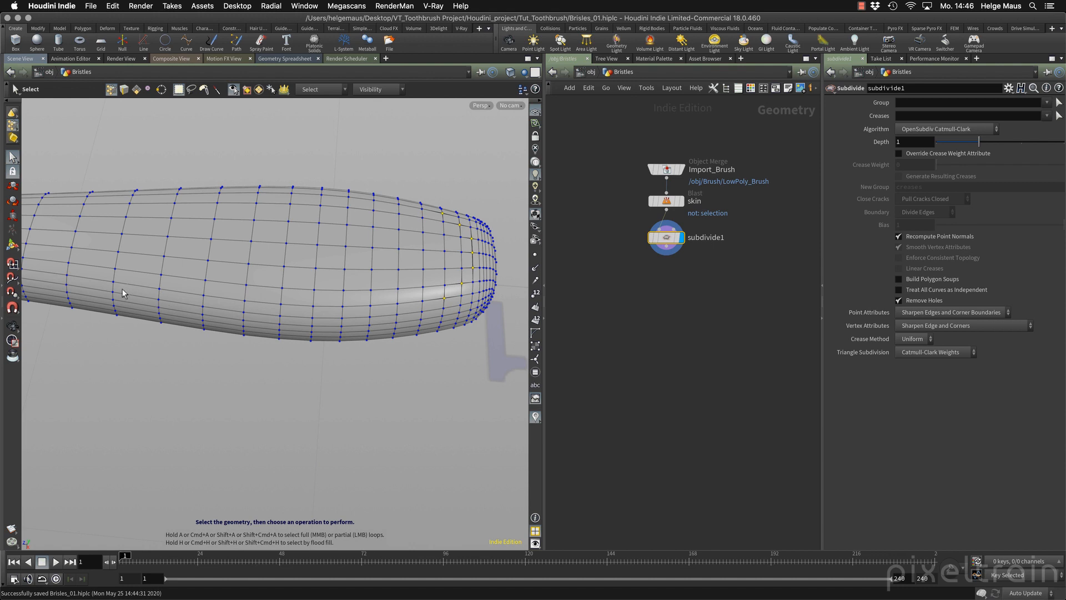
mouse_move(143, 296)
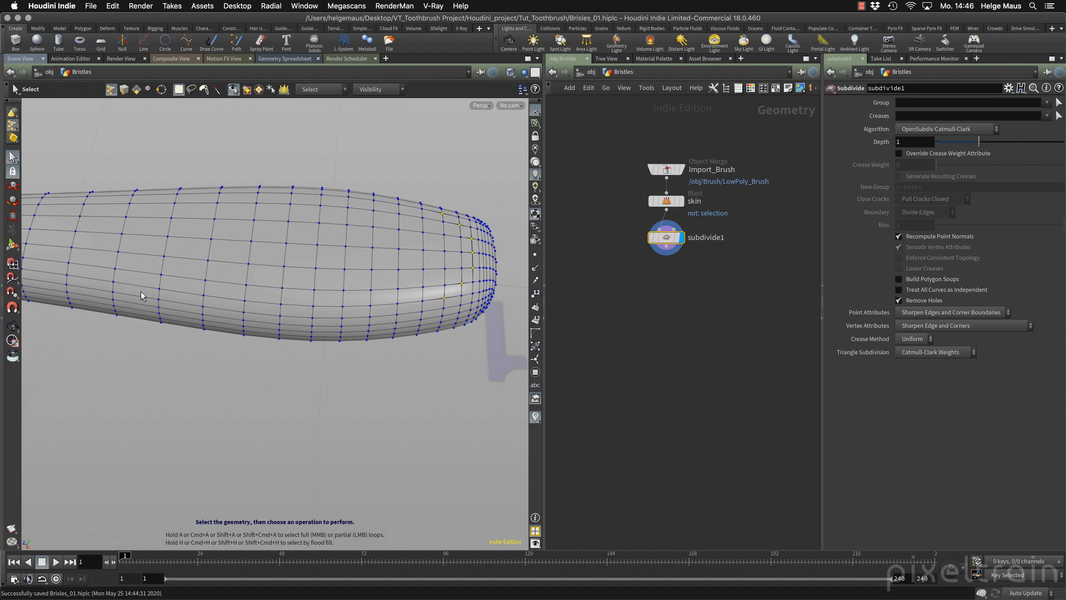
mouse_move(136, 292)
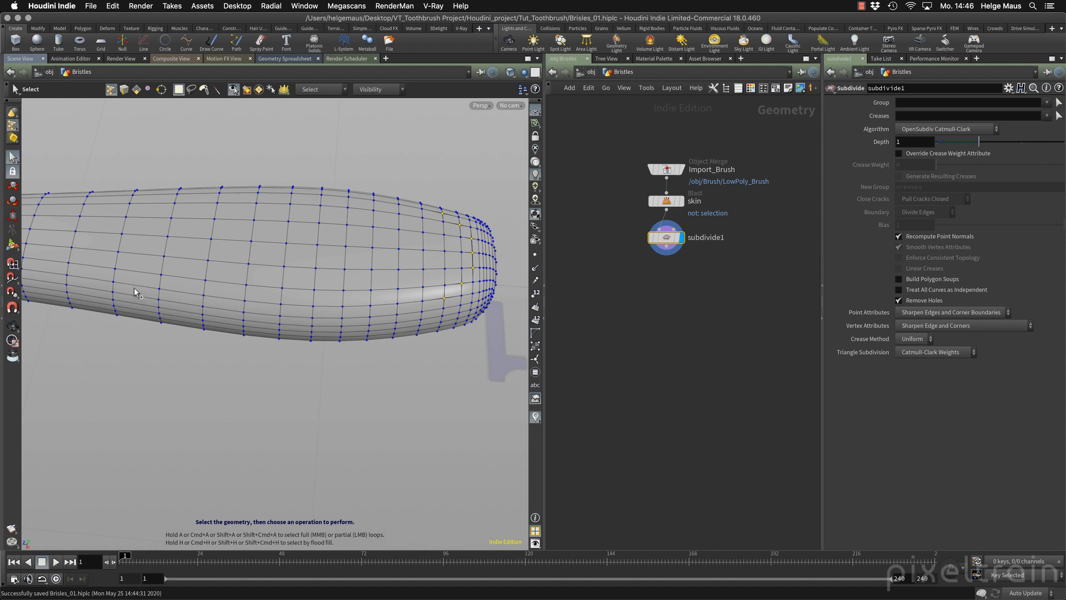
mouse_move(182, 298)
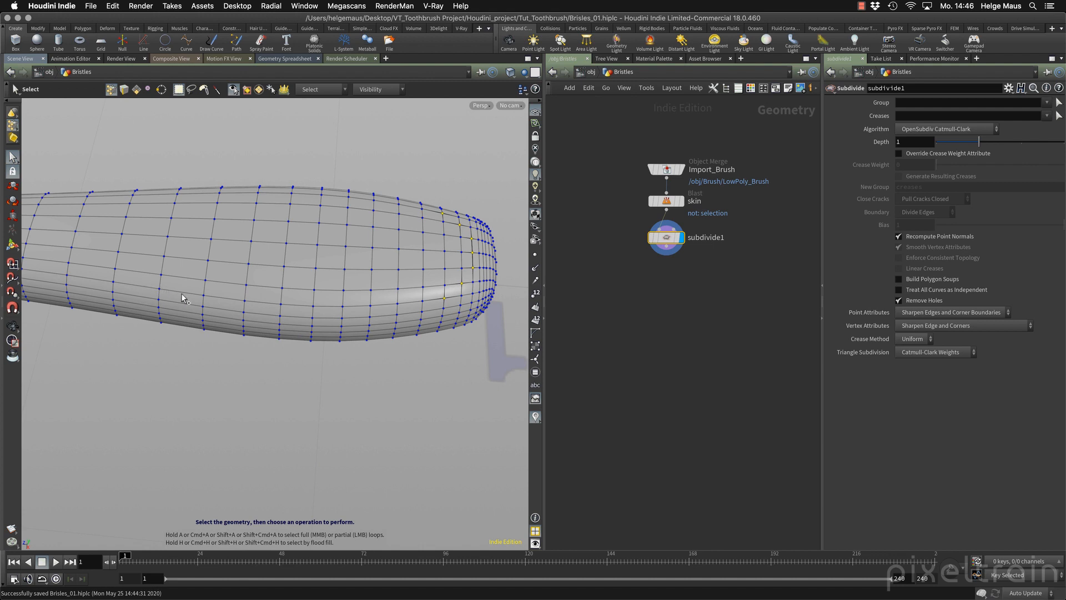
mouse_move(145, 290)
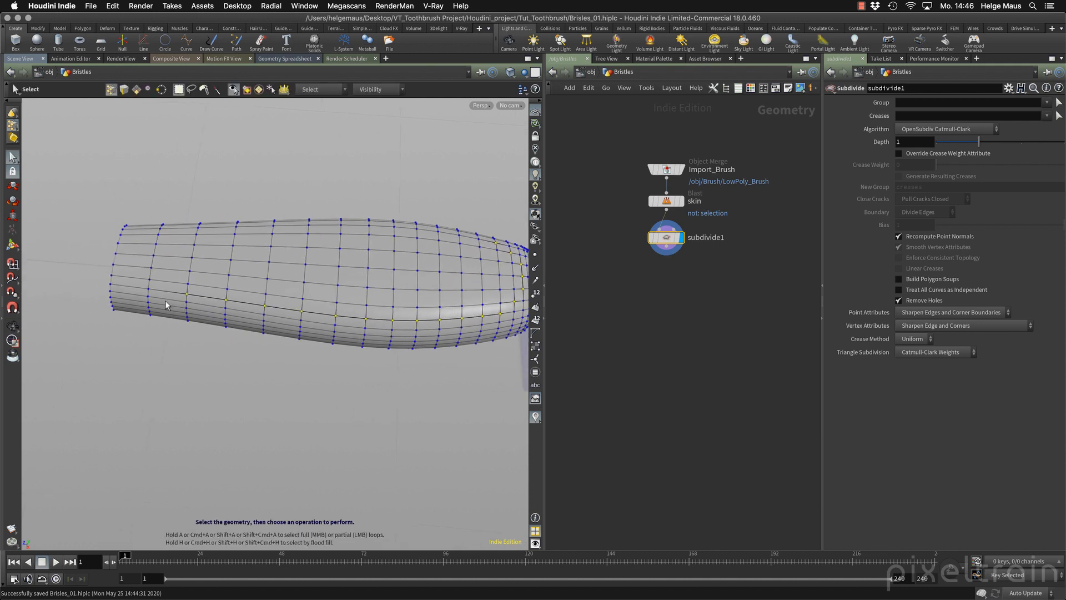
mouse_move(200, 336)
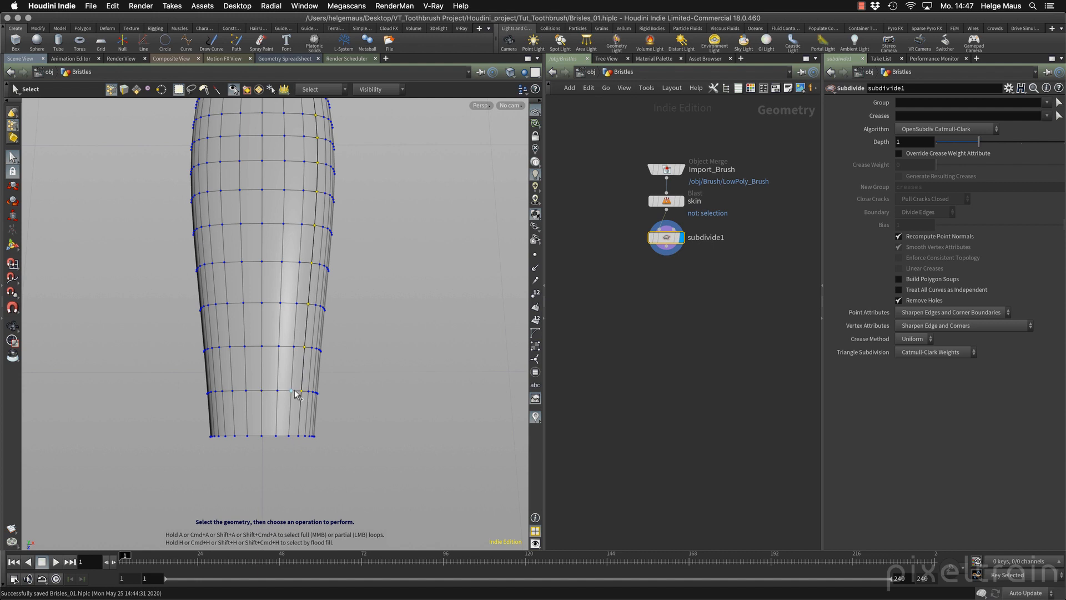
mouse_move(223, 395)
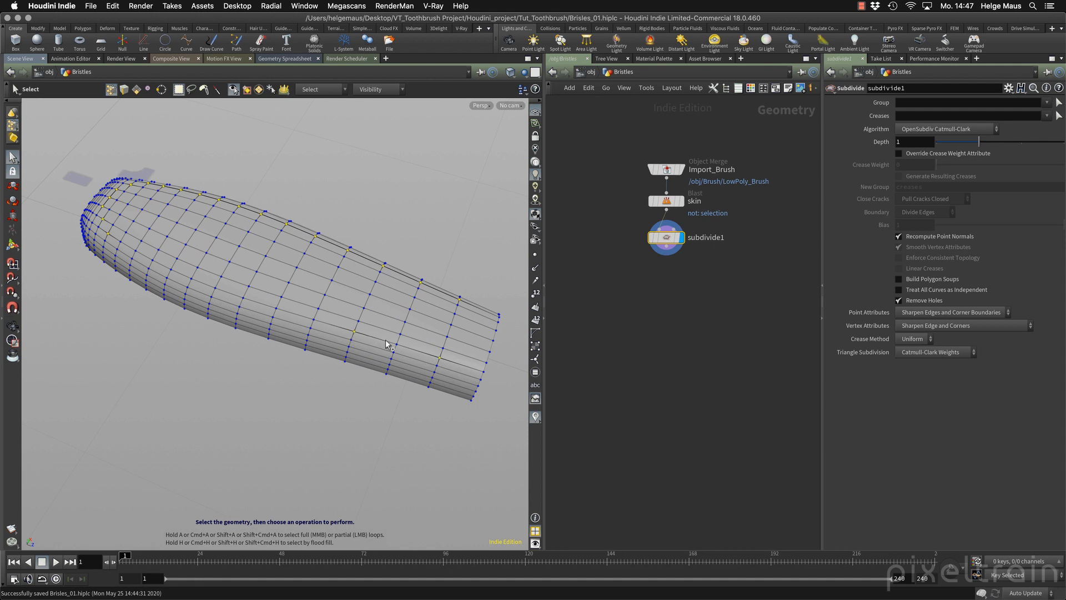
mouse_move(218, 295)
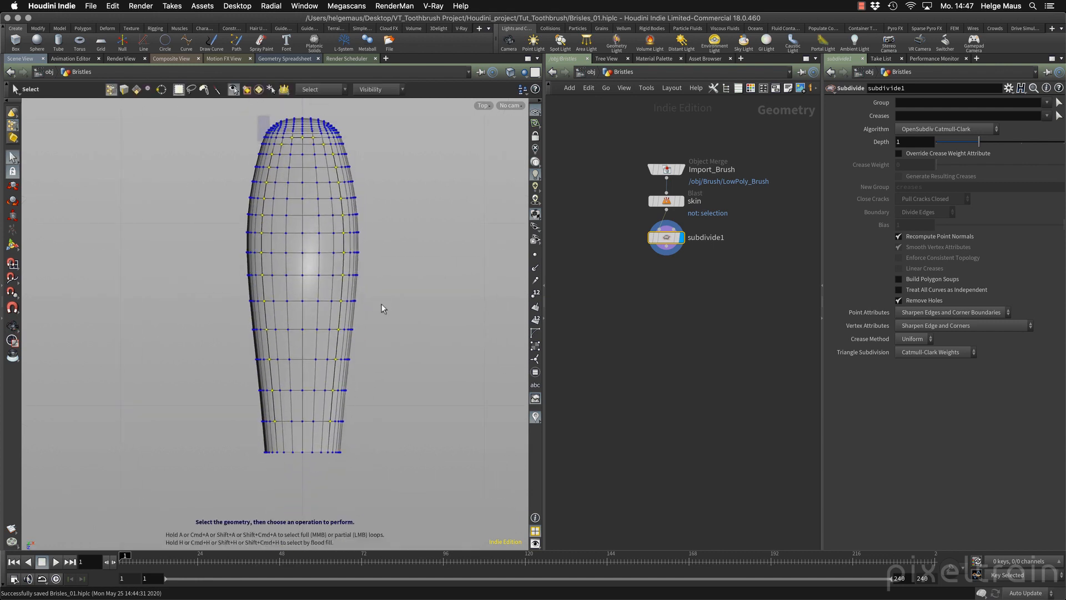
mouse_move(369, 286)
type("grou")
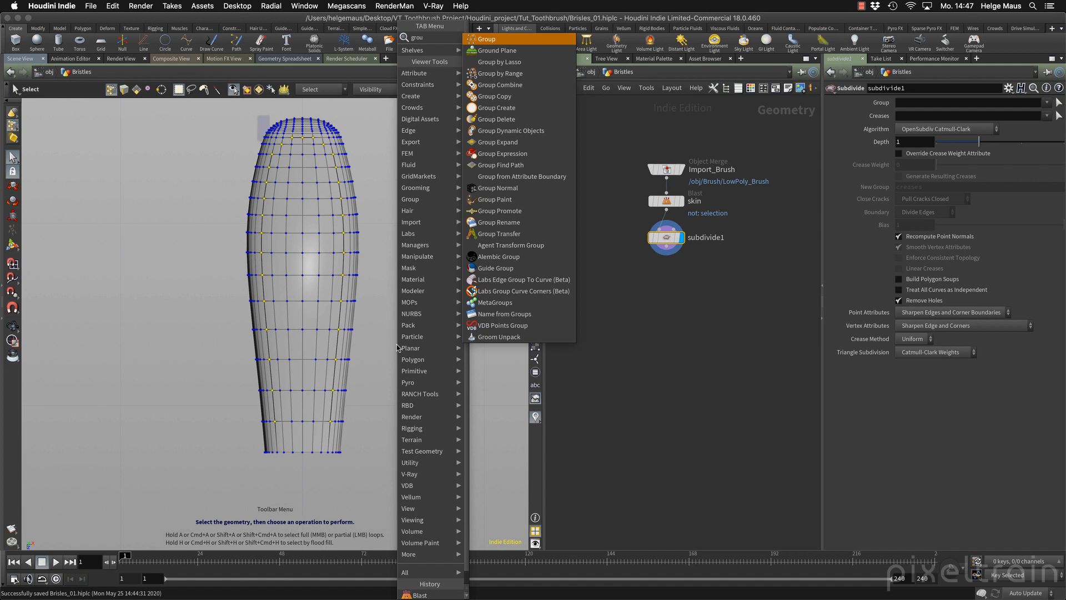
Create a Group node named long storing the picked points as point group long_grp.
left_click(498, 108)
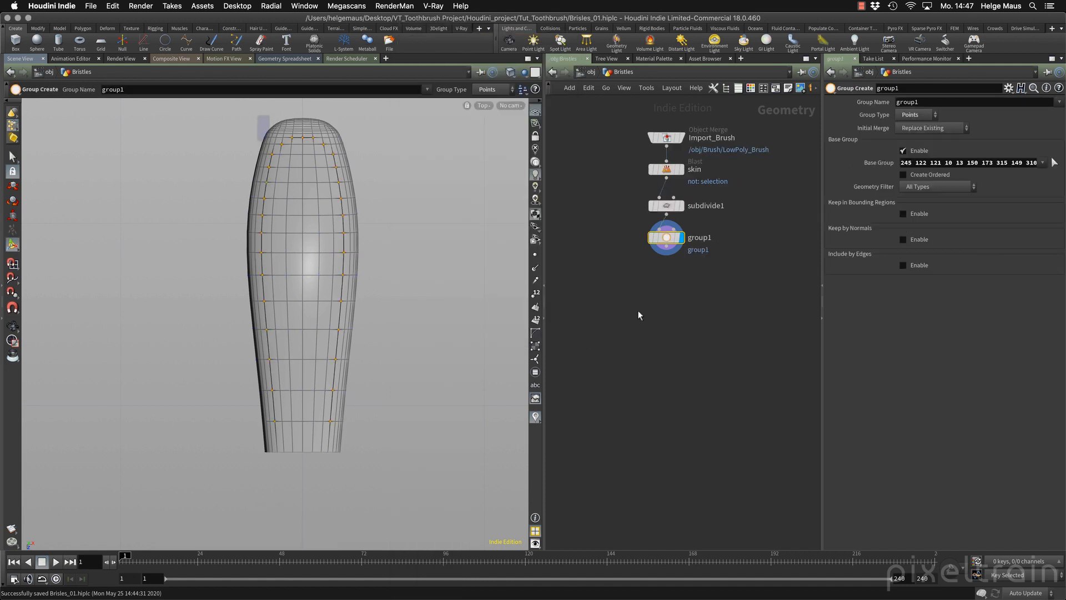
mouse_move(661, 262)
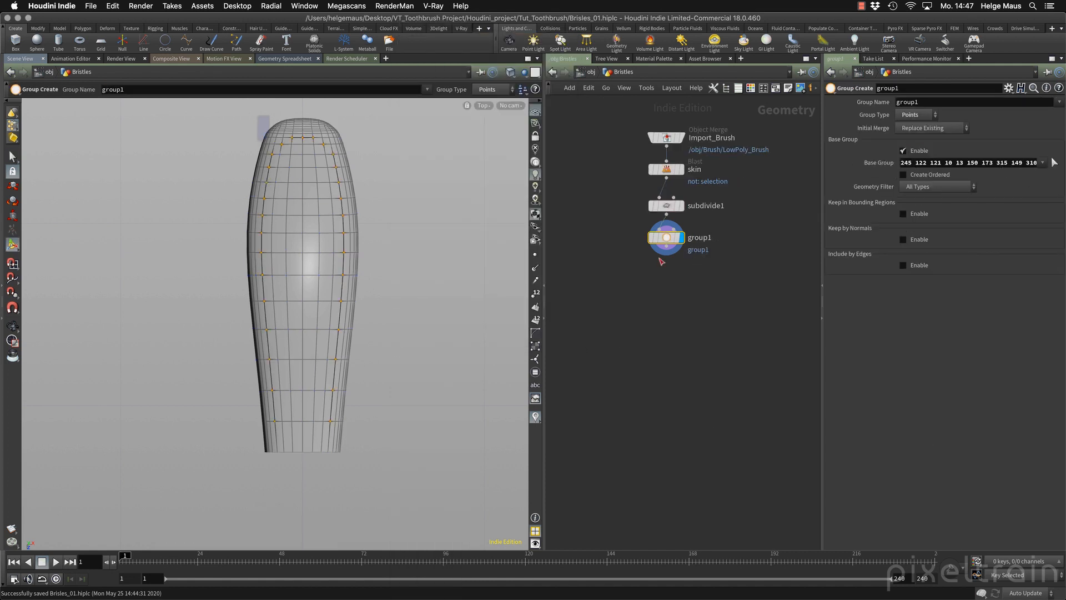
double_click(699, 236)
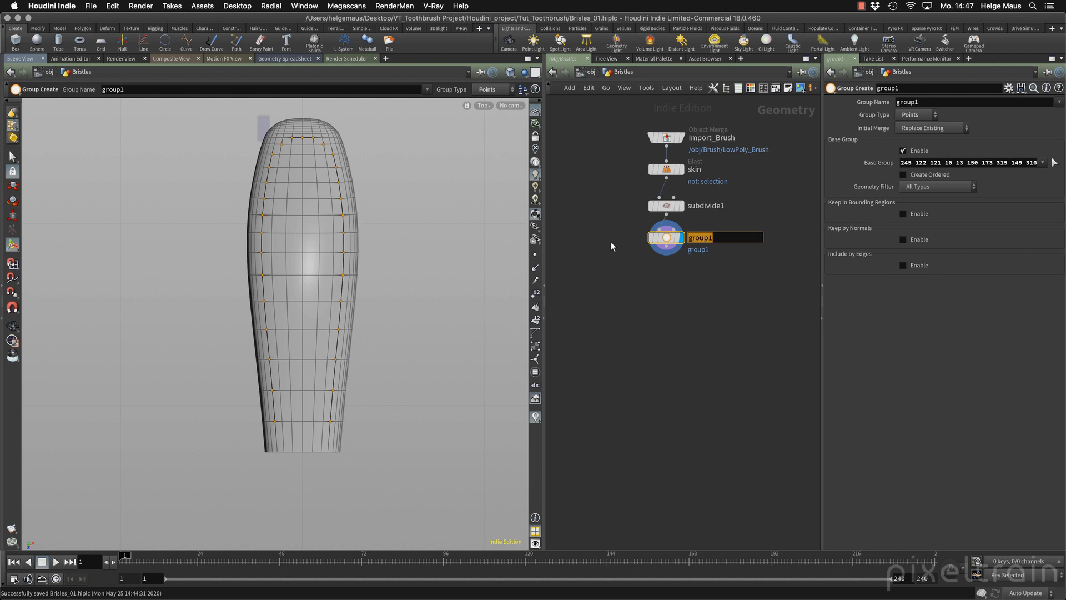
type("long")
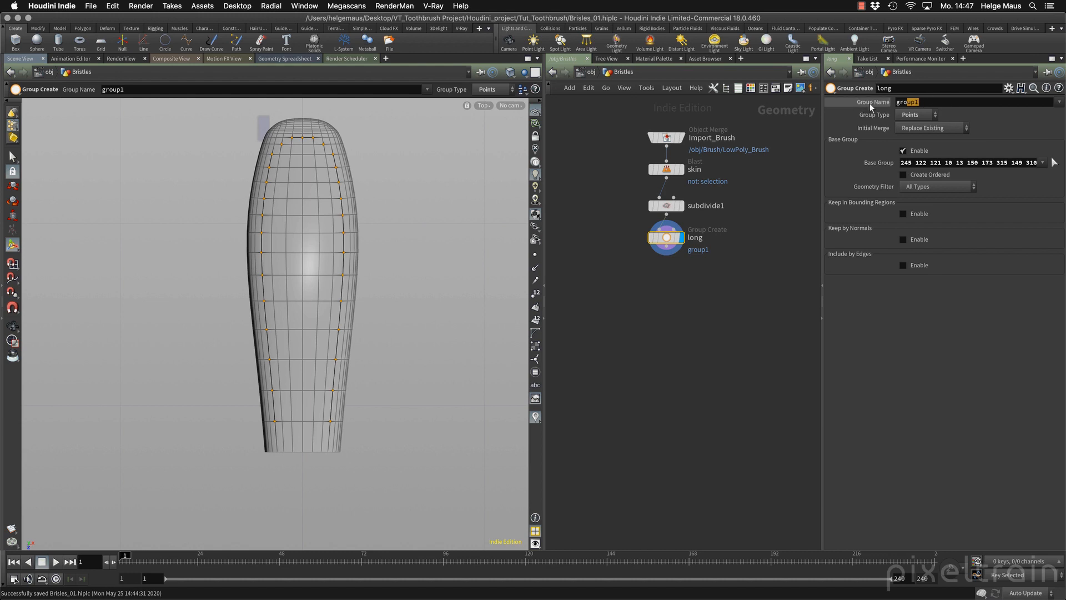
type("Long_")
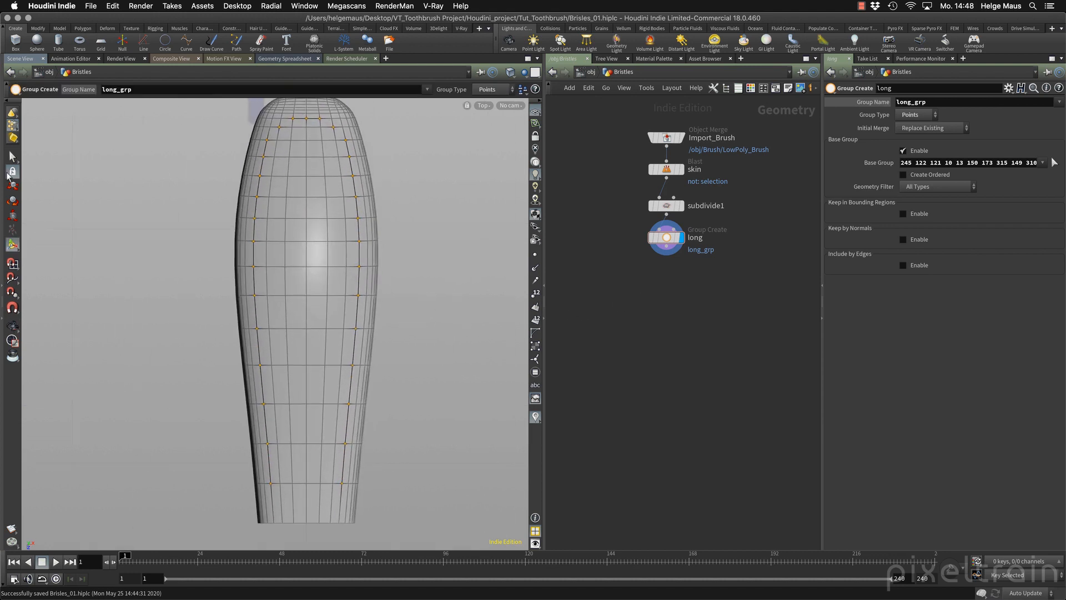
Pick a fresh set of base points across the subdivided brush skin for the short group.
left_click(10, 156)
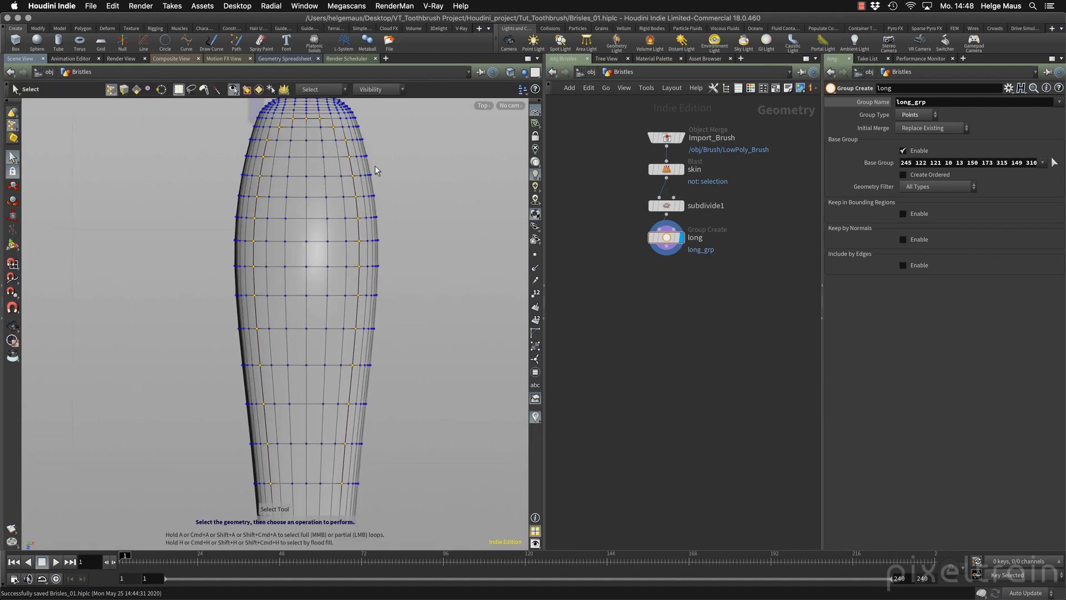
mouse_move(319, 147)
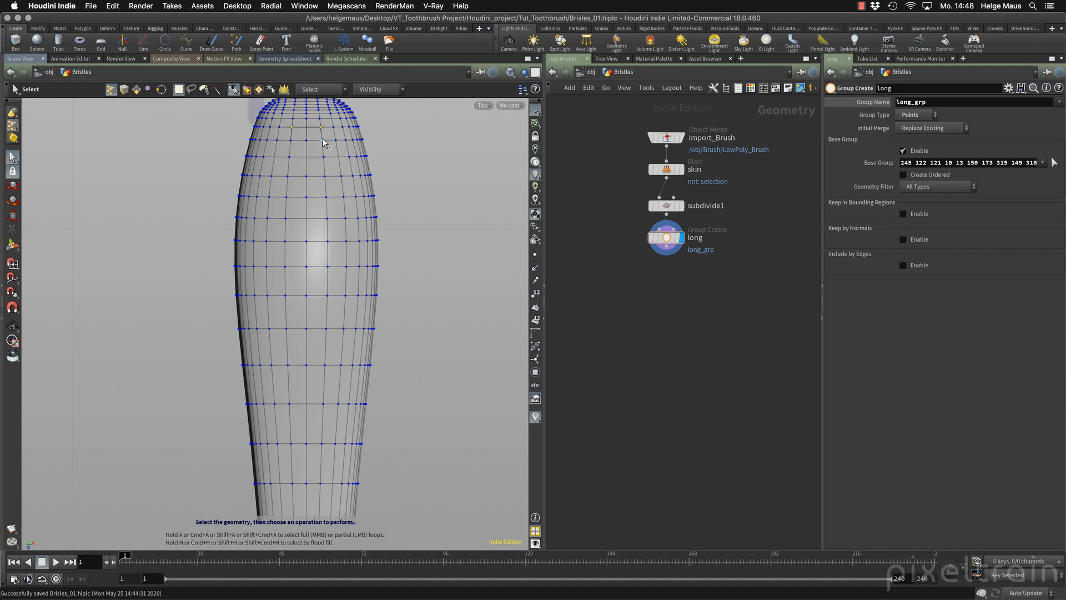
left_click(310, 140)
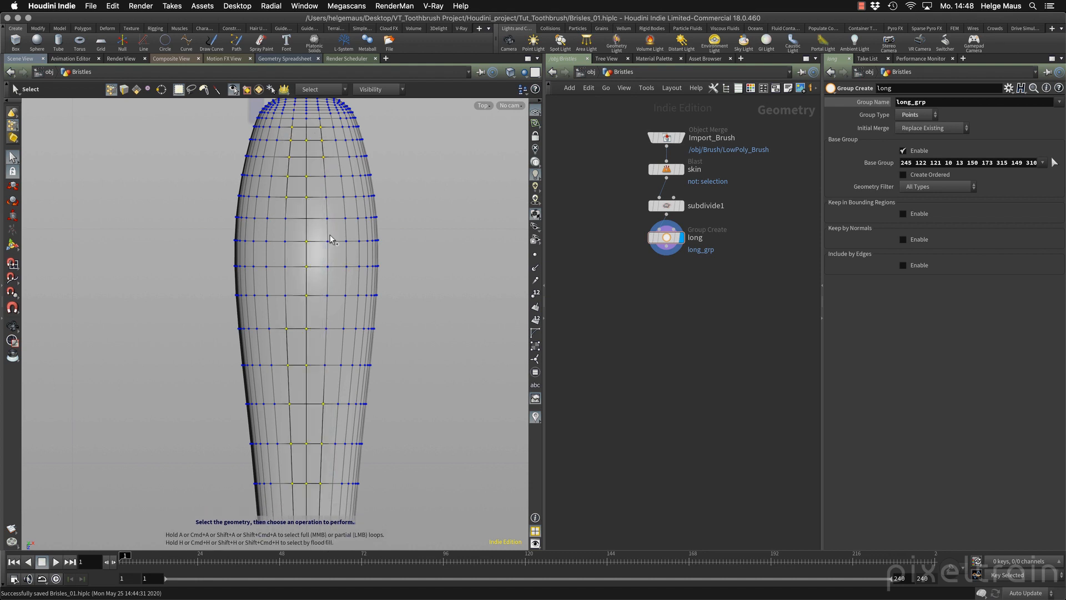
left_click(330, 239)
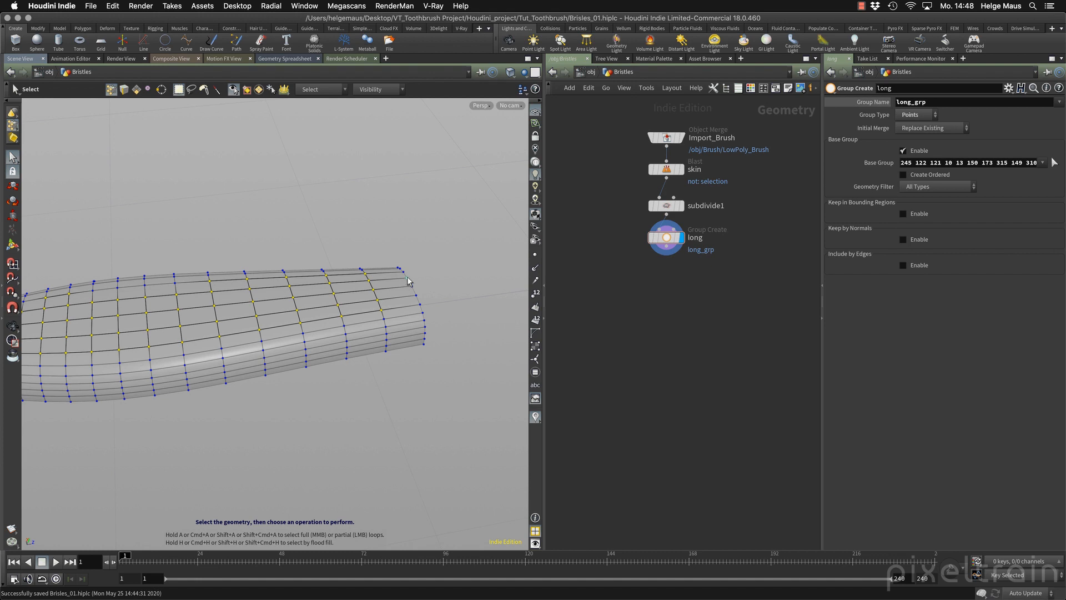
mouse_move(409, 281)
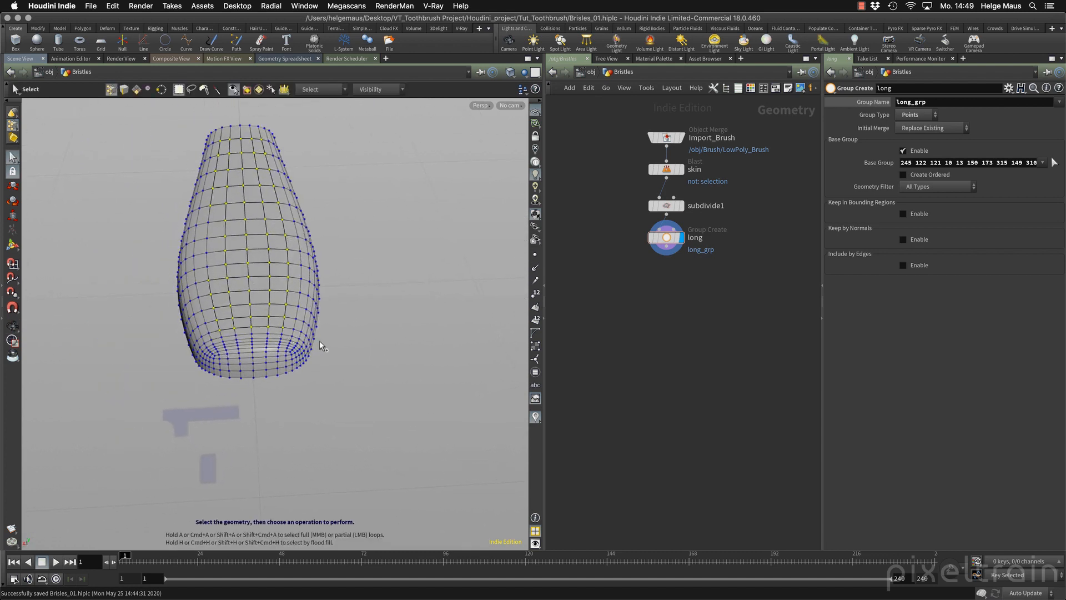
mouse_move(208, 257)
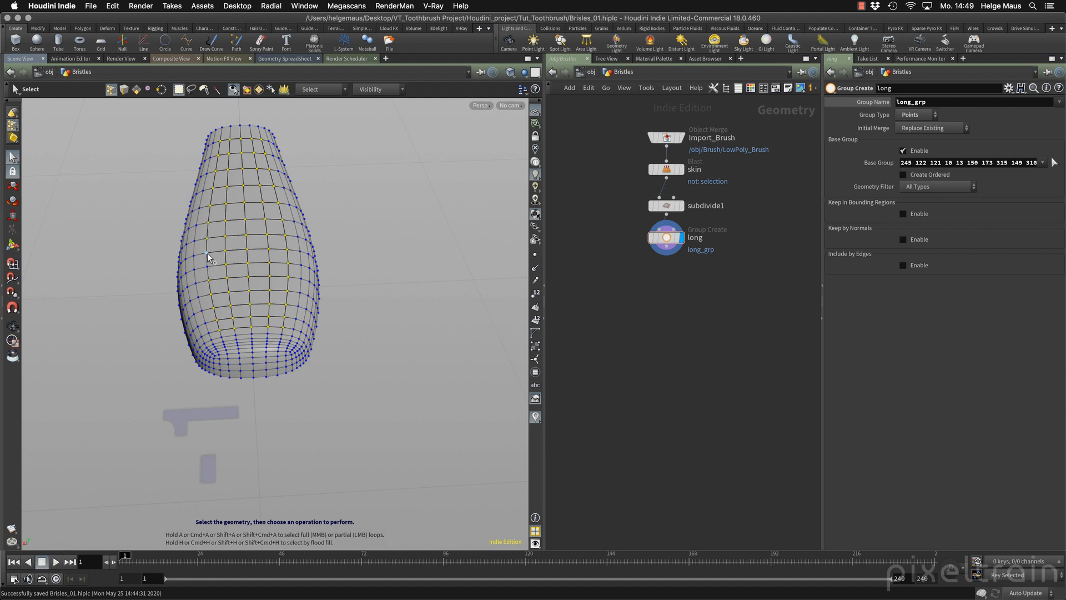
mouse_move(333, 314)
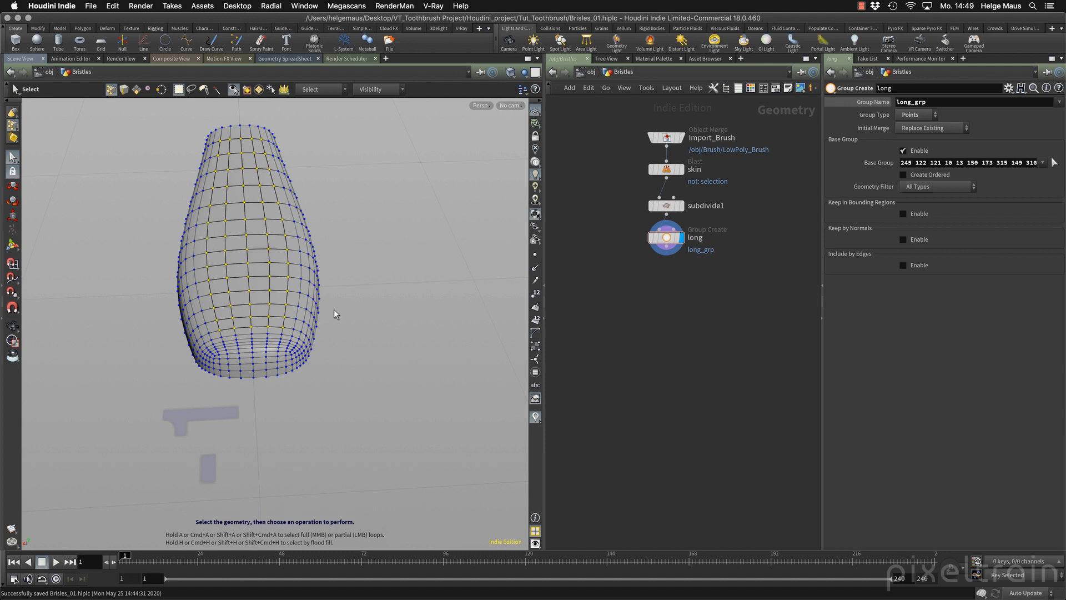
mouse_move(371, 281)
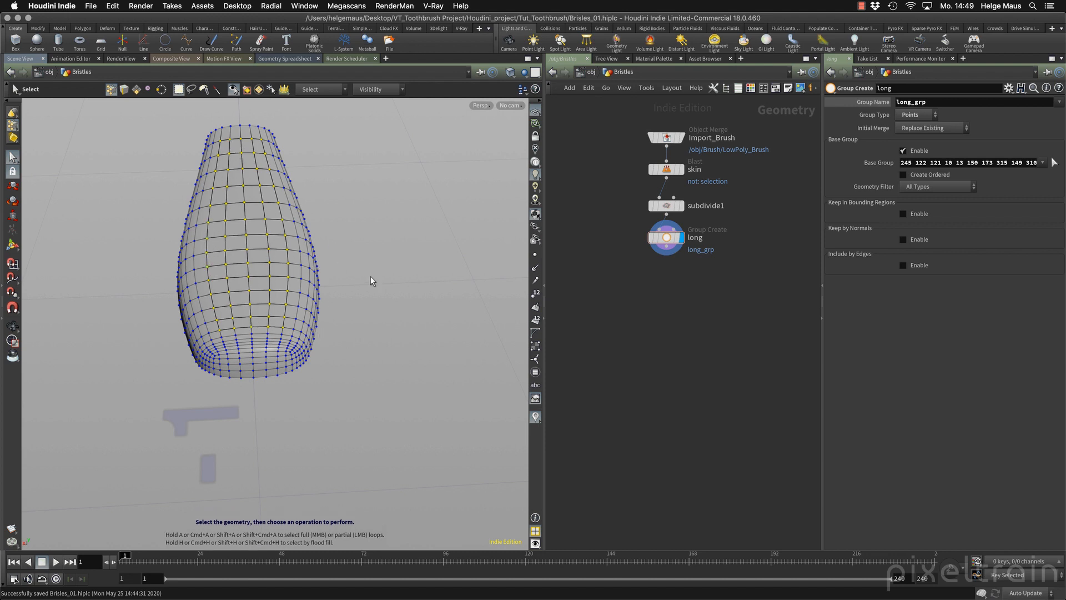
mouse_move(385, 274)
type("grou")
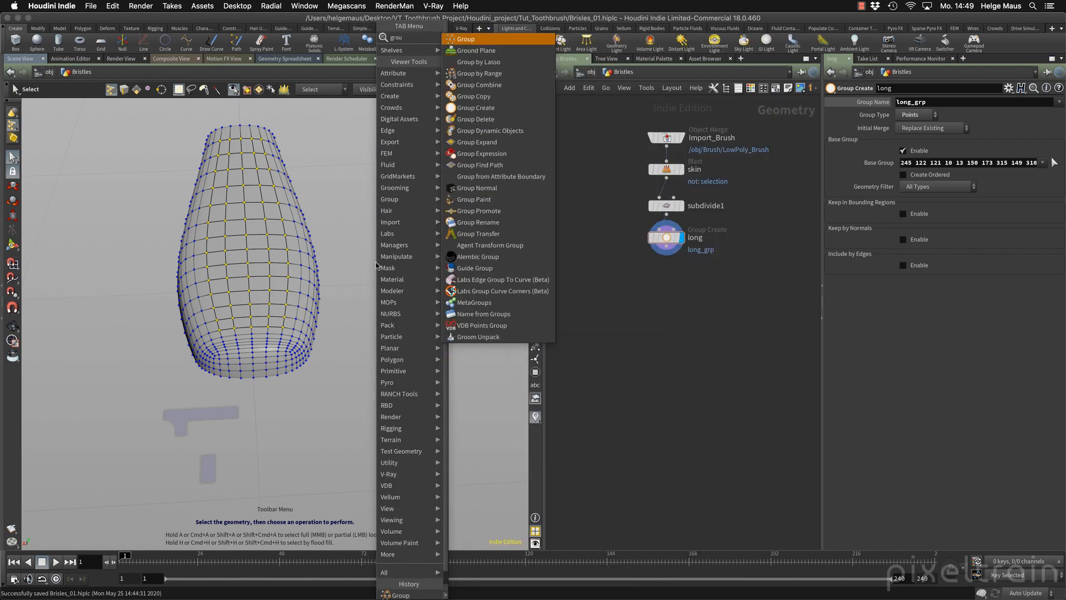
Create a second Group node named short below long, storing the points as short_grp.
left_click(476, 107)
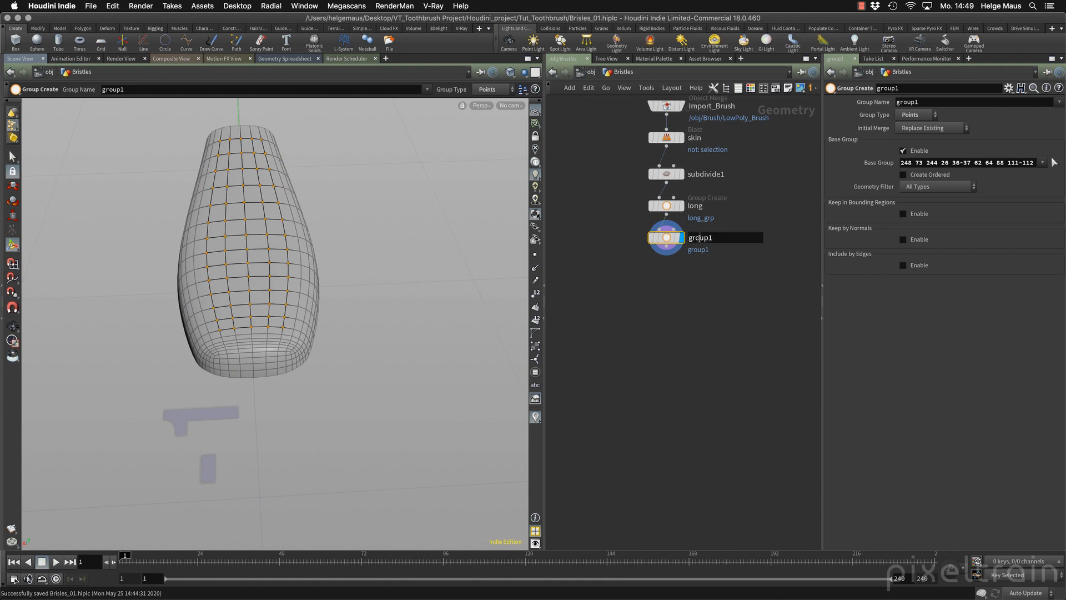
type("short")
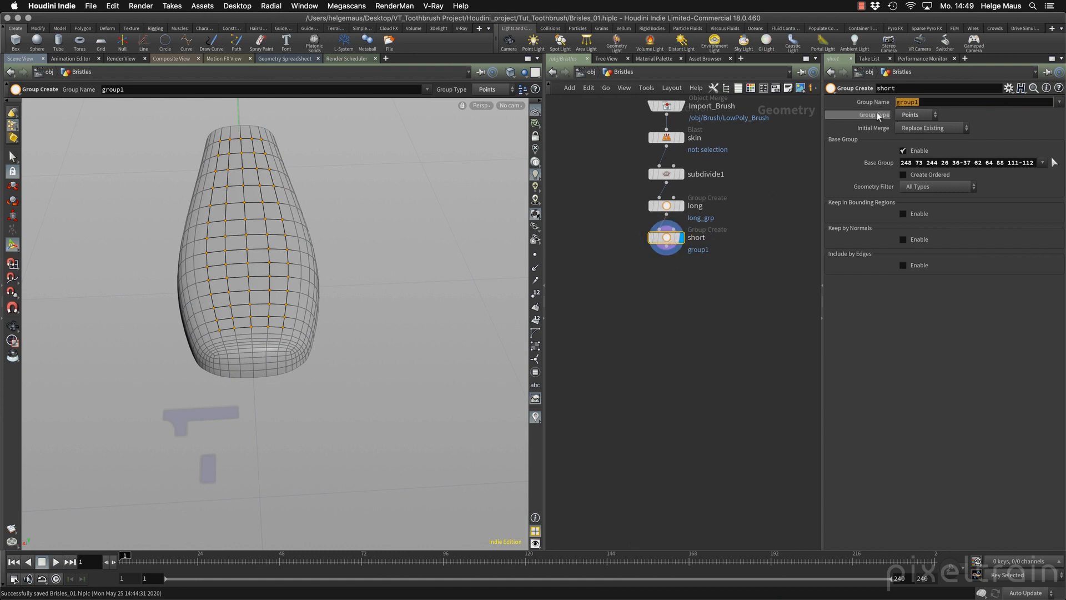
type("short_grp")
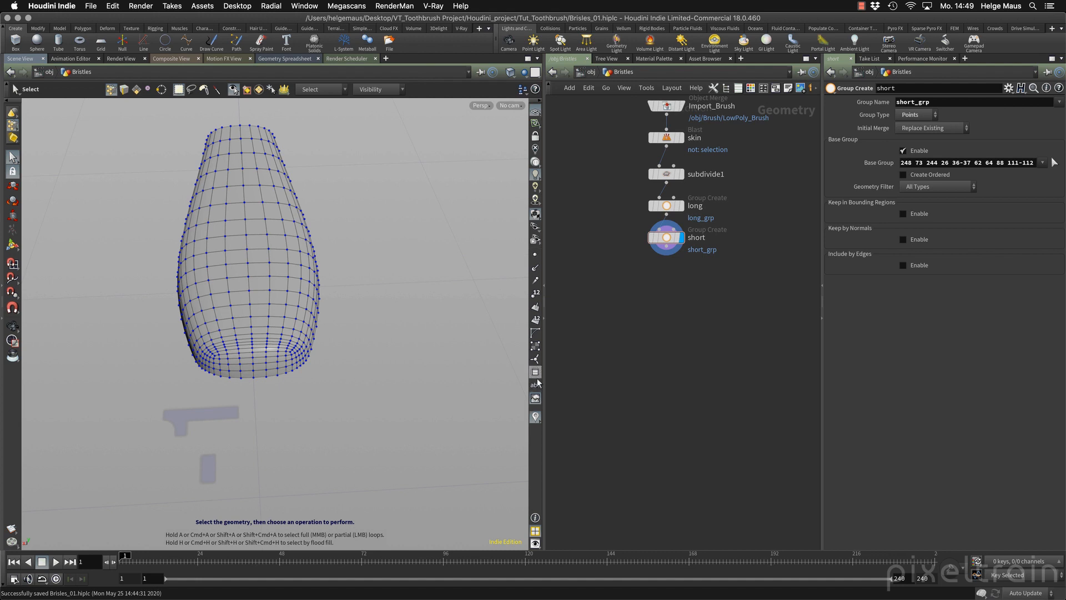
mouse_move(535, 372)
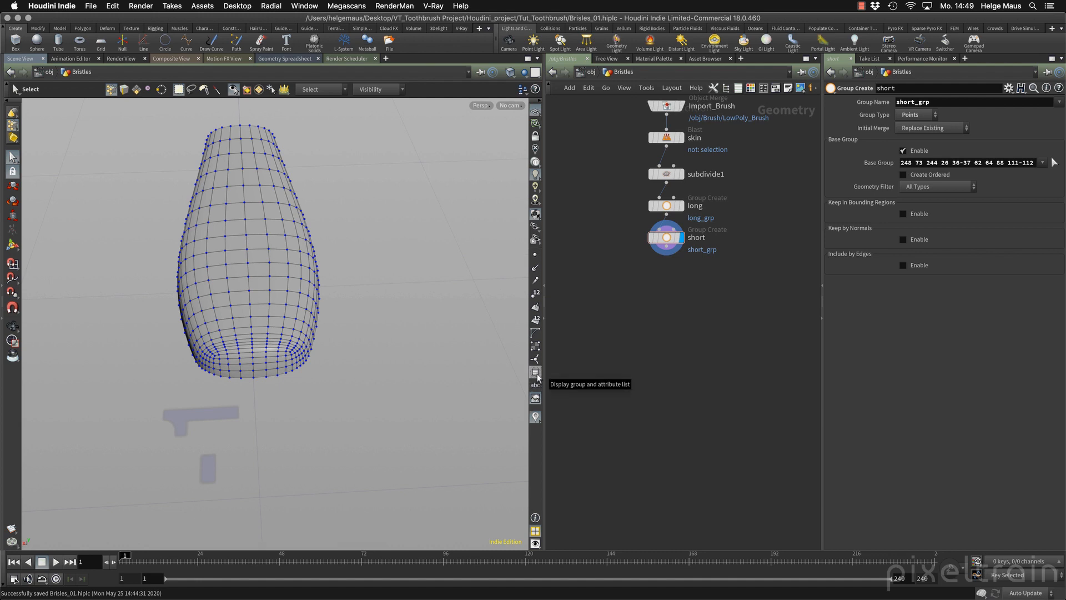
mouse_move(124, 89)
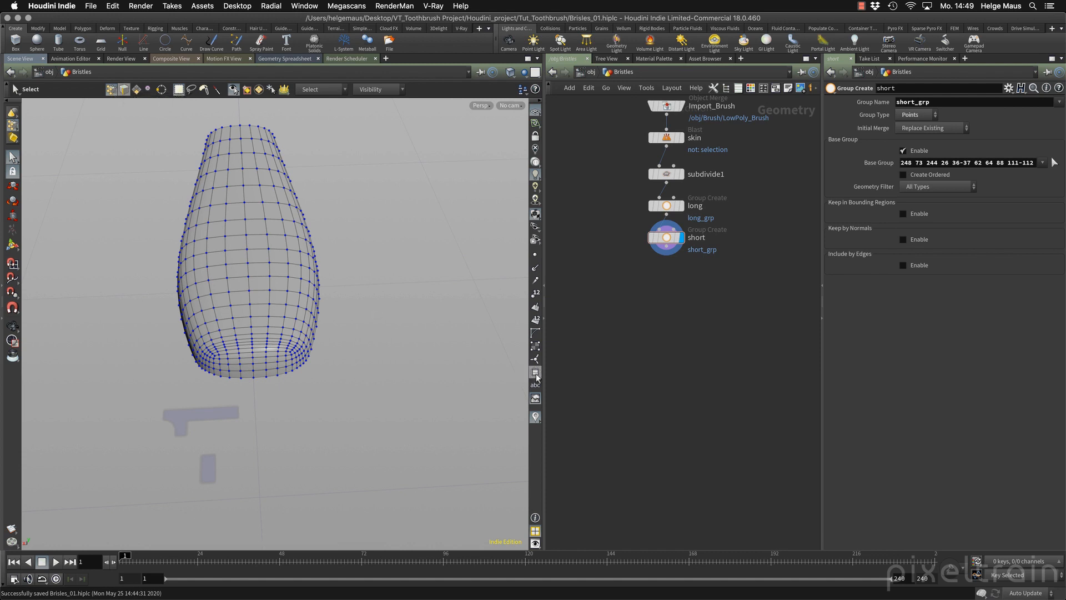
mouse_move(132, 89)
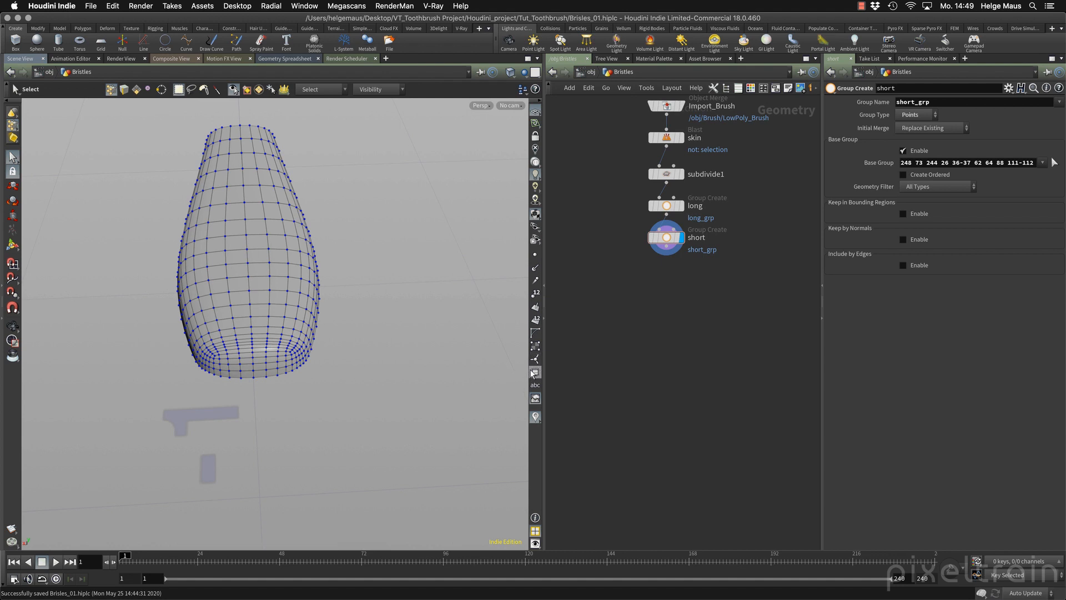
Show the viewport group list and display short_grp in red and long_grp in another colour.
left_click(535, 373)
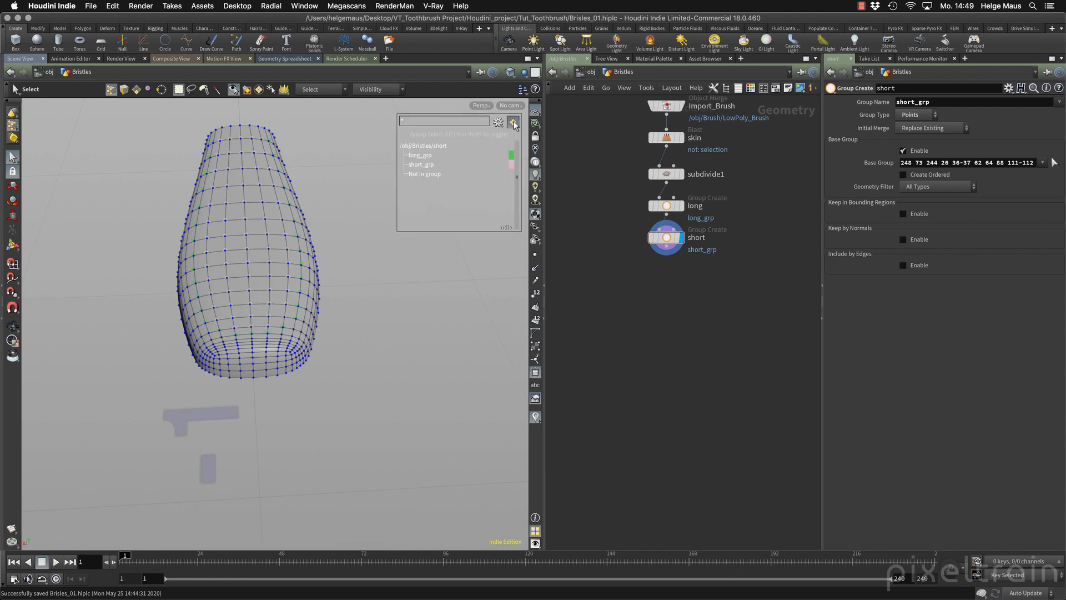
left_click(419, 156)
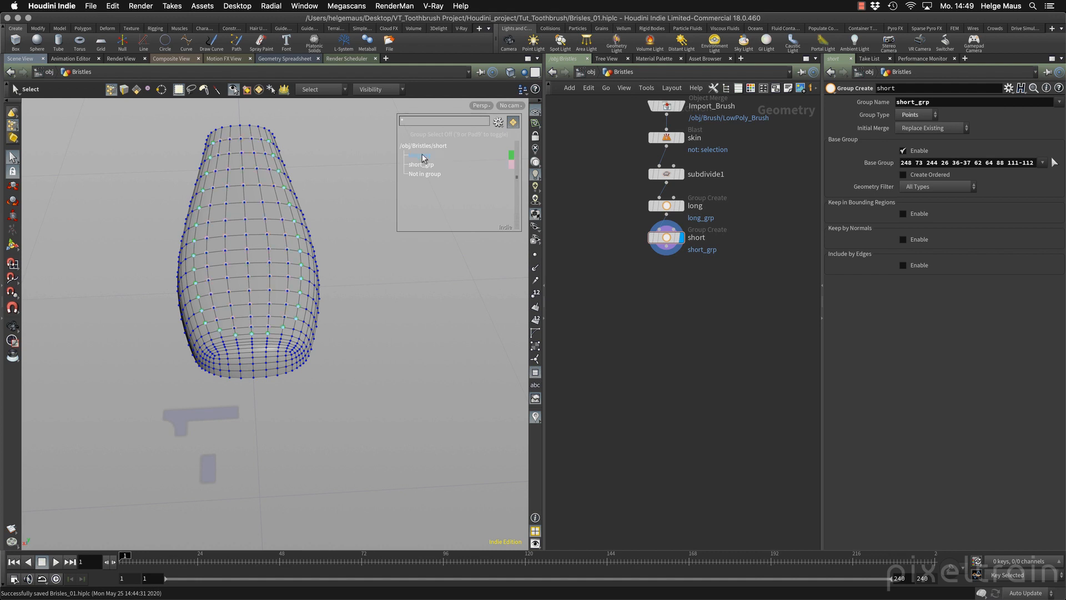
left_click(420, 156)
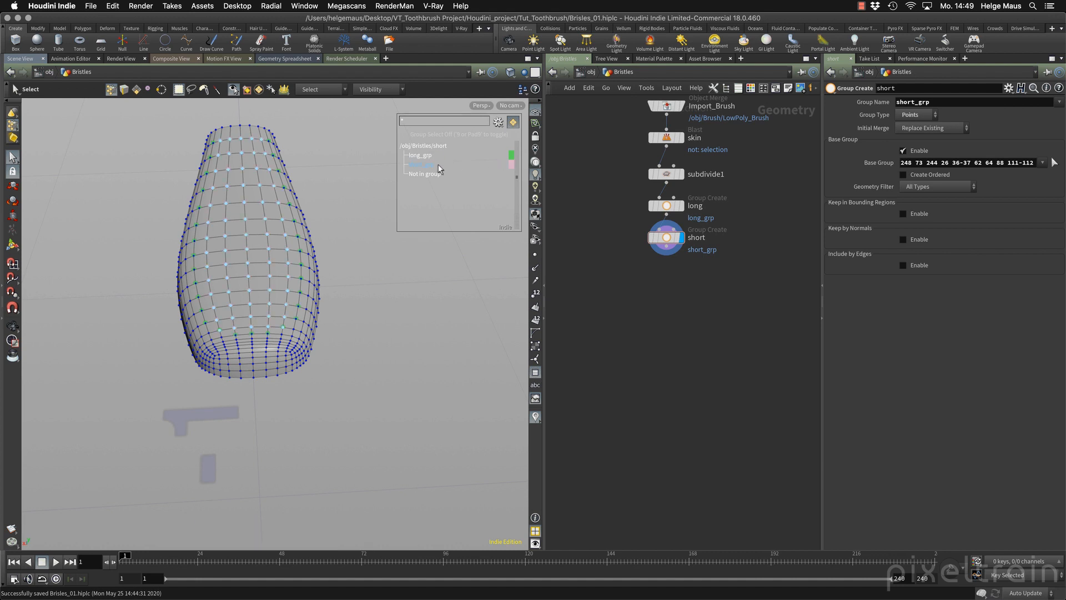
left_click(511, 165)
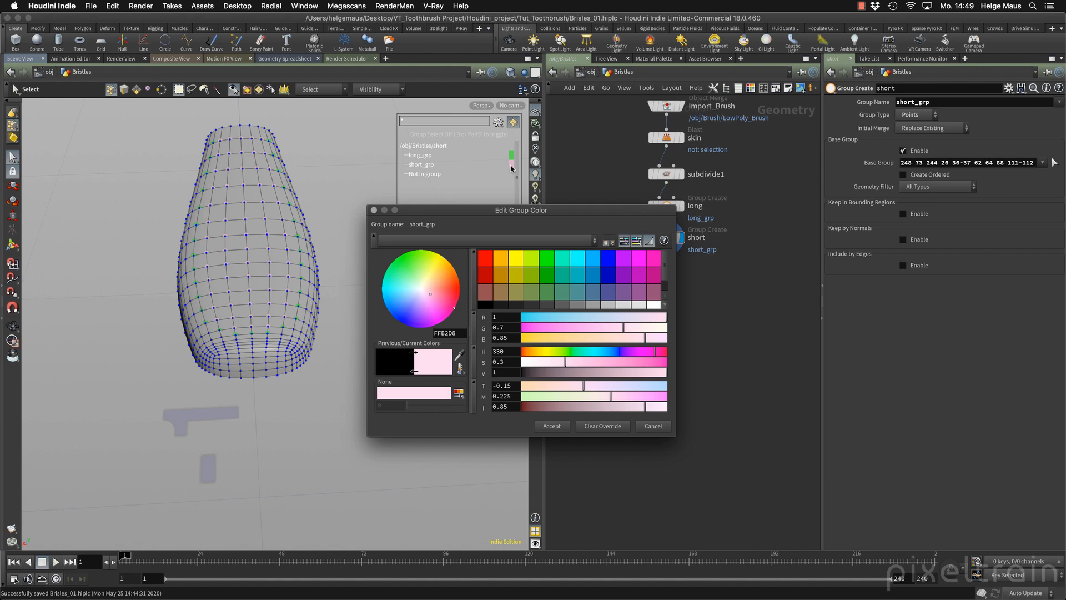
left_click(481, 256)
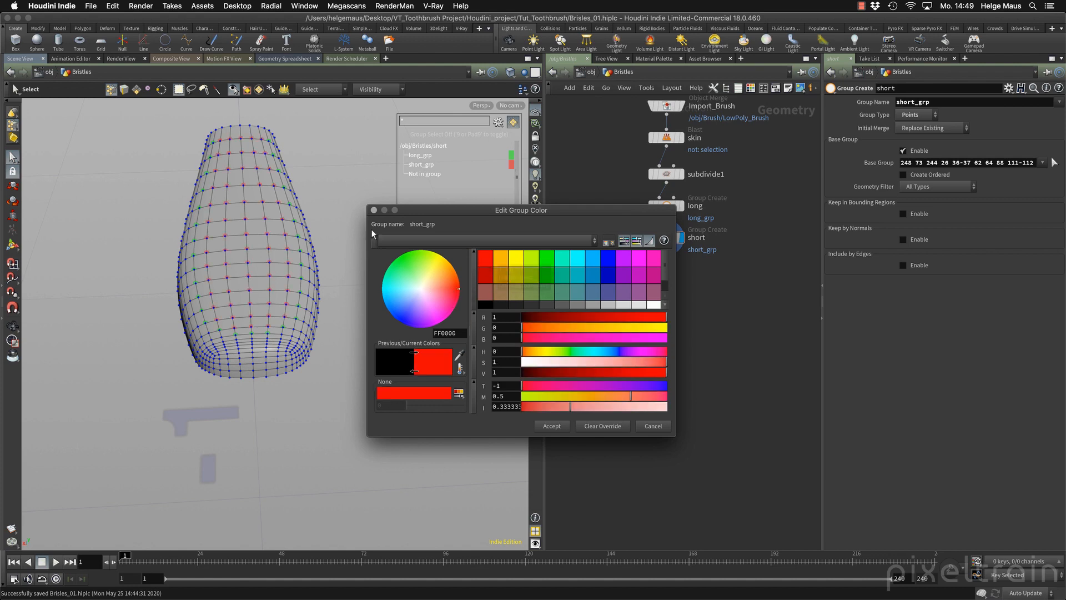
left_click(512, 155)
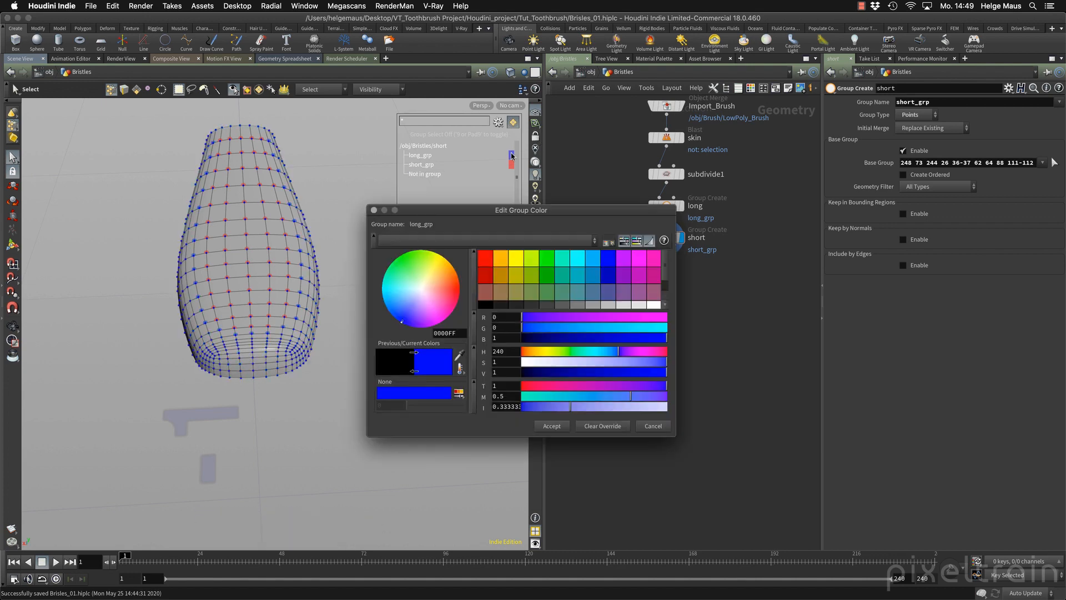
left_click(454, 310)
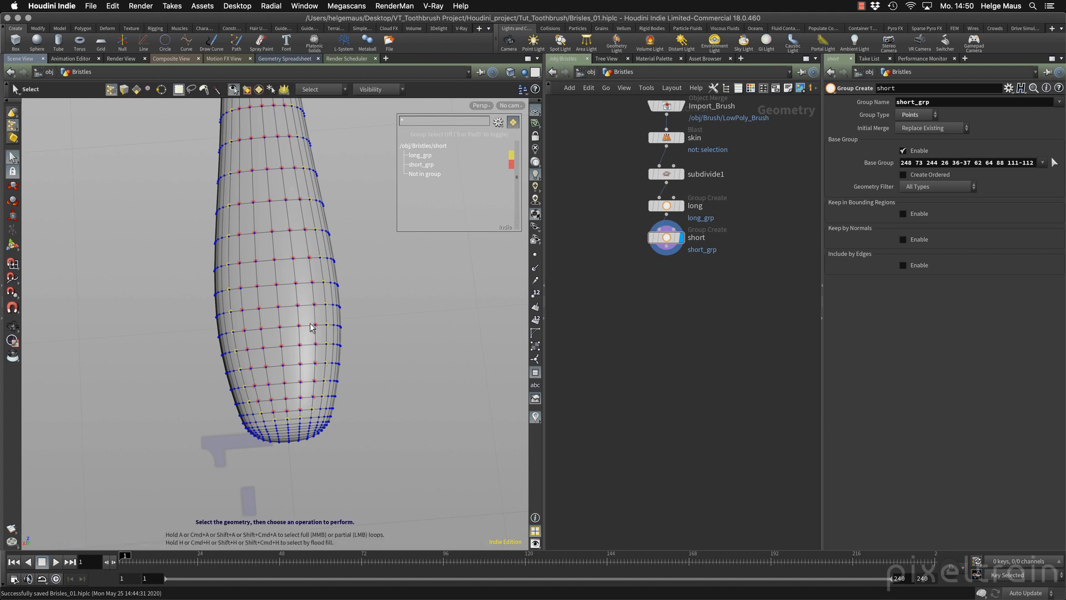
Highlight each group's points and orbit to view the brush head sideways.
left_click(420, 155)
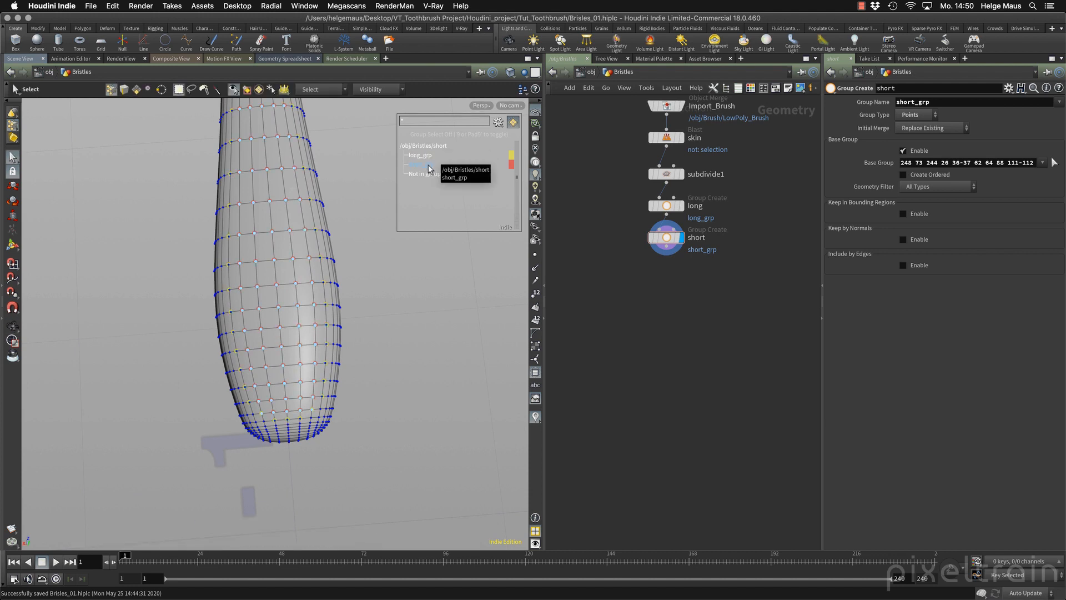
left_click(419, 164)
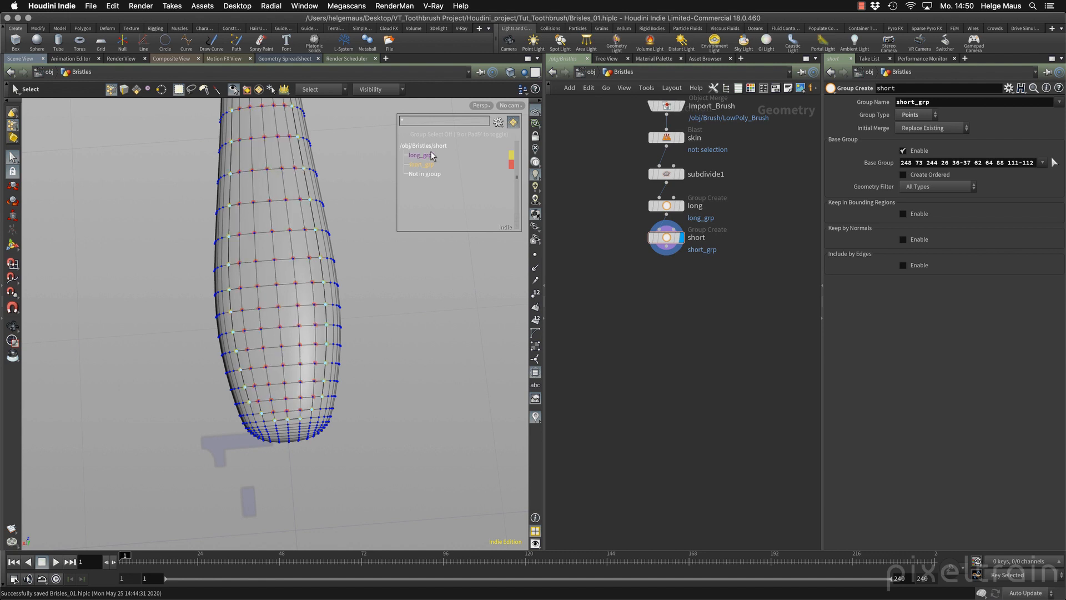
left_click_drag(286, 272, 286, 374)
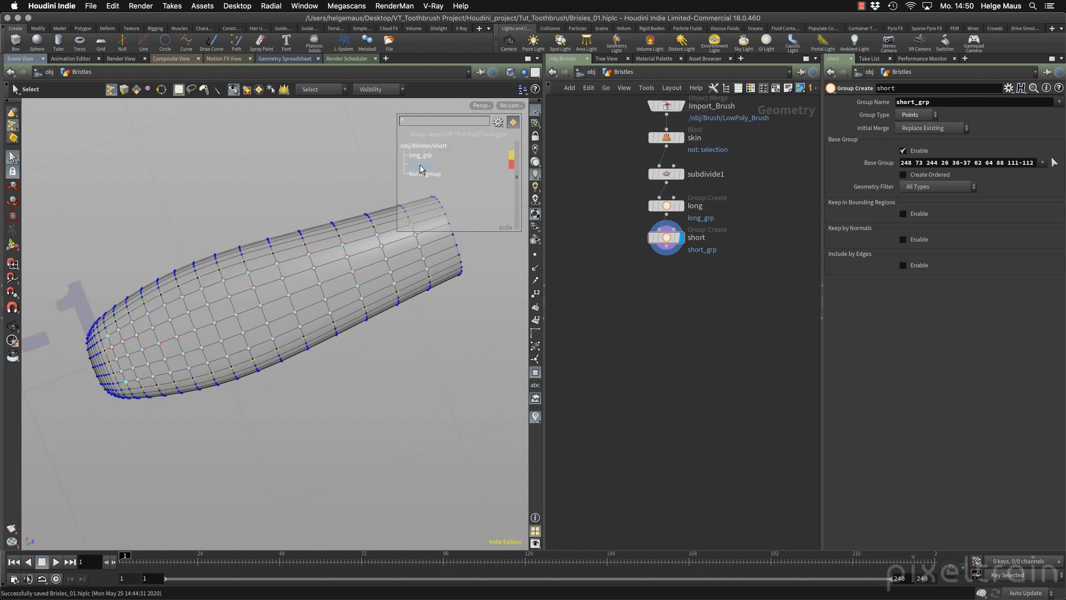
left_click(422, 165)
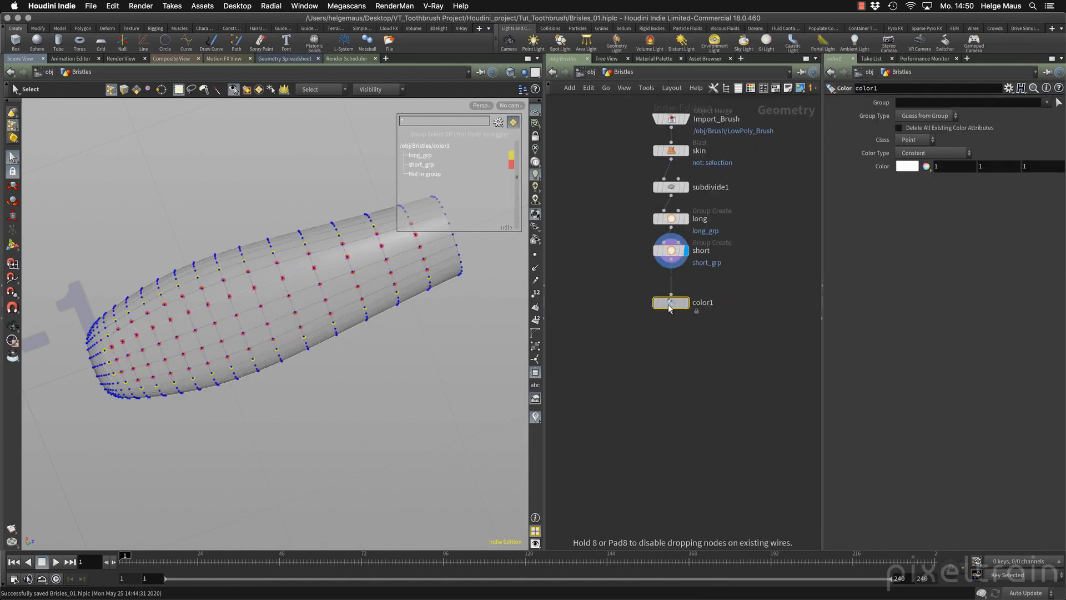
Set color1 to red and restrict color2 to the short_grp points.
left_click(669, 302)
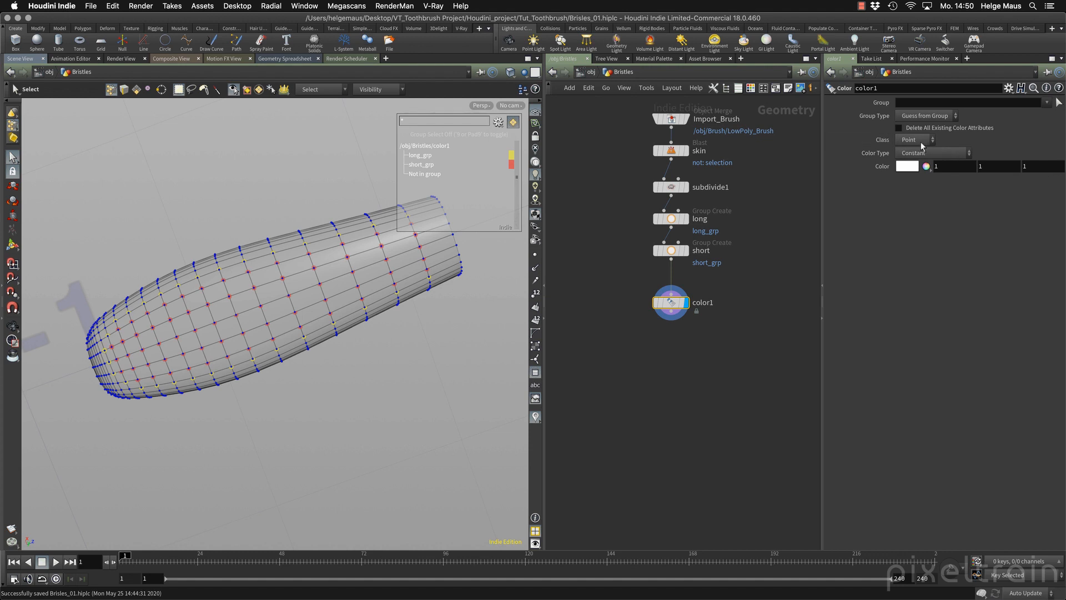
left_click(907, 166)
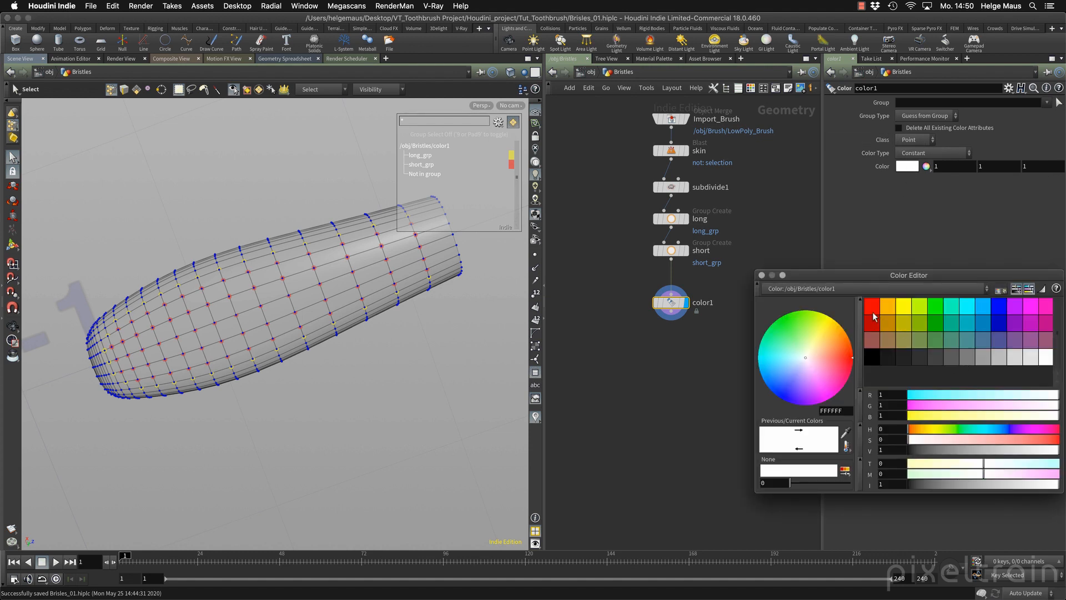
left_click(872, 317)
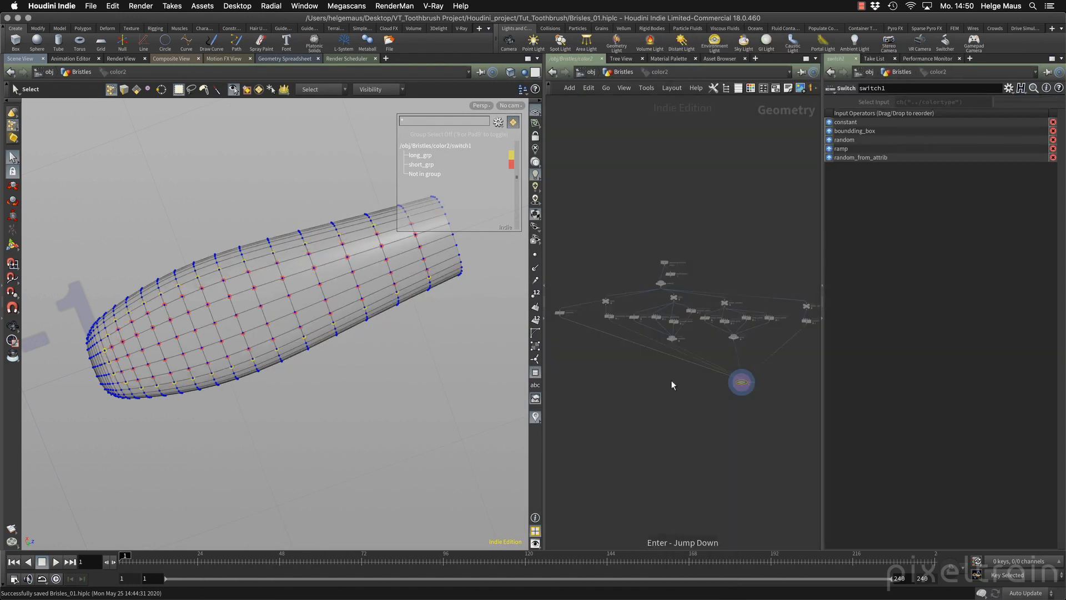
left_click(669, 340)
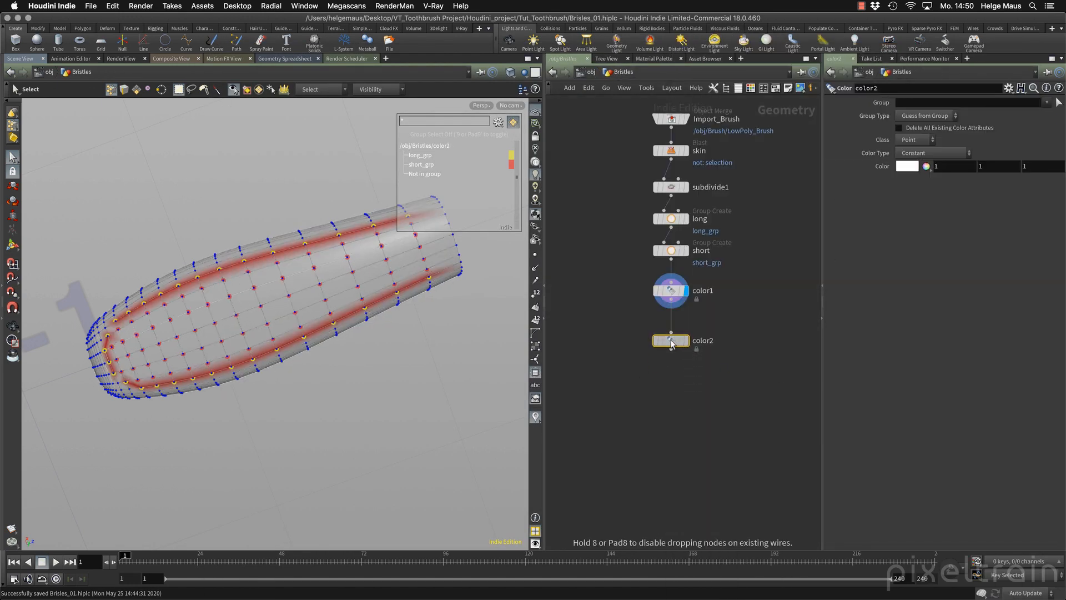
left_click(671, 332)
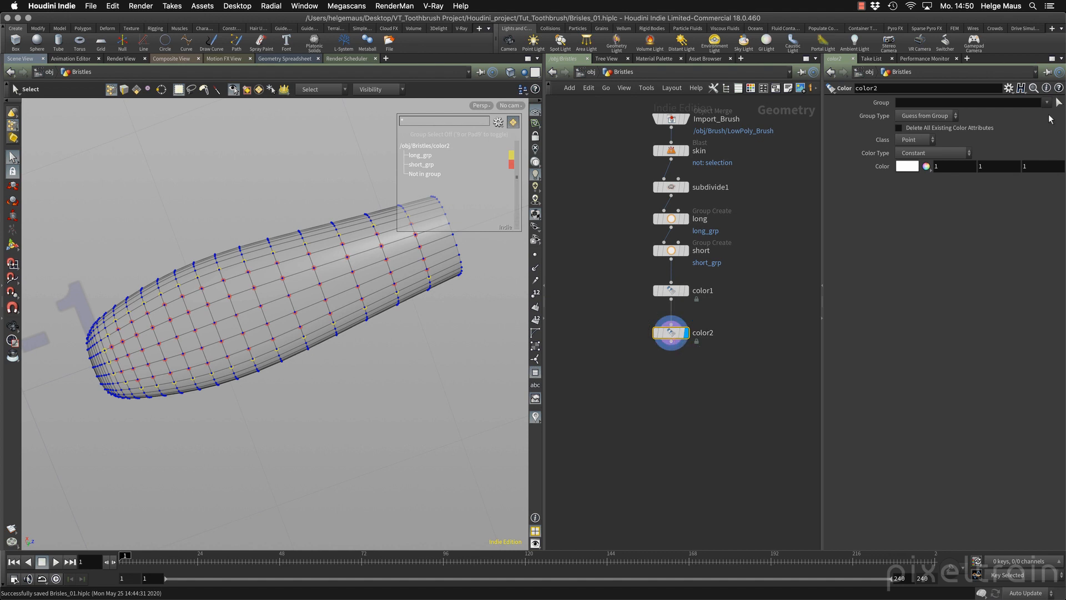
type("short_grp")
left_click(953, 166)
type("0.5")
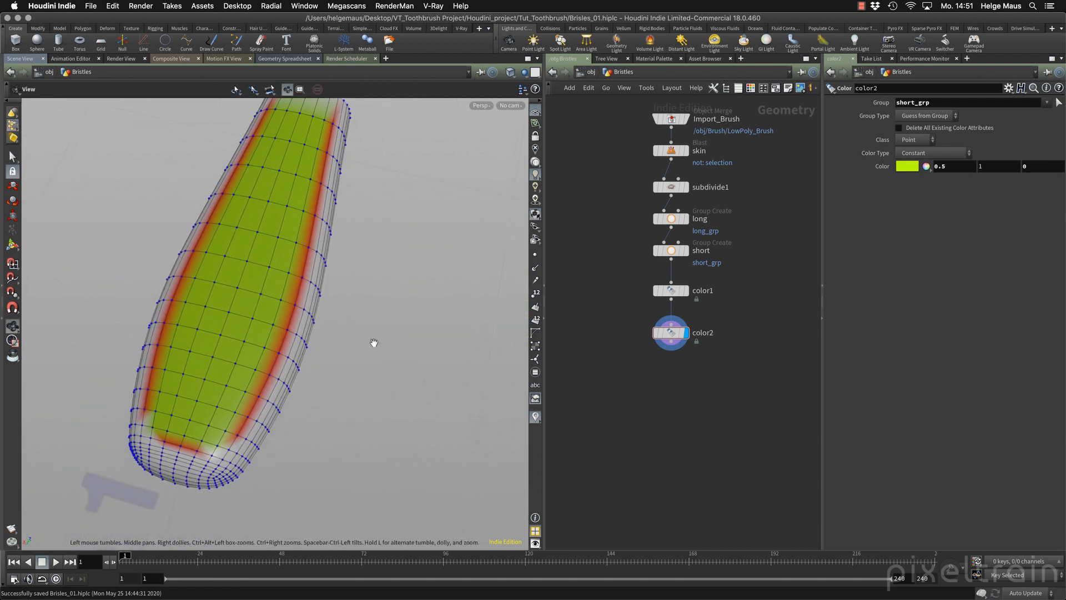
Check the coloured groups in the viewport and select the Line node in the network.
left_click(11, 157)
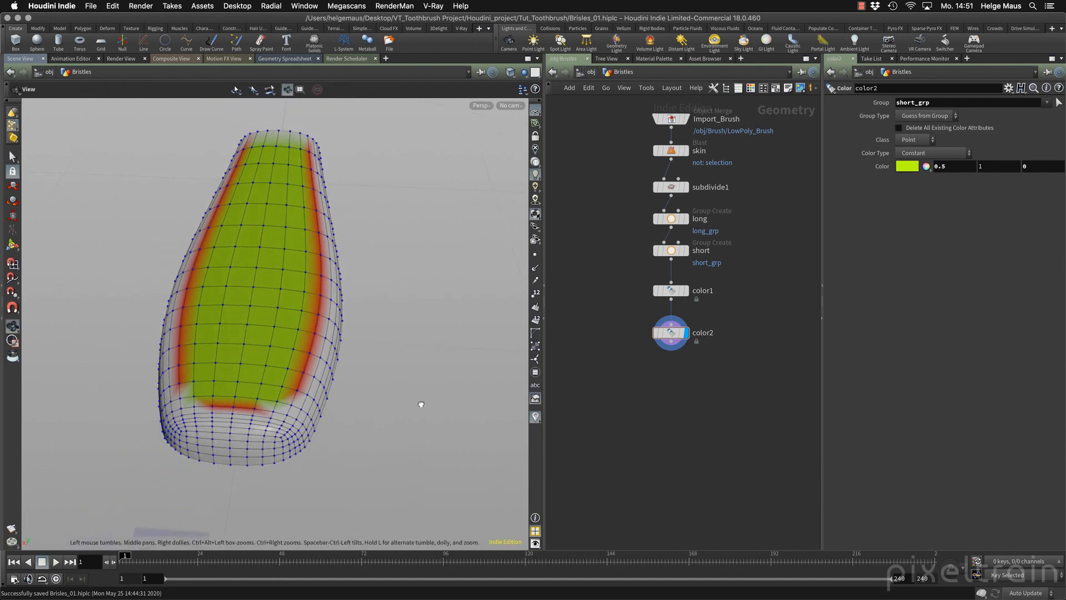
left_click(11, 156)
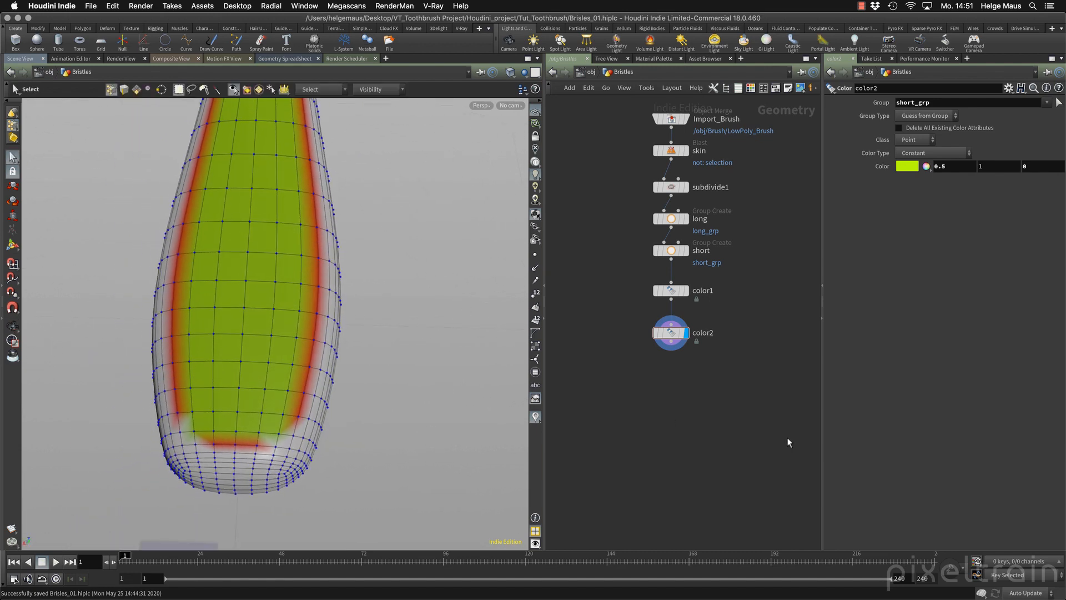
left_click(670, 250)
type("cop to")
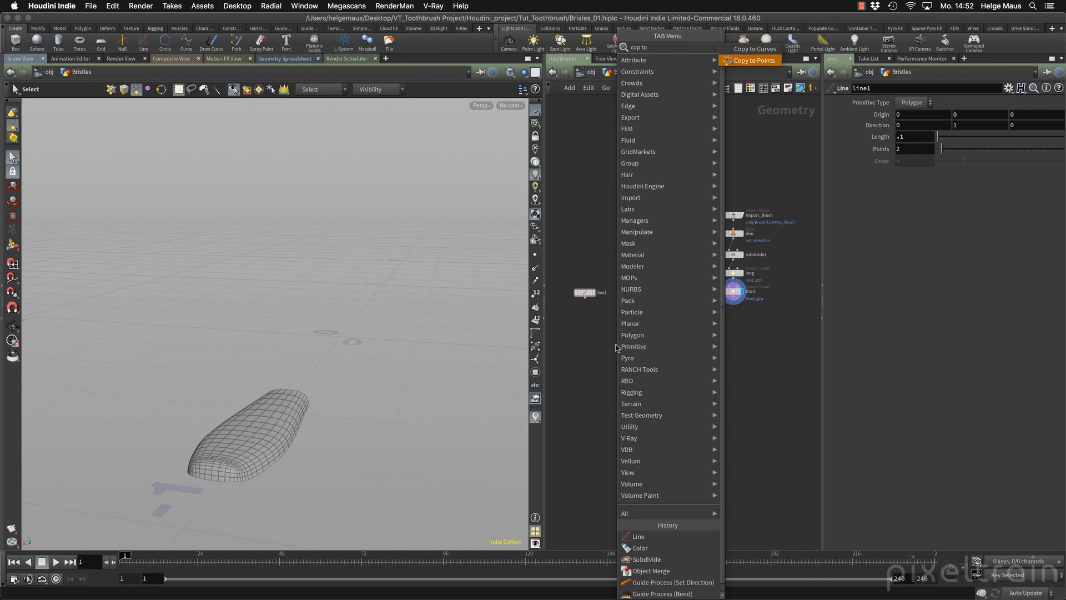
Add a Copy to Points node placing upright lines, without target point orientations.
left_click(753, 60)
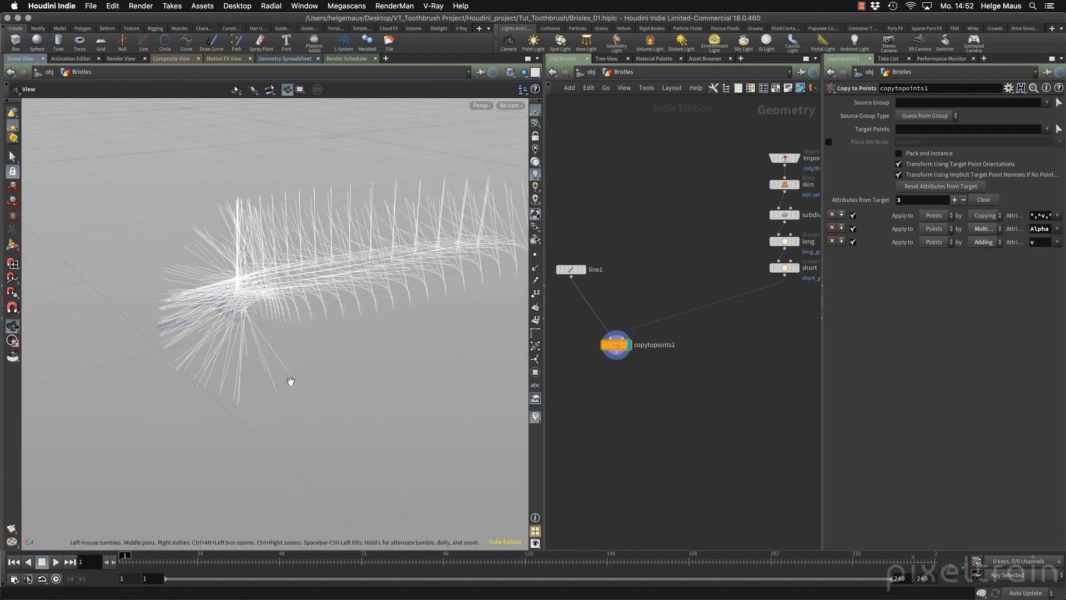
left_click(12, 156)
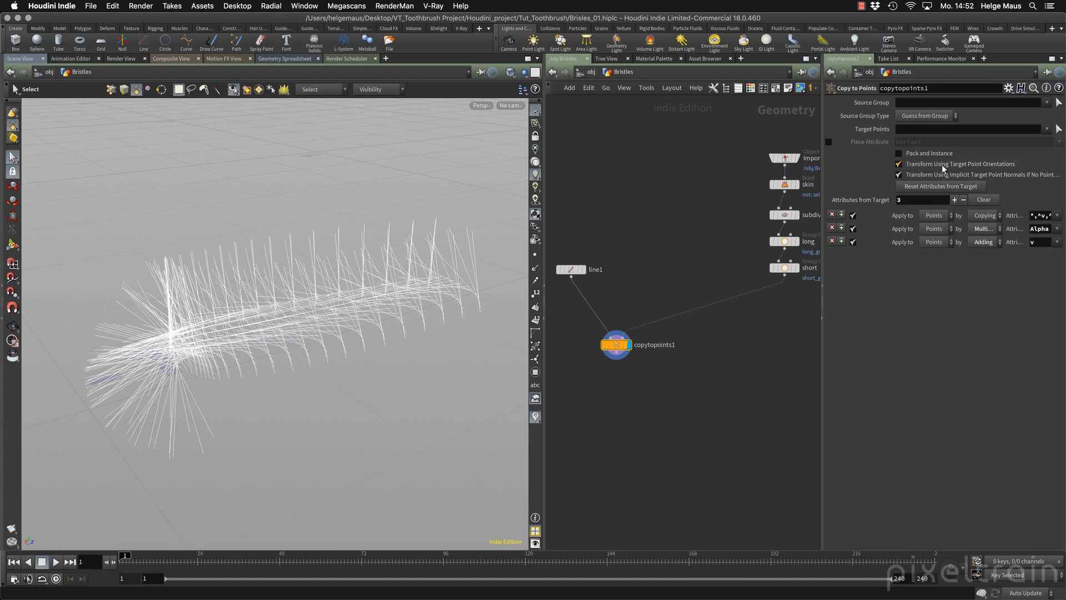
left_click(899, 165)
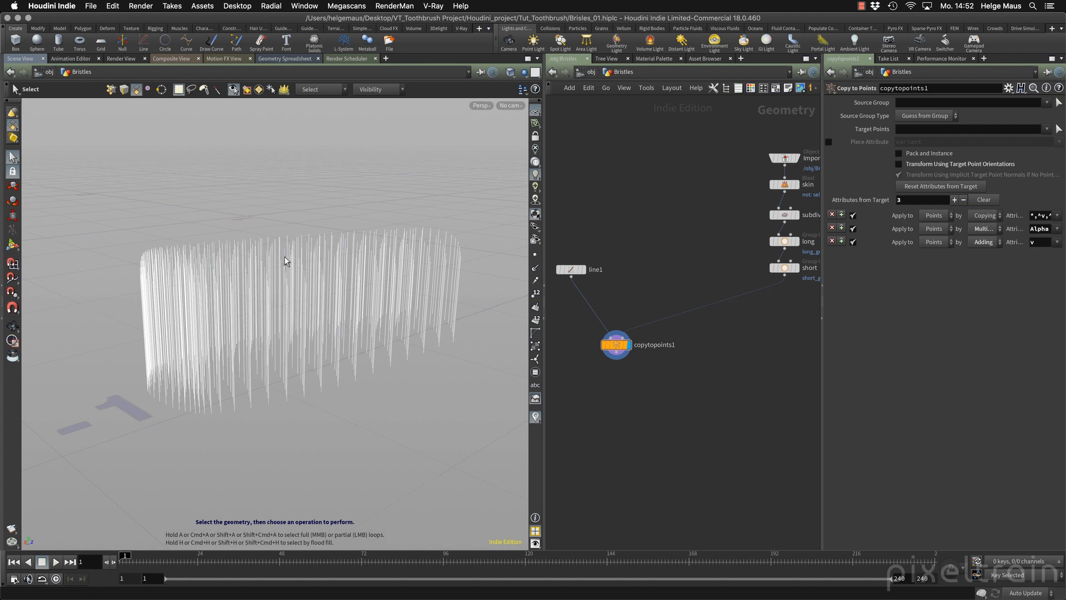
mouse_move(864, 129)
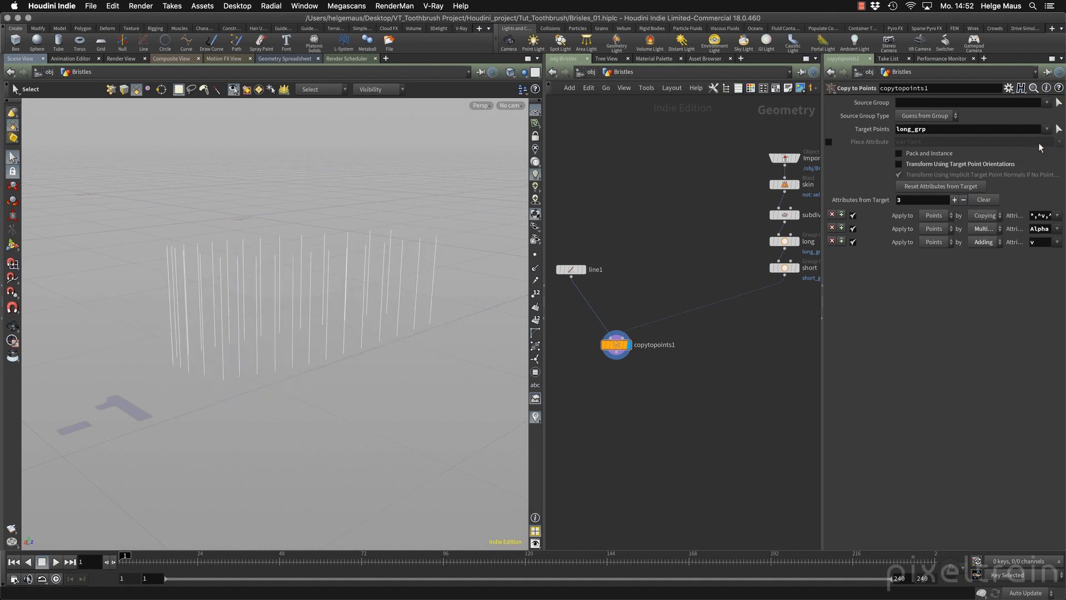
mouse_move(670, 398)
type("Long")
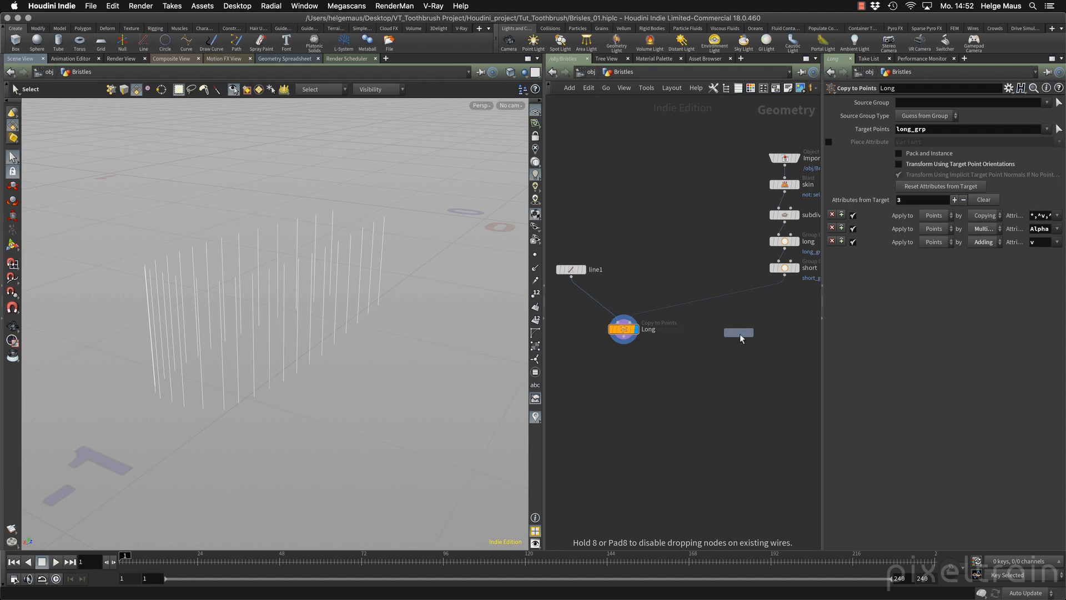
Add a Line node of length 0.05 beside Long and a second Copy to Points node.
left_click(738, 332)
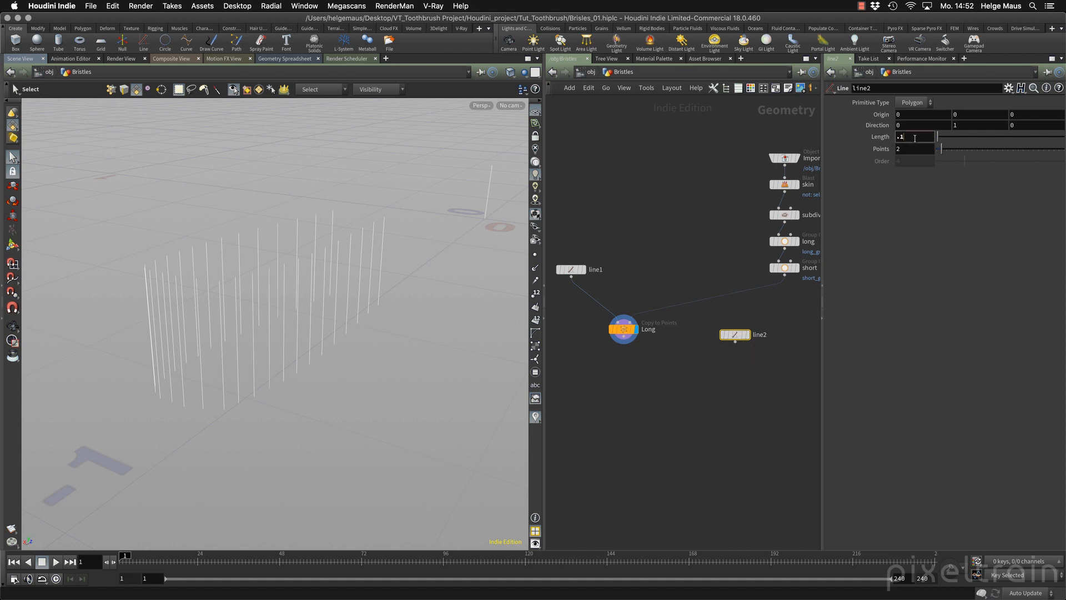
type(".05")
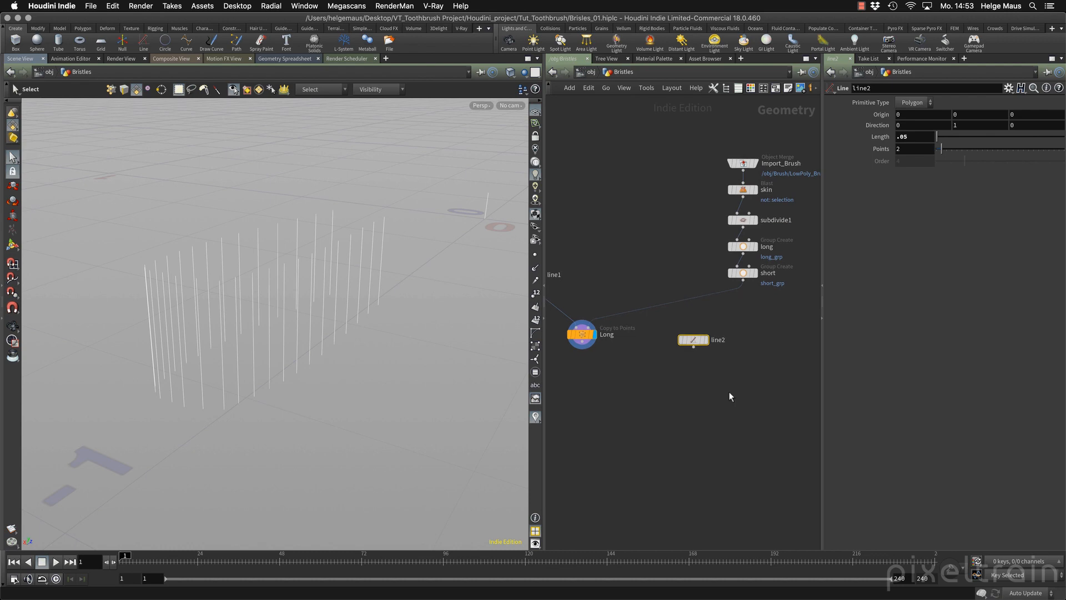
key("tab")
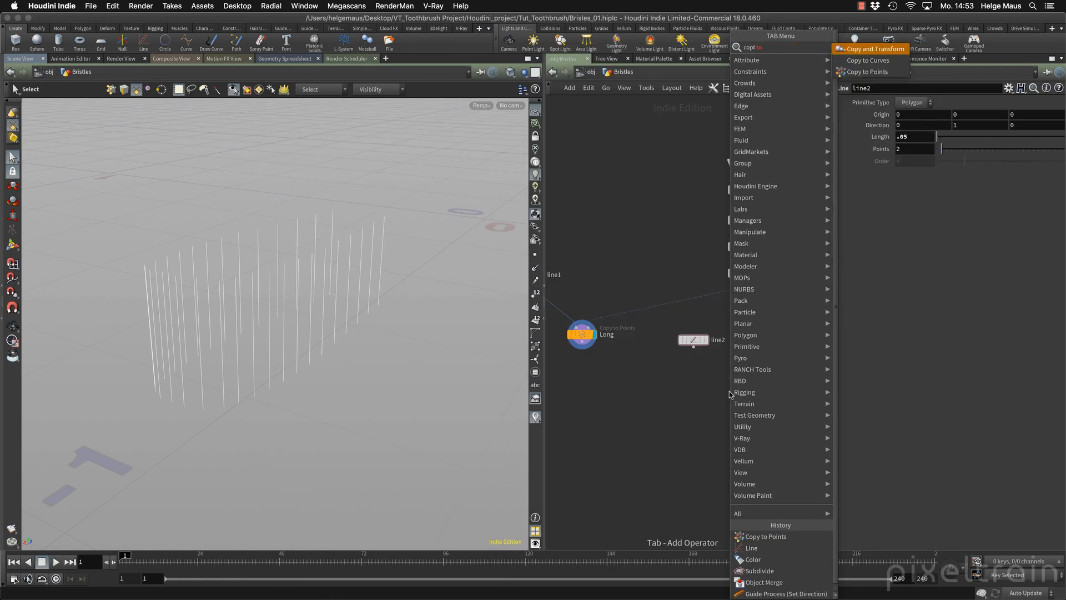
left_click(765, 535)
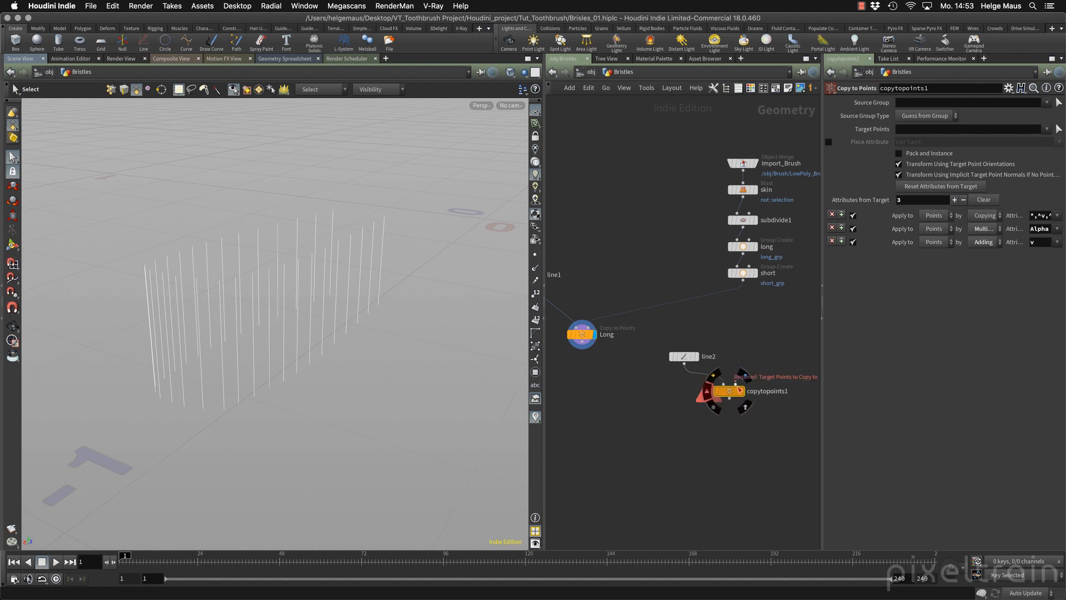
Wire short into the copy node, disable orientations and target only short_grp points.
left_click(732, 391)
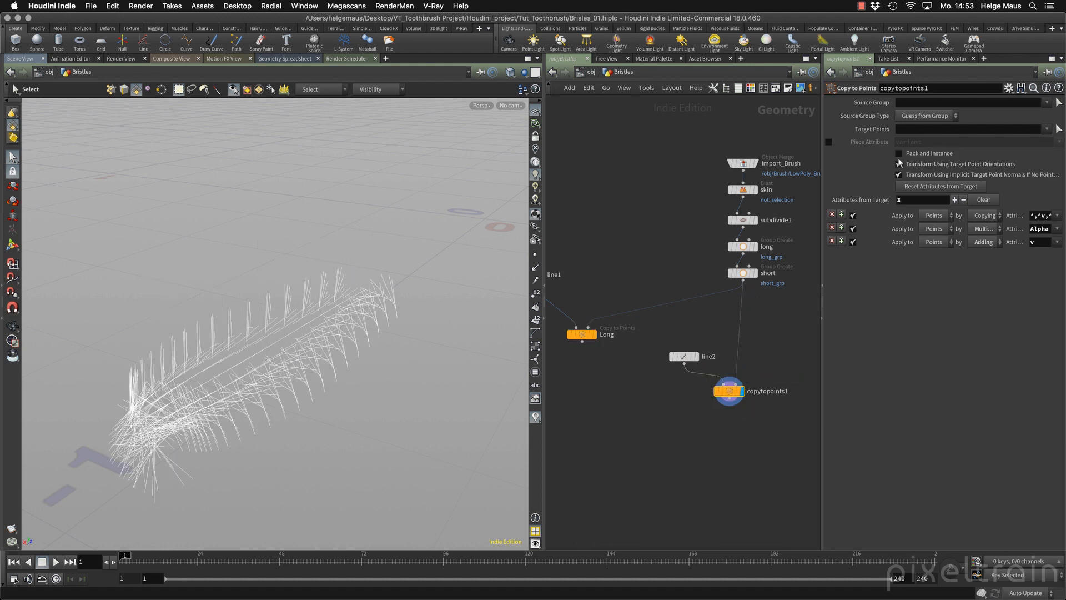
left_click(898, 165)
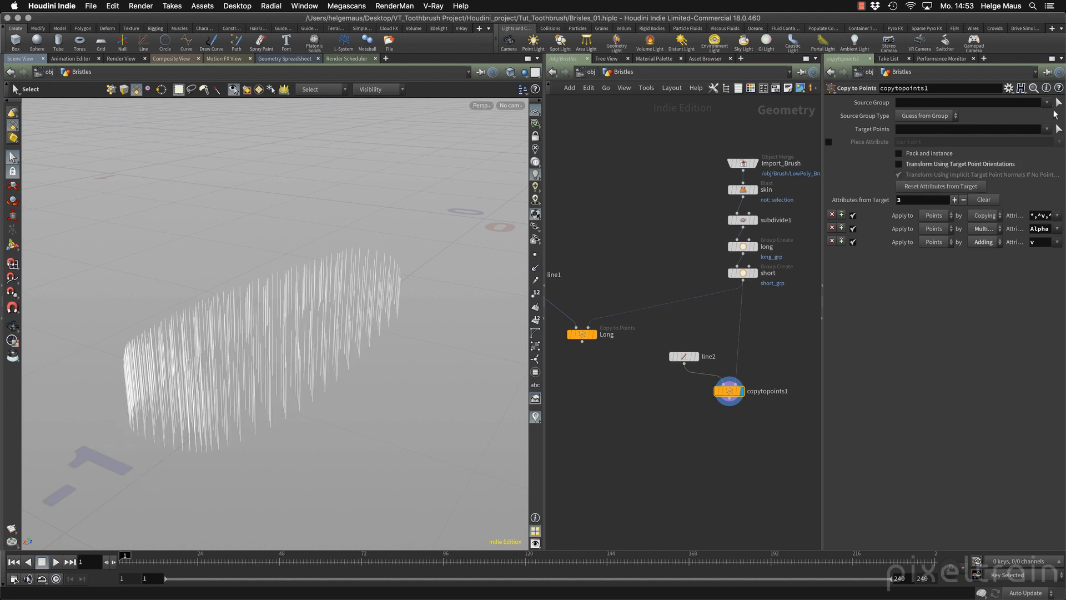
left_click(1046, 129)
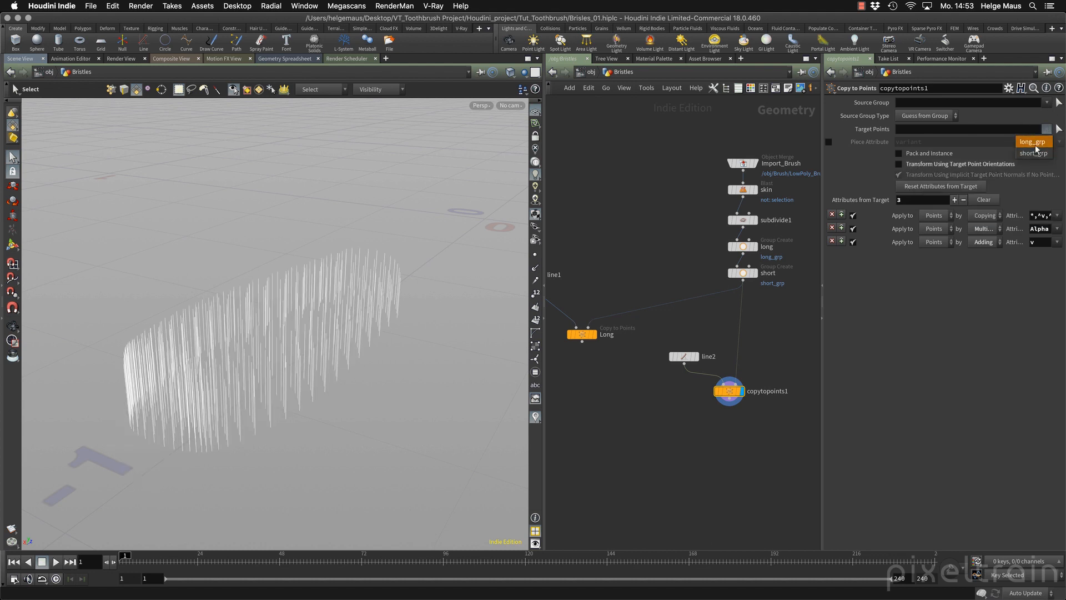
left_click(1033, 152)
type("mer")
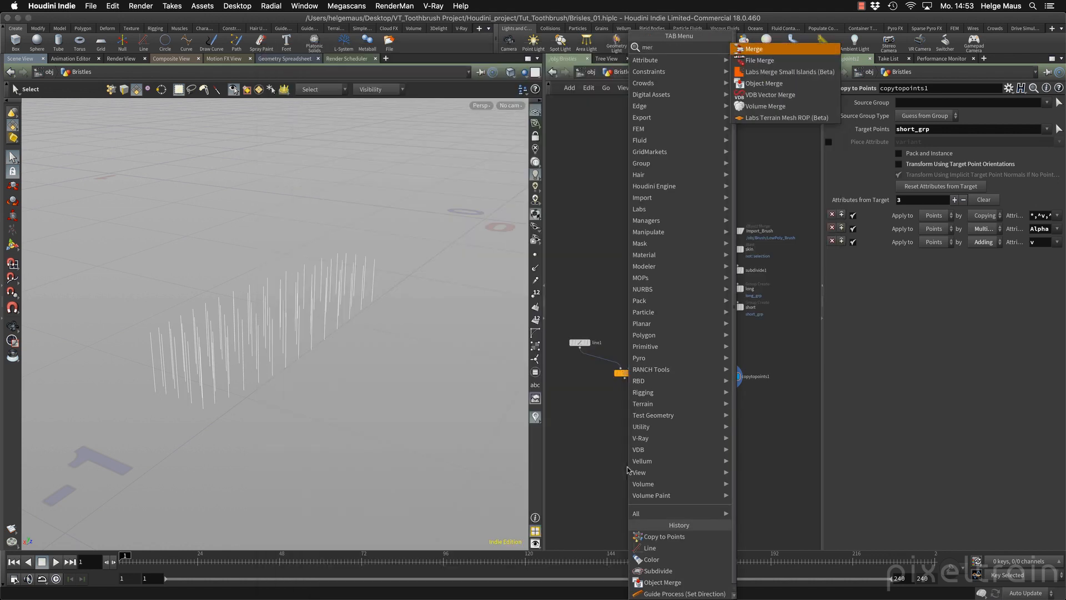
Add a Merge node below the copies combining the Long and copytopoints1 outputs.
left_click(753, 48)
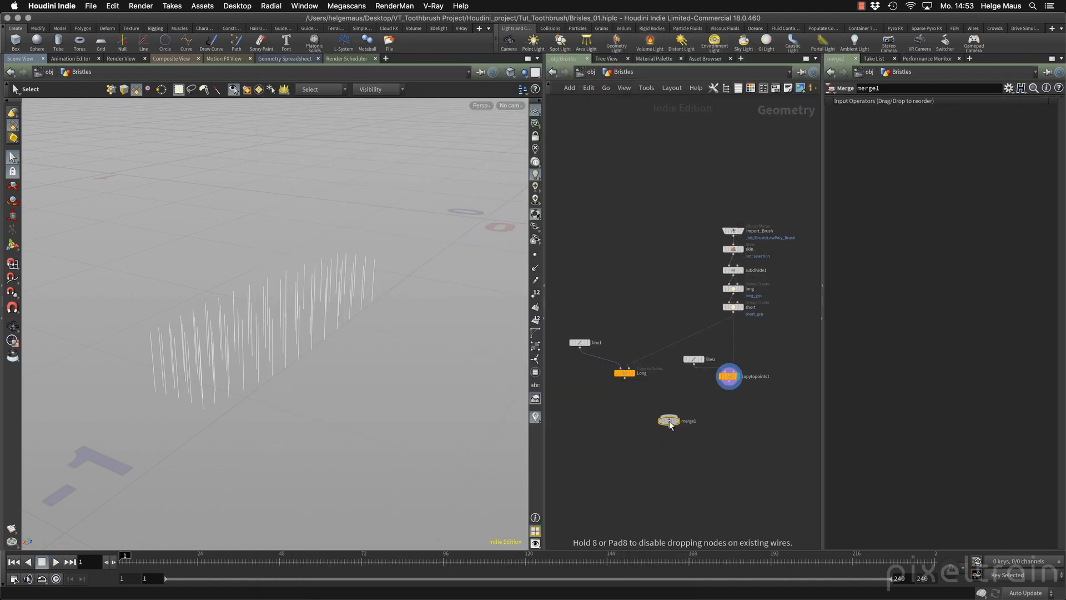
left_click(729, 375)
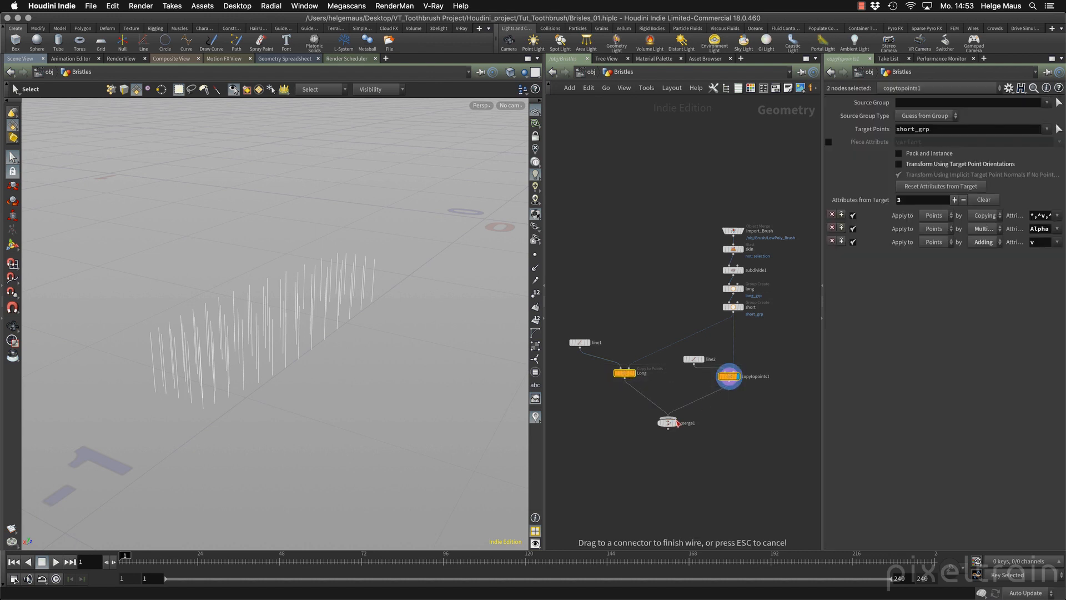
left_click(667, 422)
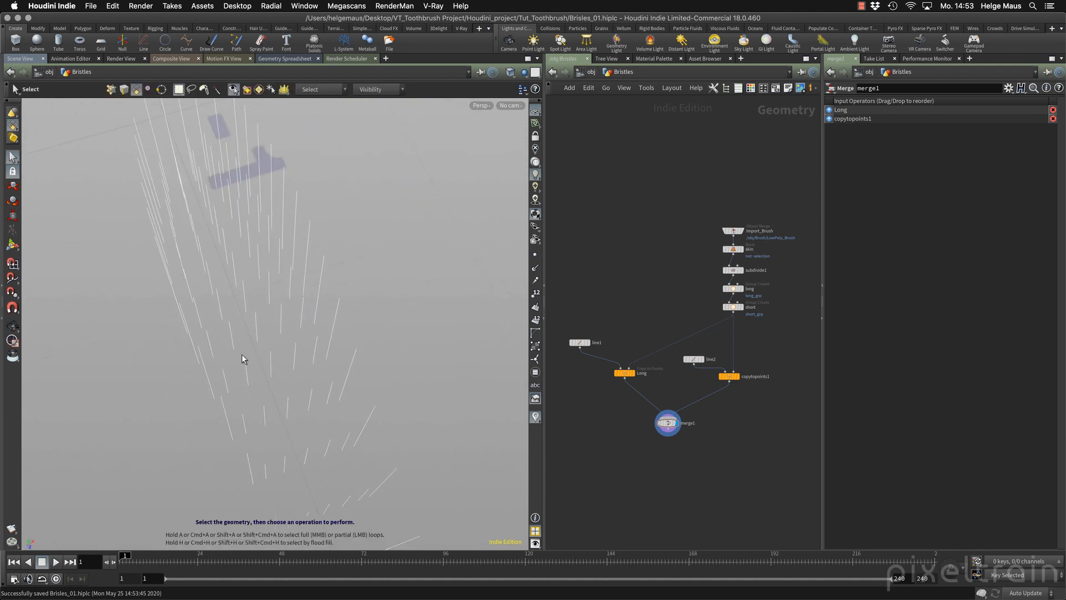
mouse_move(282, 262)
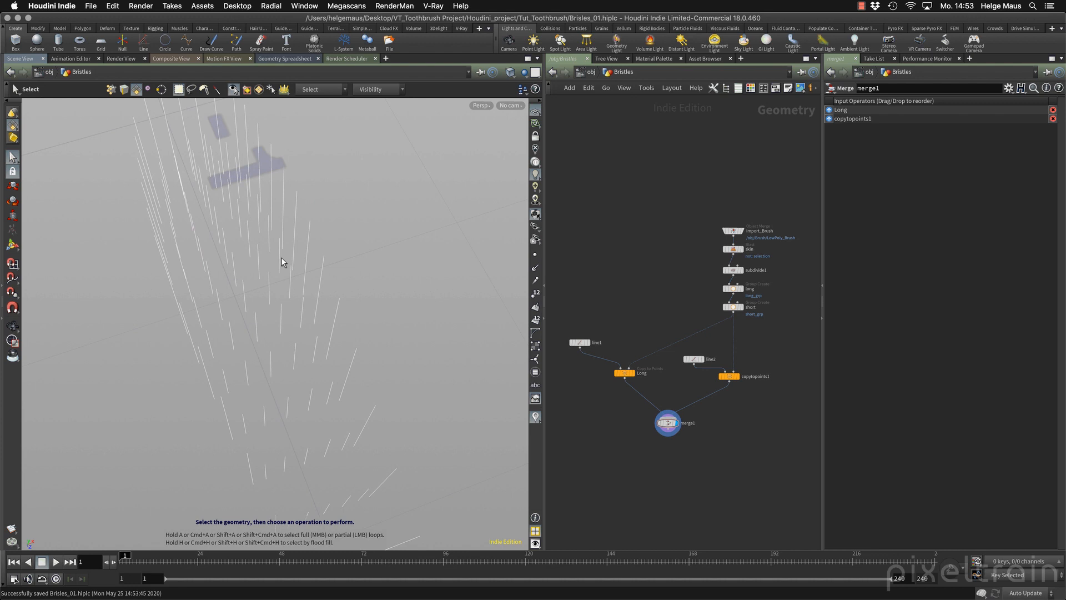
mouse_move(581, 343)
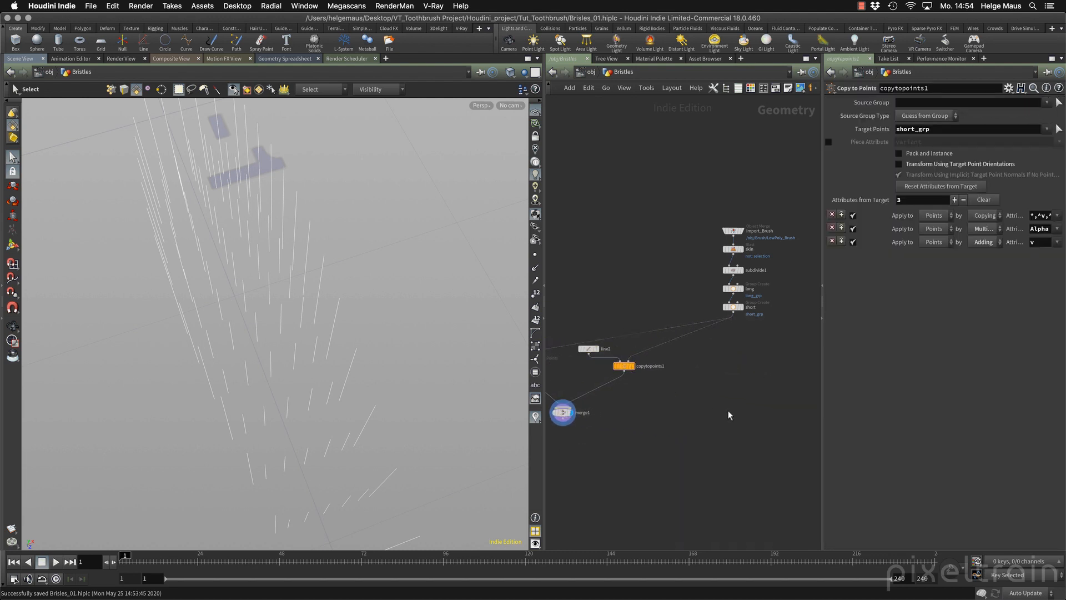
key("tab")
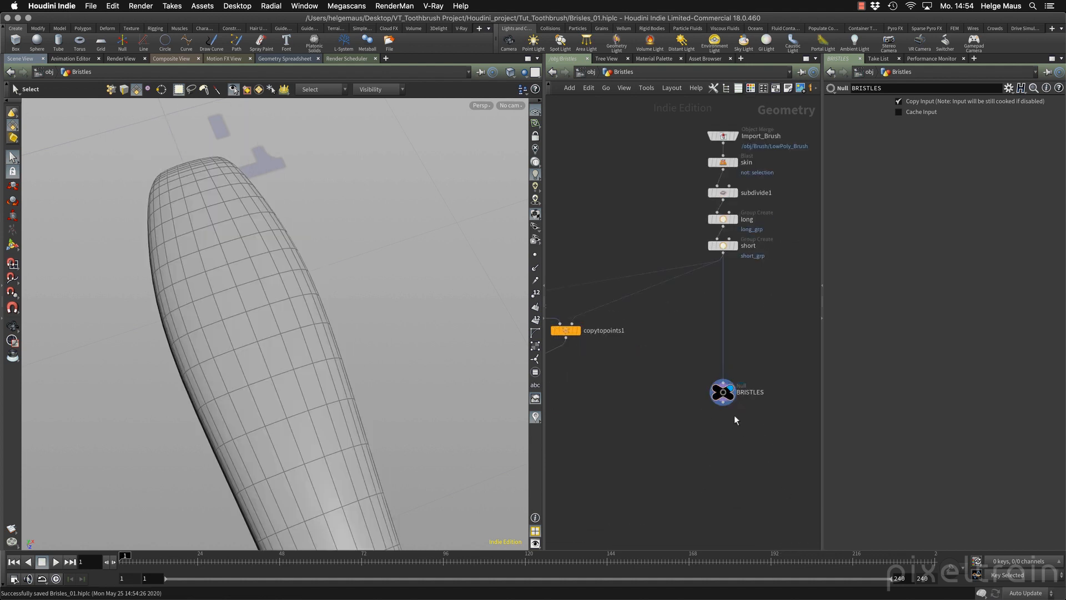
mouse_move(723, 392)
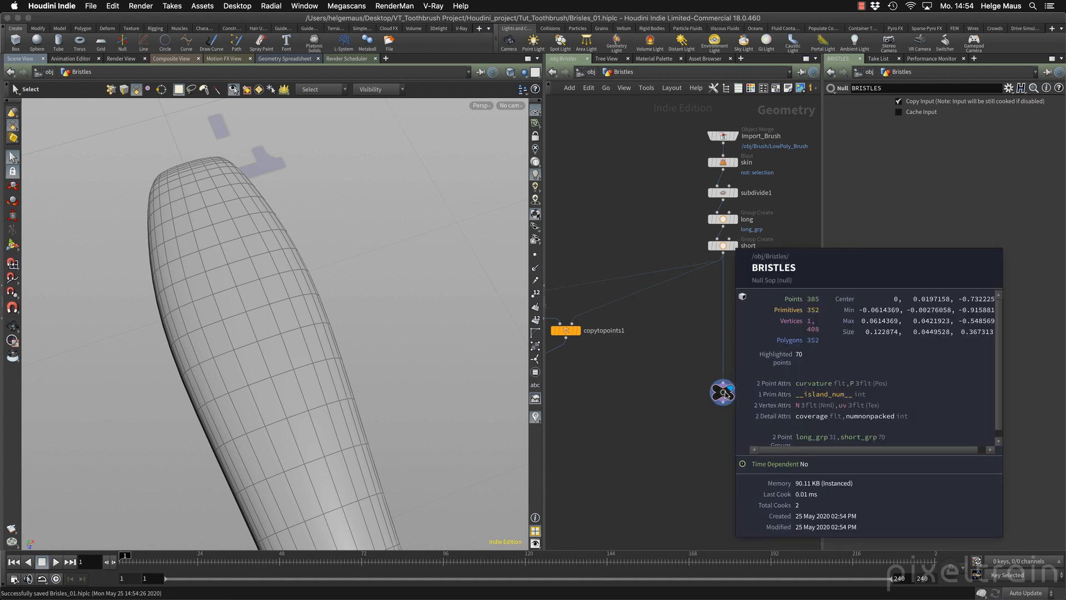
mouse_move(818, 377)
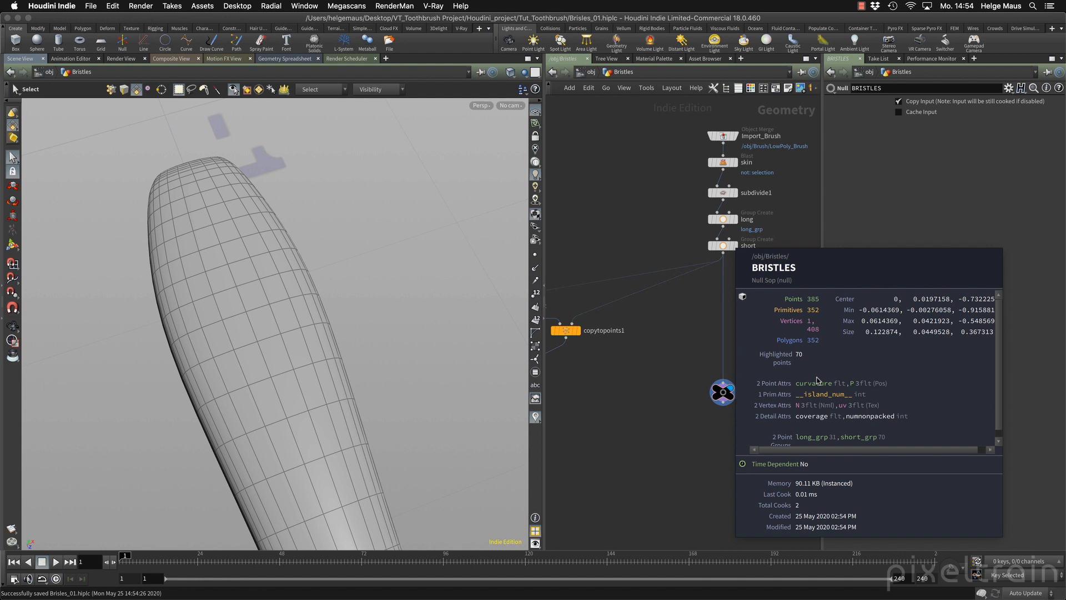
mouse_move(788, 432)
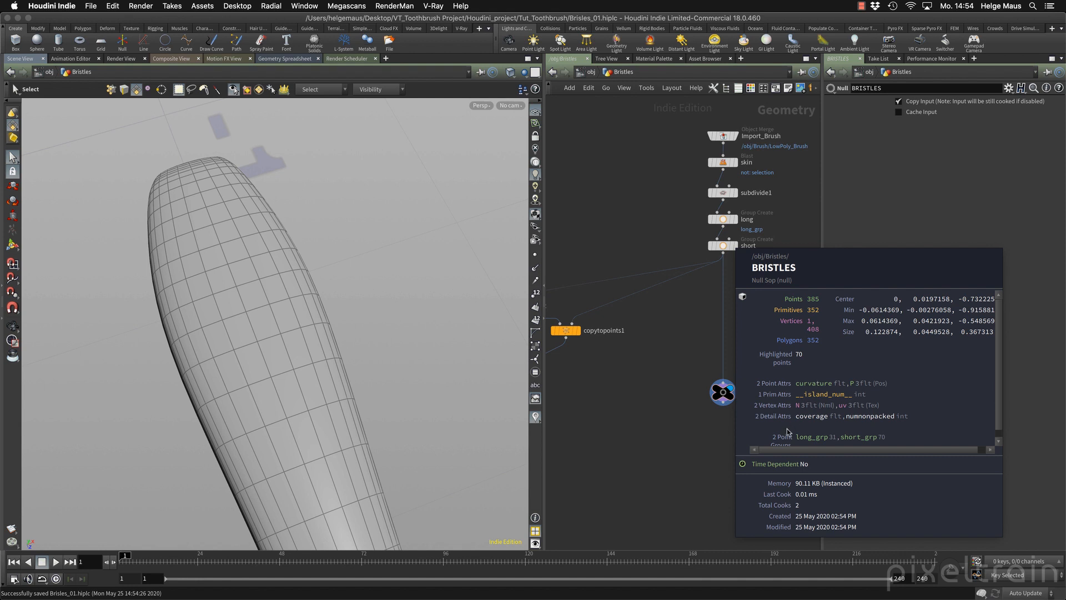
mouse_move(834, 441)
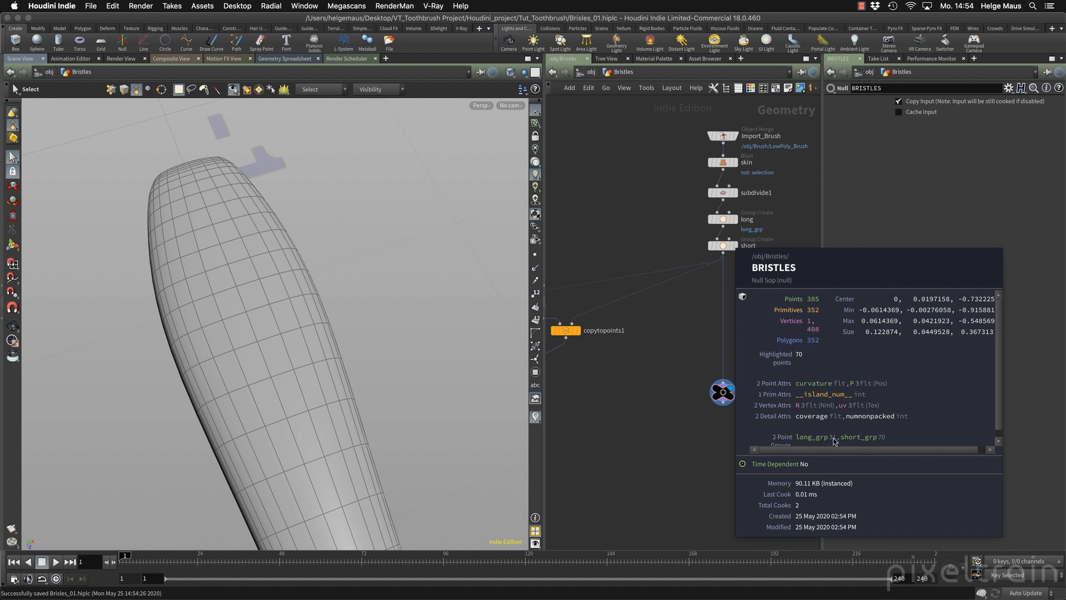
mouse_move(845, 441)
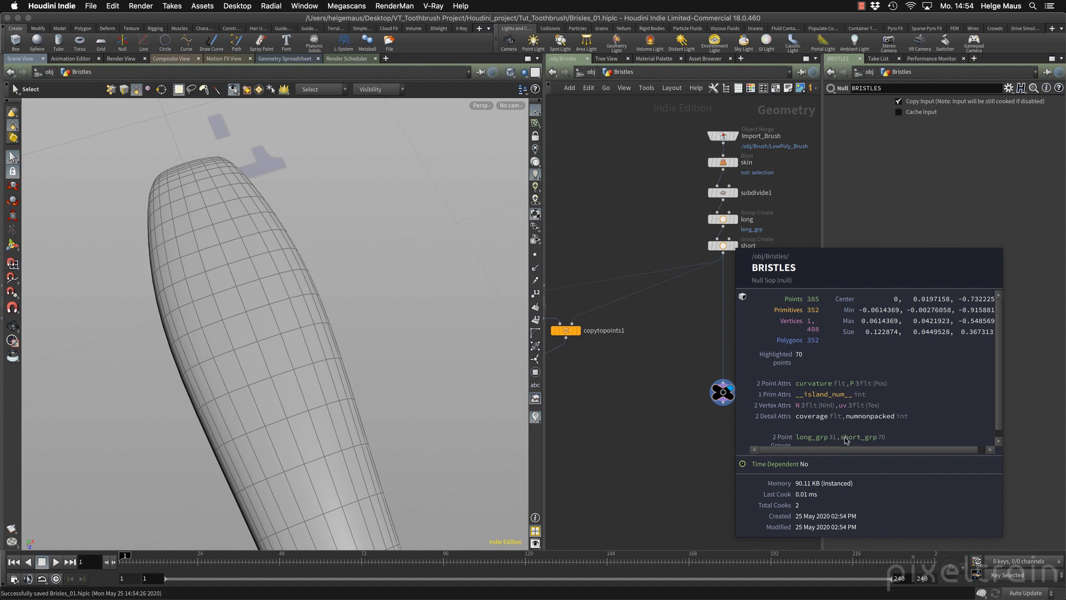
mouse_move(840, 441)
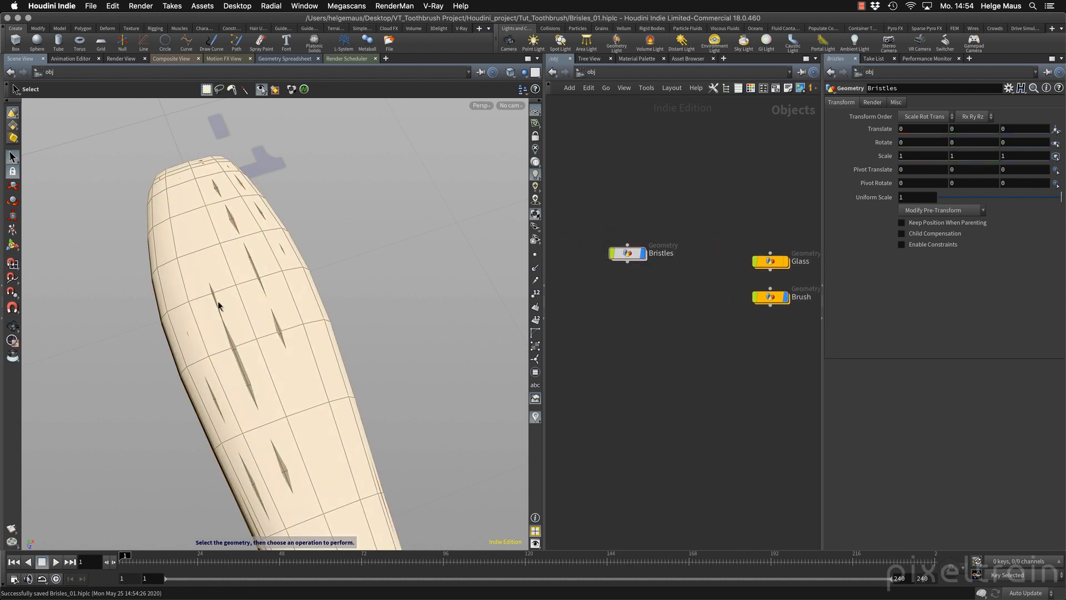
Jump up to the object level showing the Bristles, Glass and Brush objects.
left_click(626, 253)
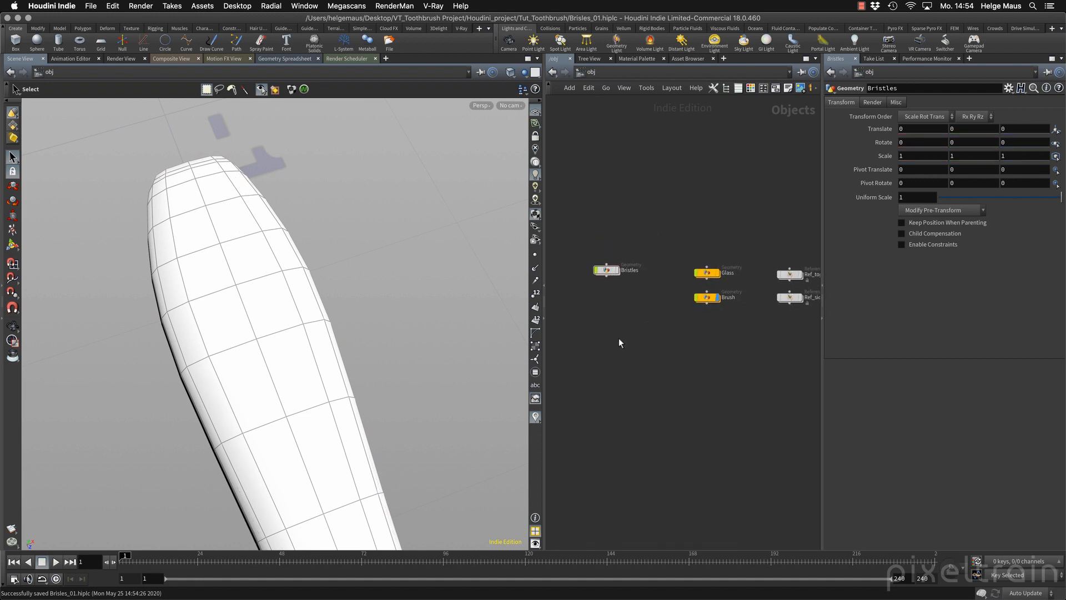
mouse_move(631, 352)
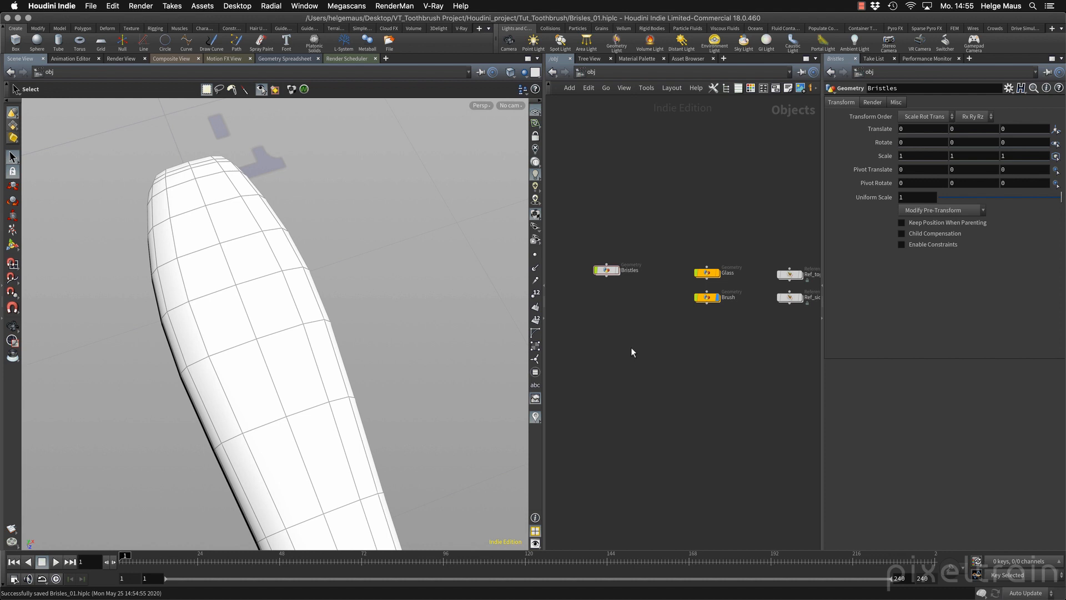